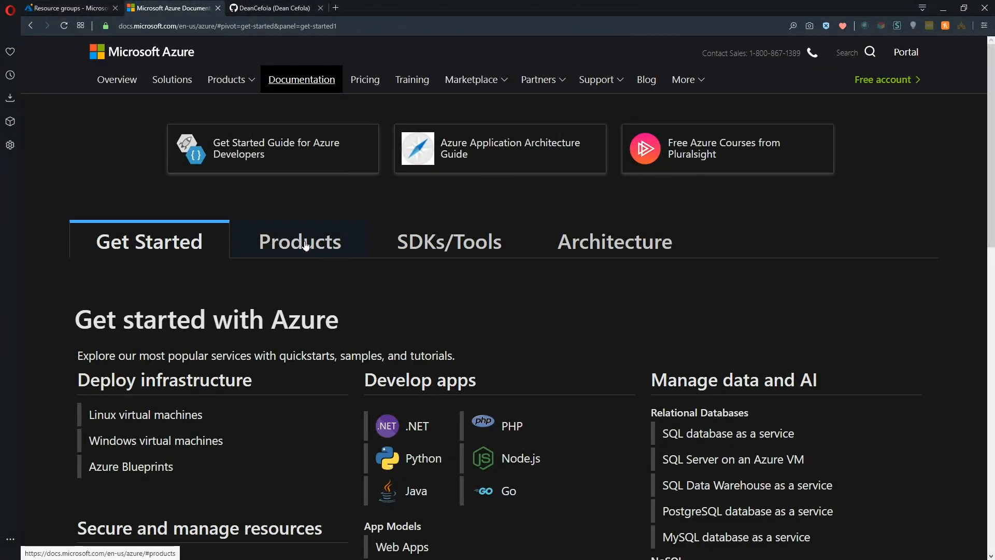
Browse Azure products, filter to Windows Virtual Desktop, and open its documentation
left_click(299, 241)
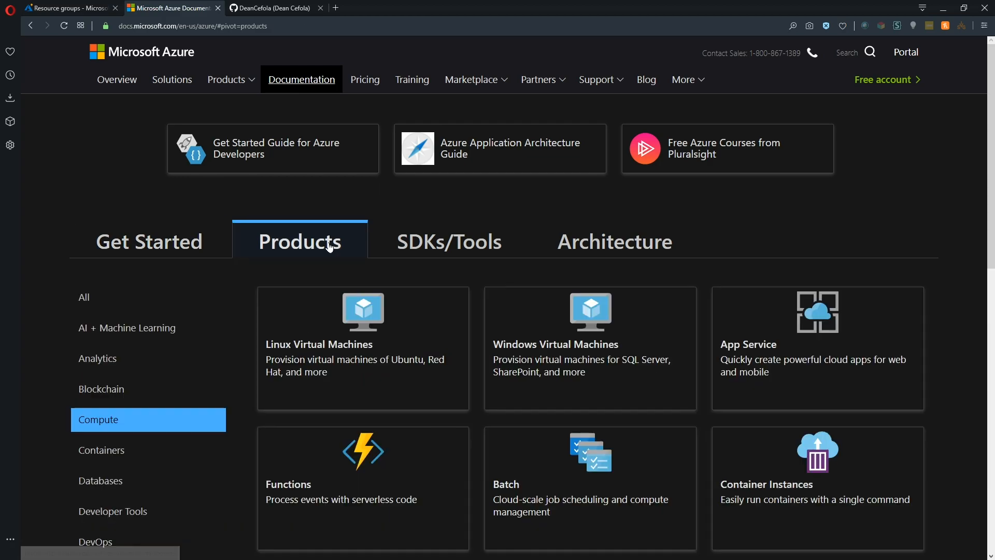
scroll("down", 3)
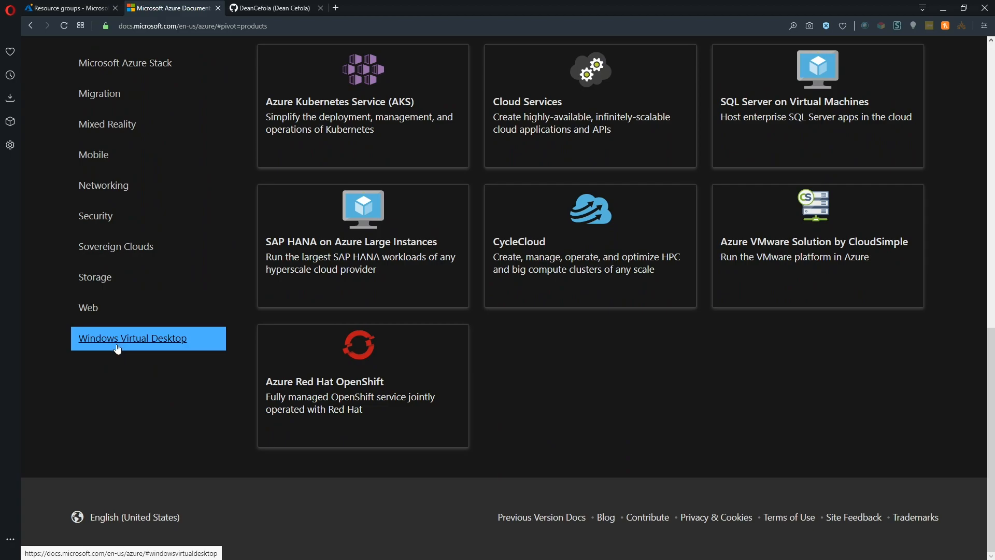
left_click(132, 338)
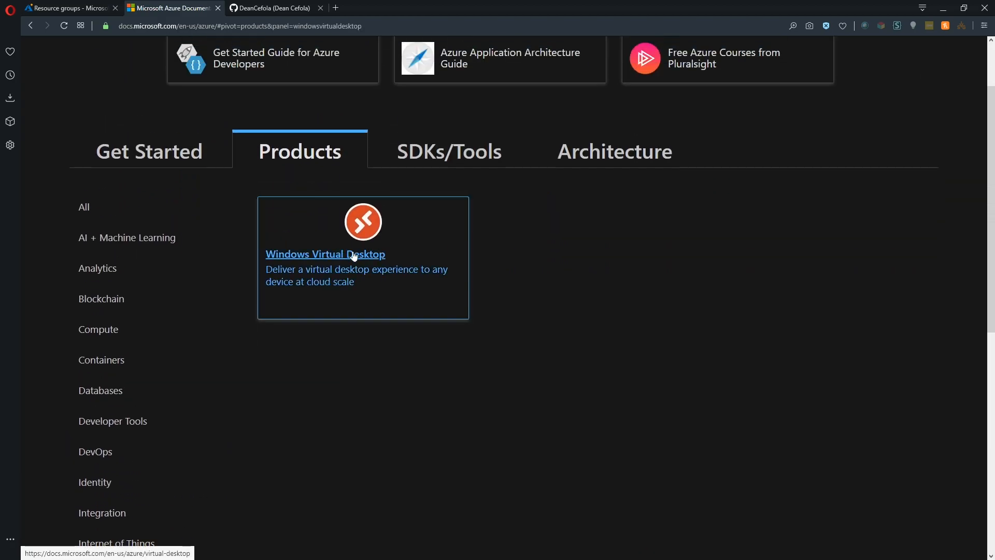
left_click(325, 254)
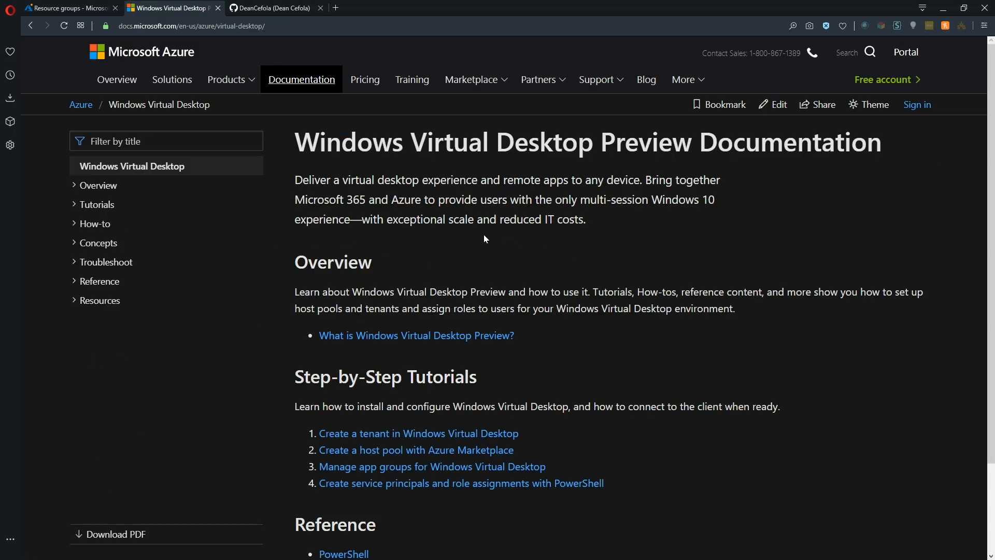
mouse_move(416, 248)
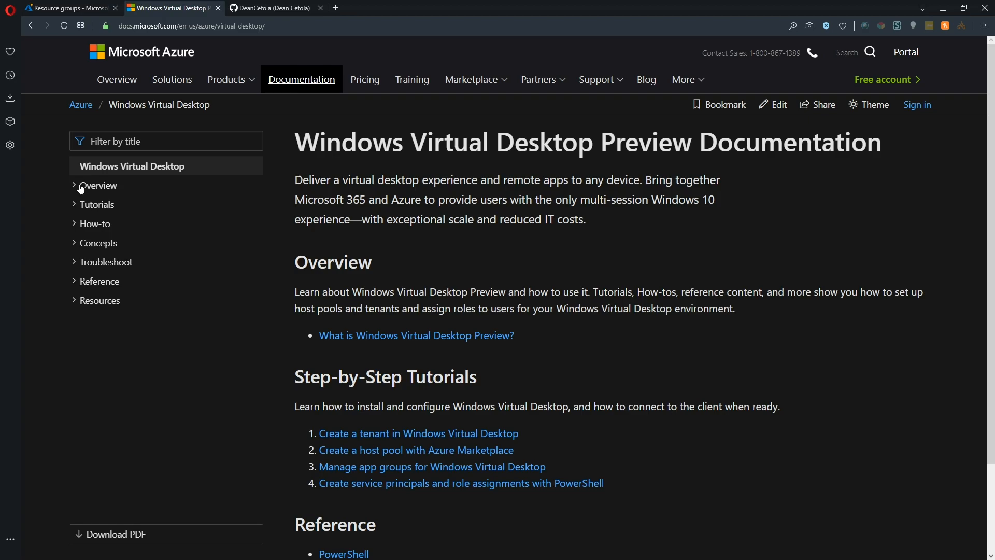
Open the 'What is Windows Virtual Desktop Preview?' overview article and scroll through it
left_click(415, 335)
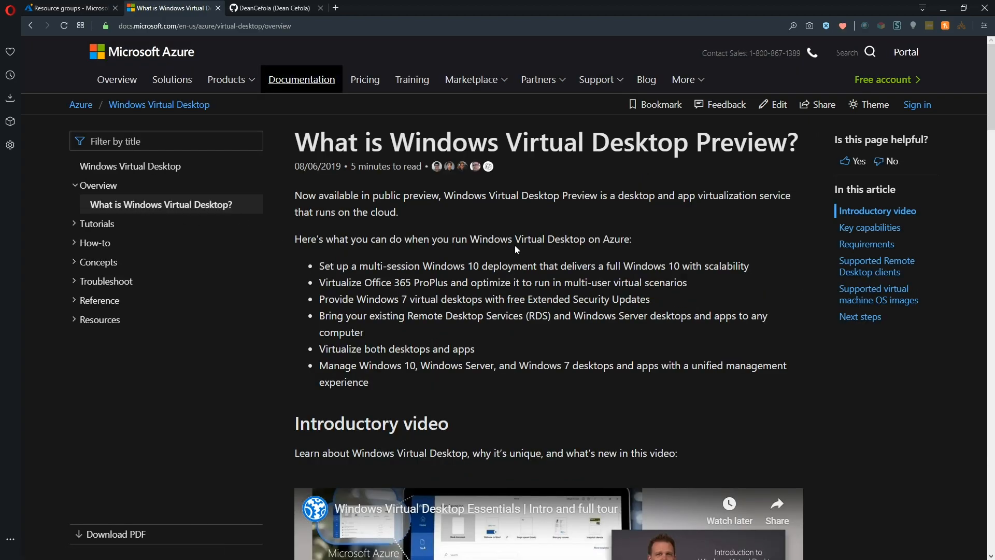
scroll("down", 3)
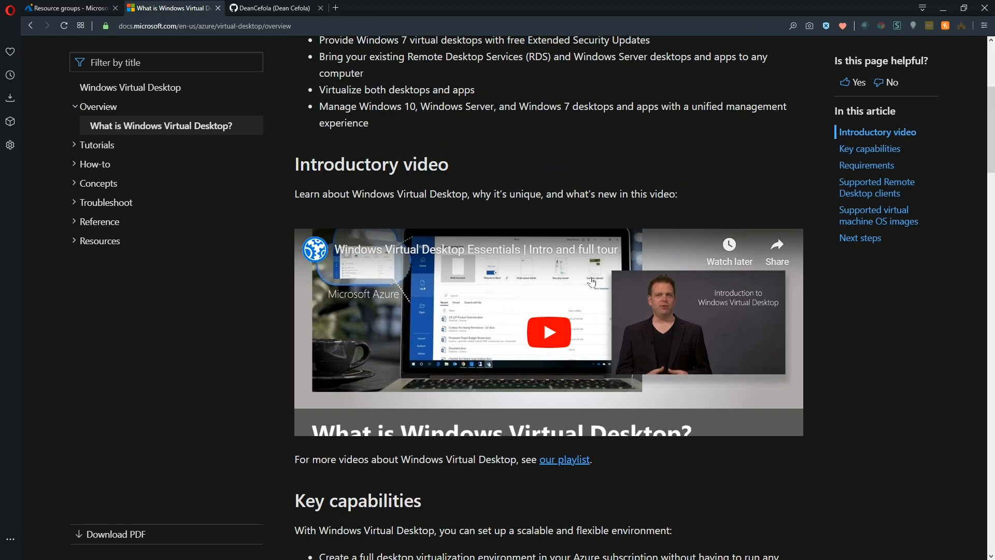
mouse_move(661, 361)
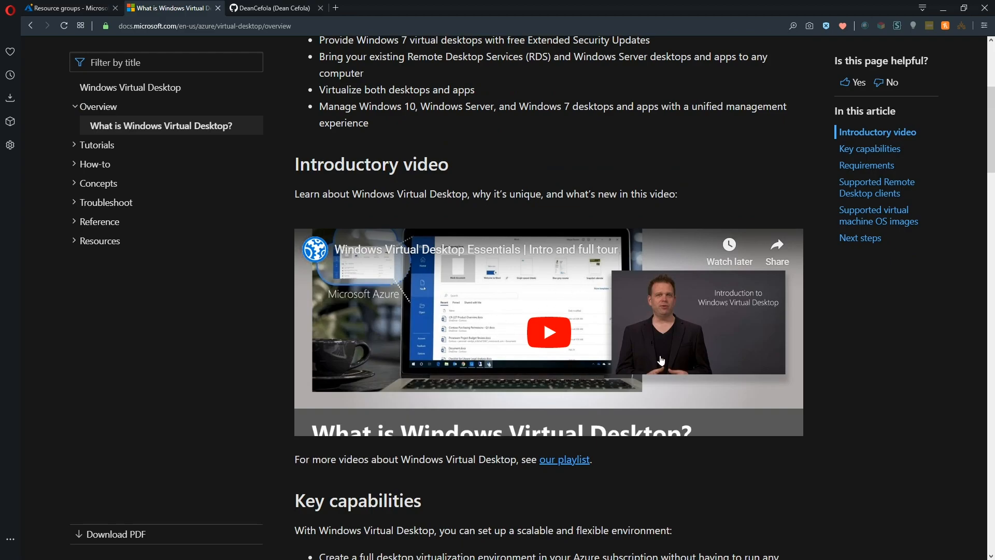
mouse_move(701, 387)
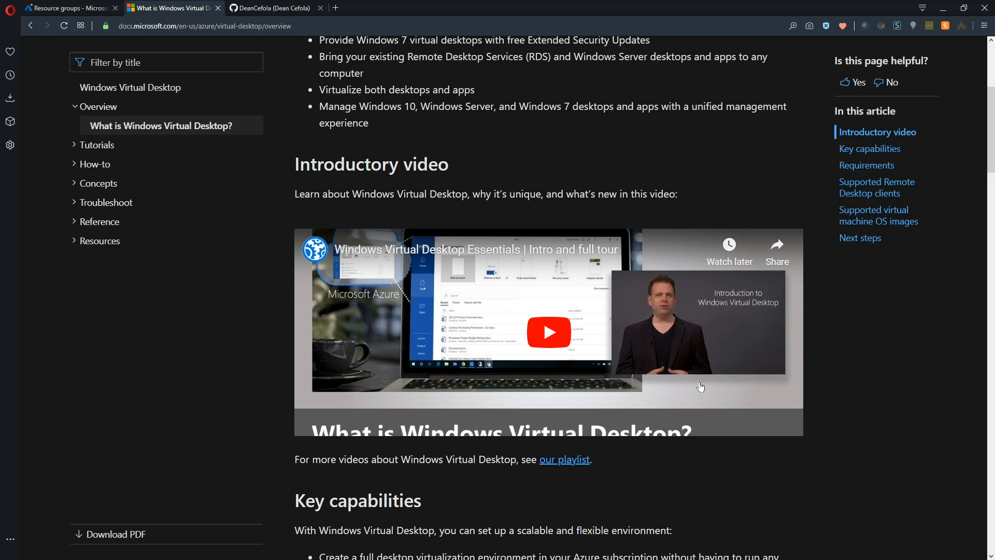
scroll("down", 3)
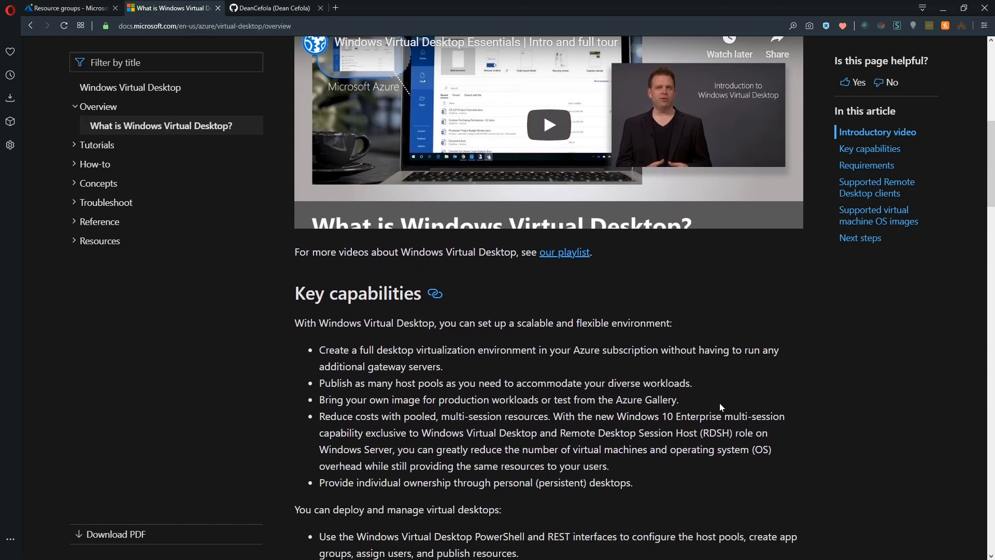
scroll("up", 3)
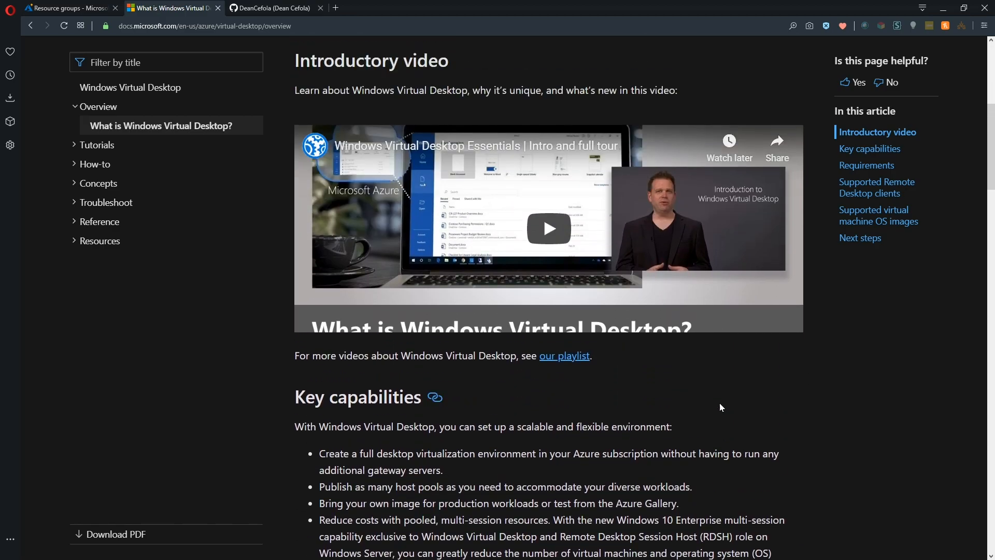
scroll("up", 3)
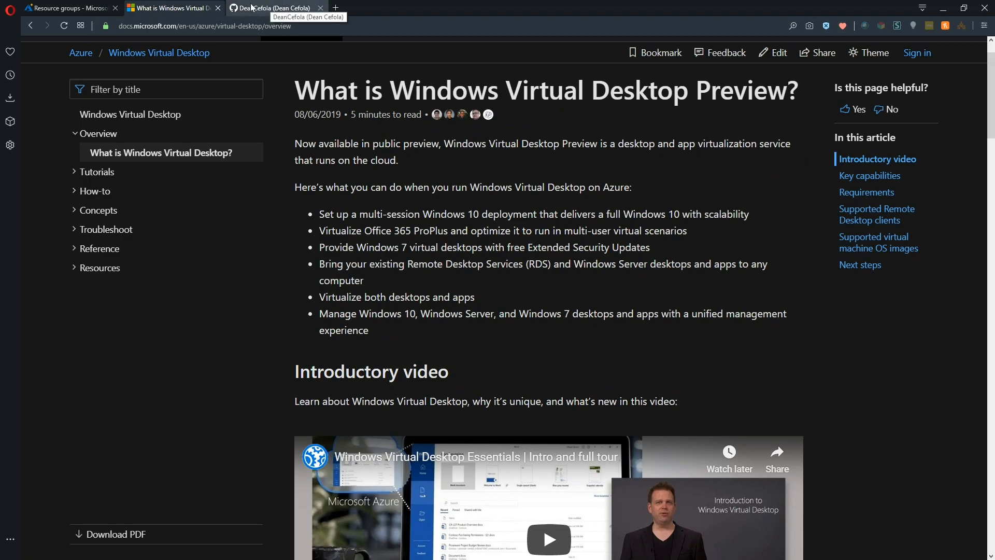
On GitHub, open the pinned Azure-WVD repository and its PowerShell folder
left_click(275, 8)
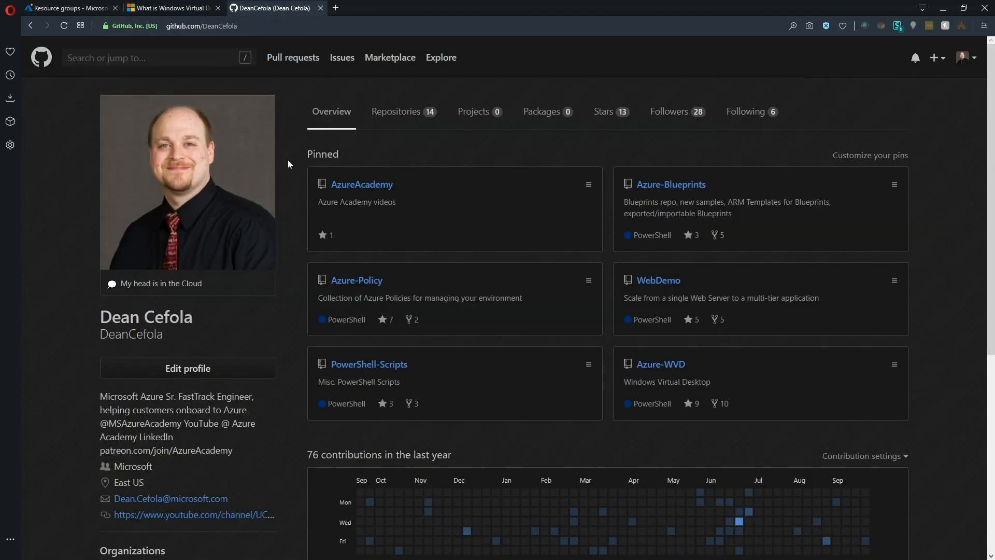
mouse_move(661, 364)
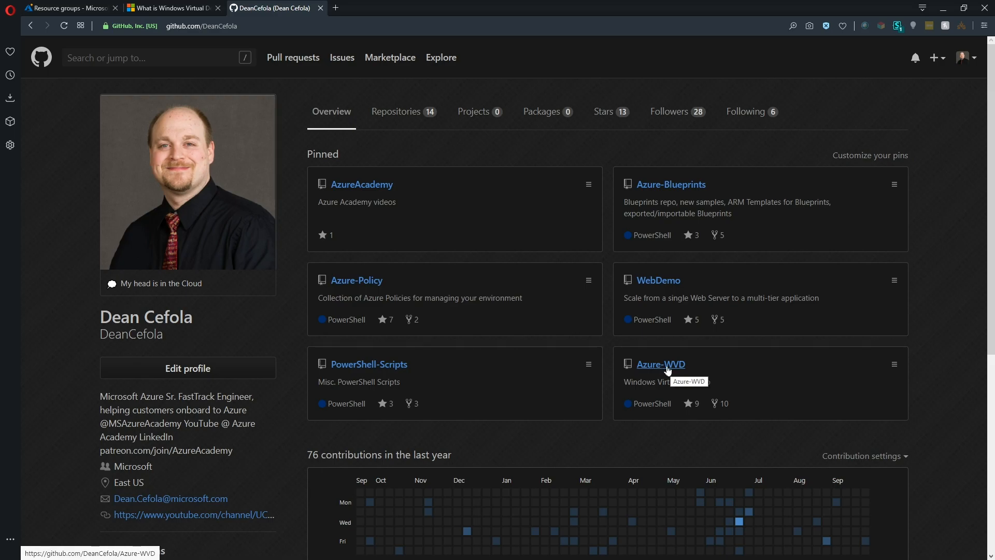
left_click(660, 364)
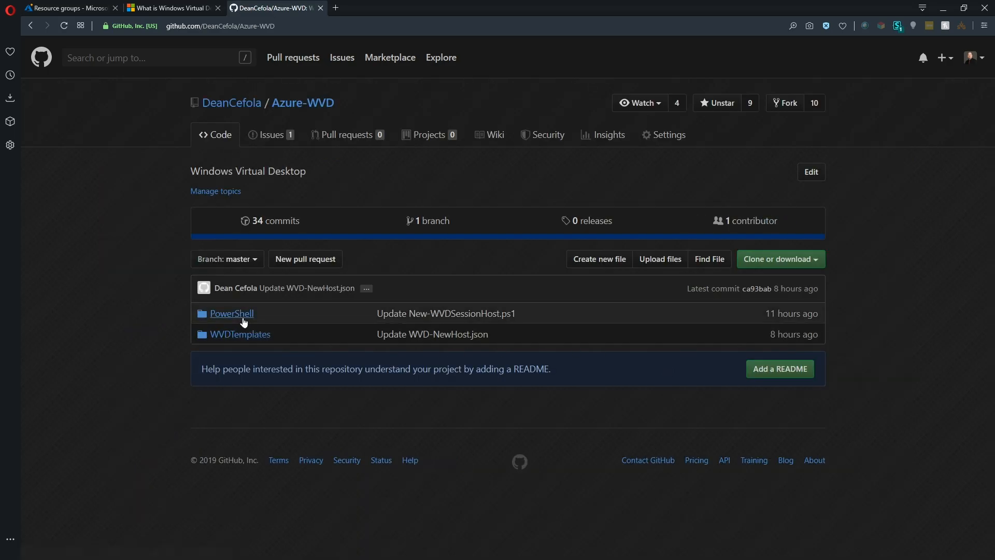
mouse_move(240, 334)
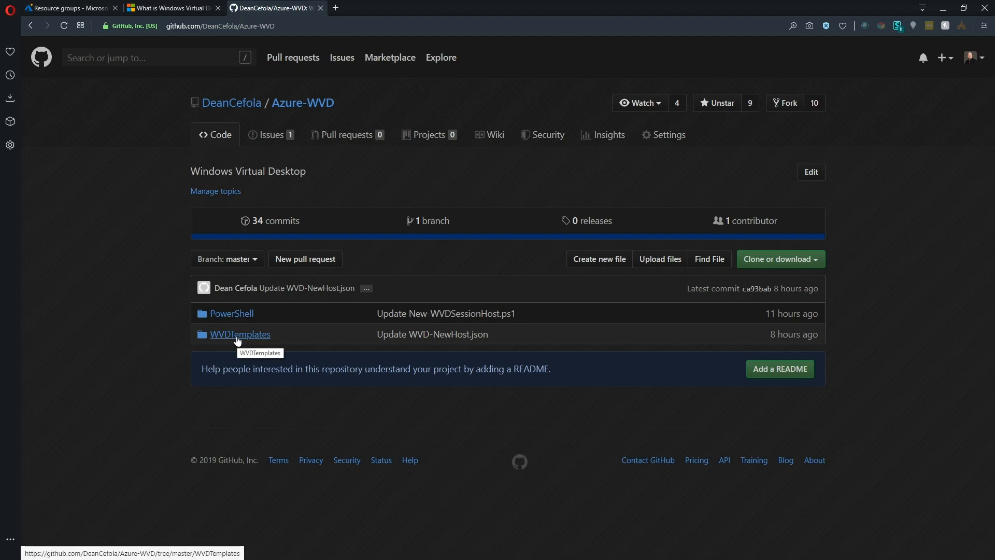
mouse_move(232, 314)
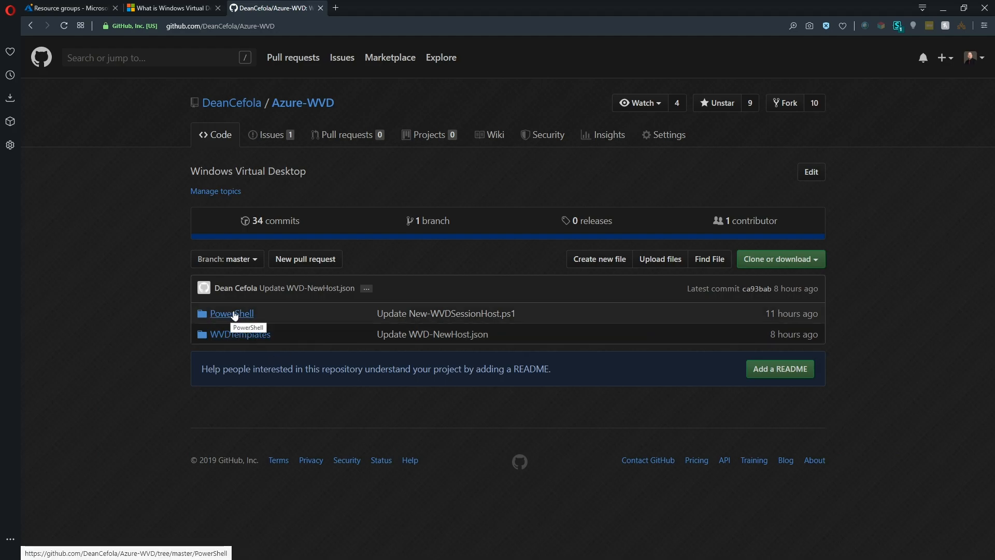
left_click(231, 313)
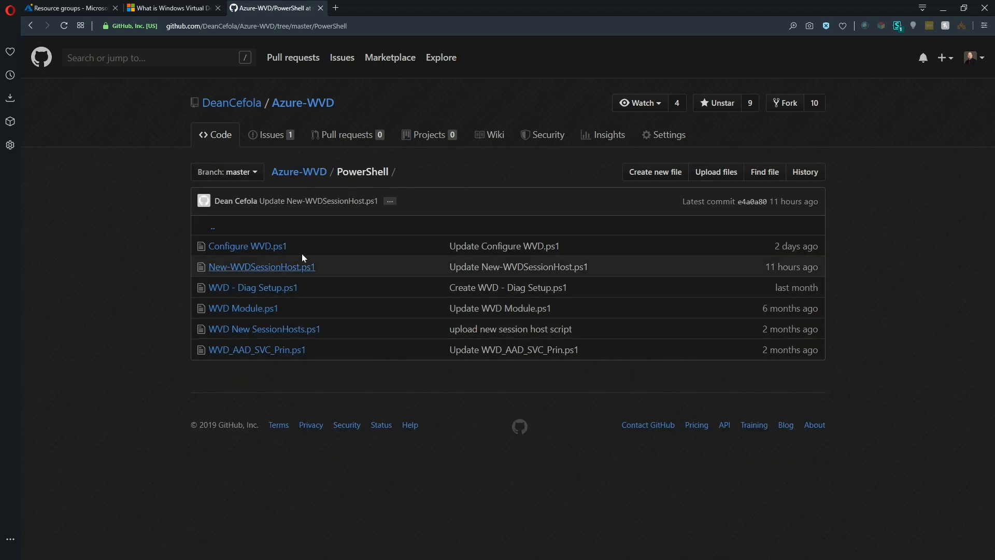
mouse_move(243, 308)
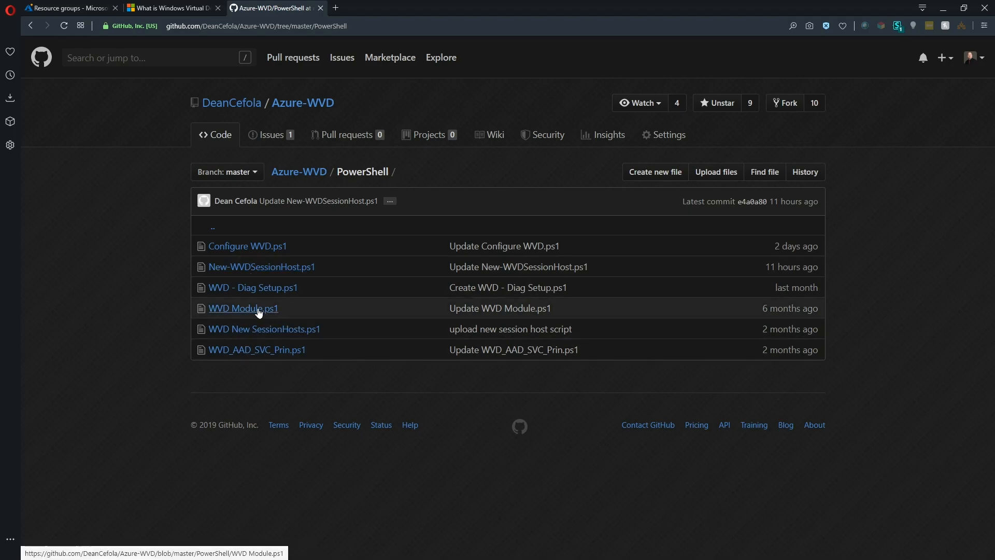
mouse_move(285, 314)
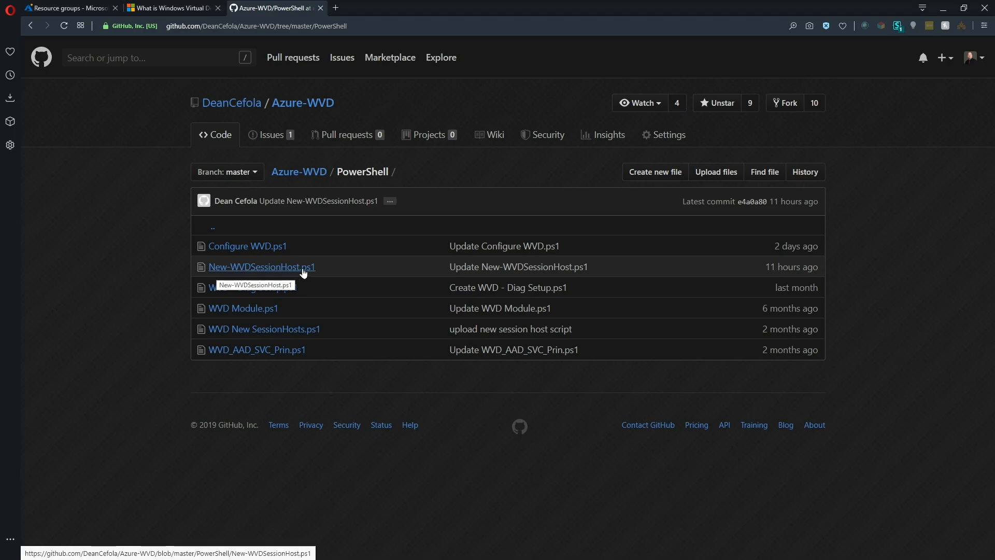
View New-WVDSessionHost.ps1, scrolling through its change history and parameters
left_click(260, 266)
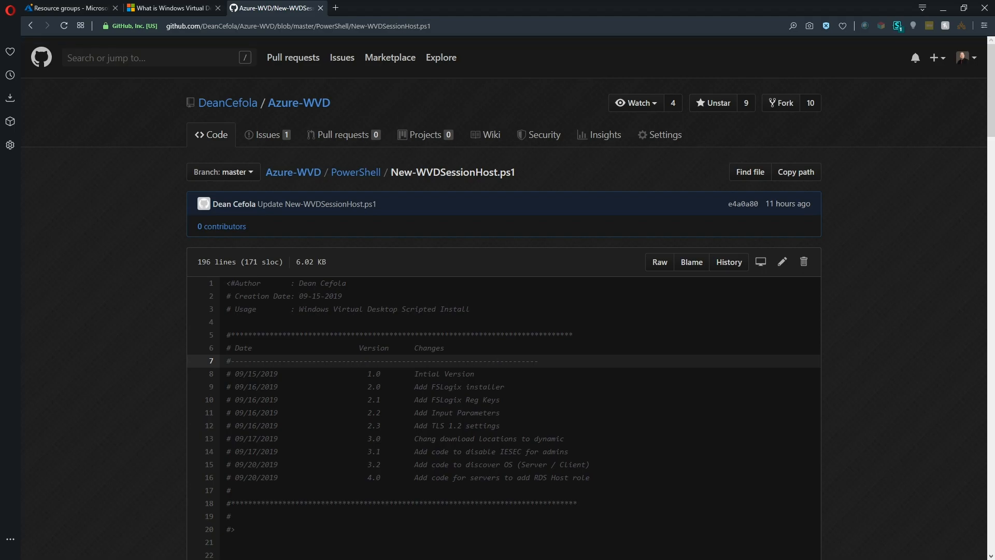
mouse_move(555, 363)
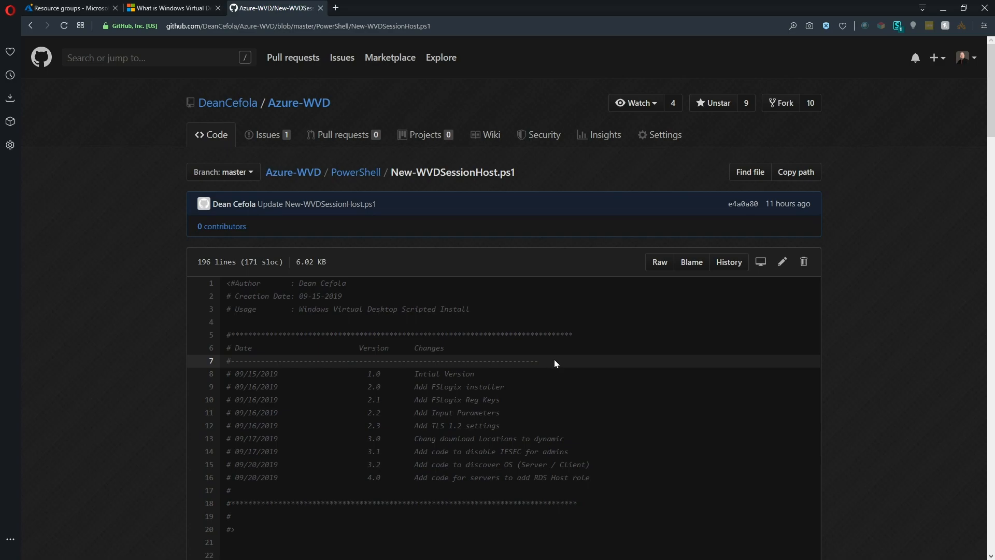
mouse_move(921, 6)
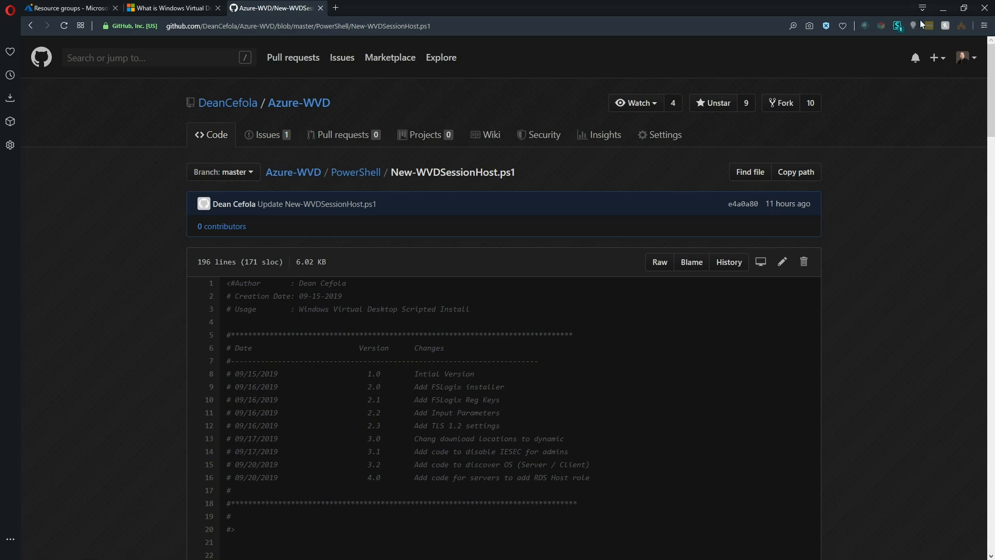
mouse_move(689, 373)
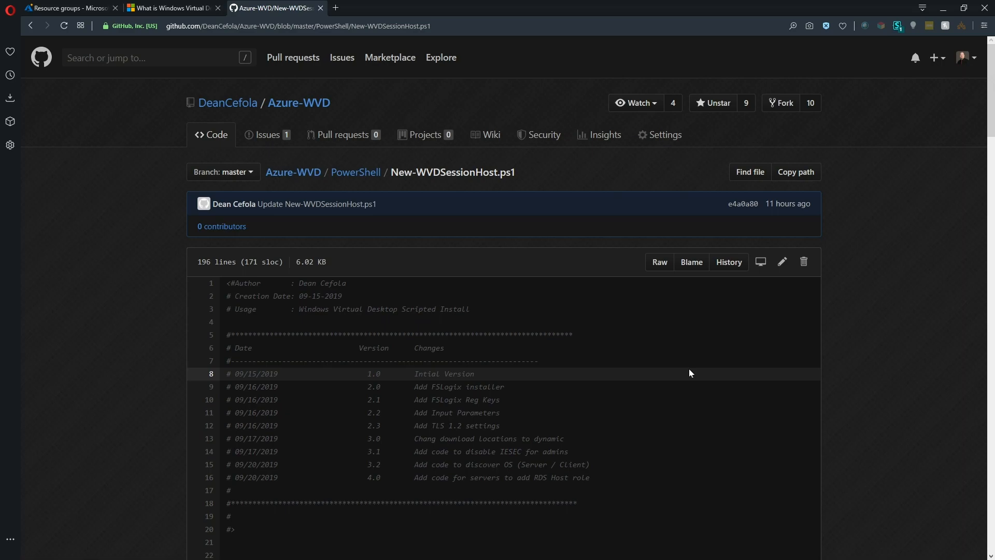
scroll("down", 3)
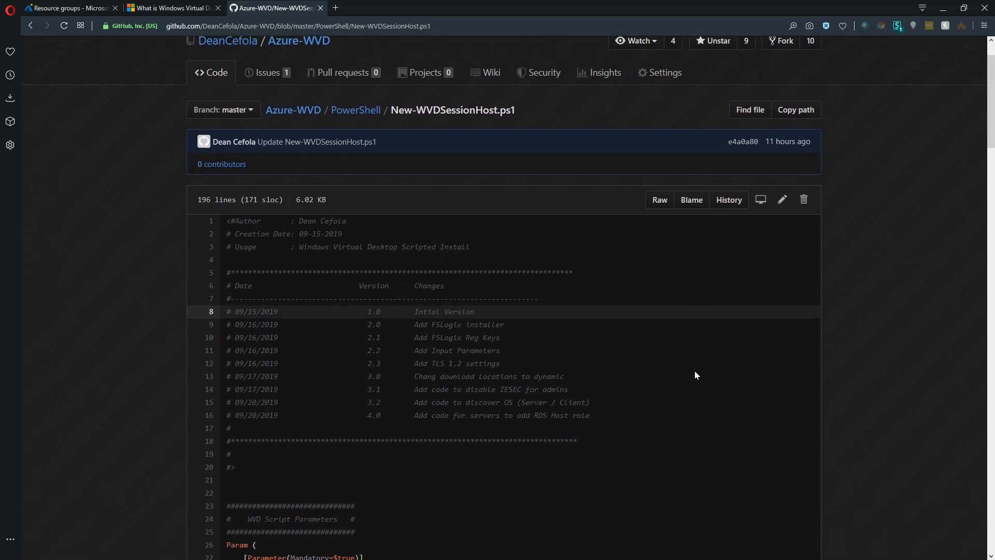
scroll("down", 3)
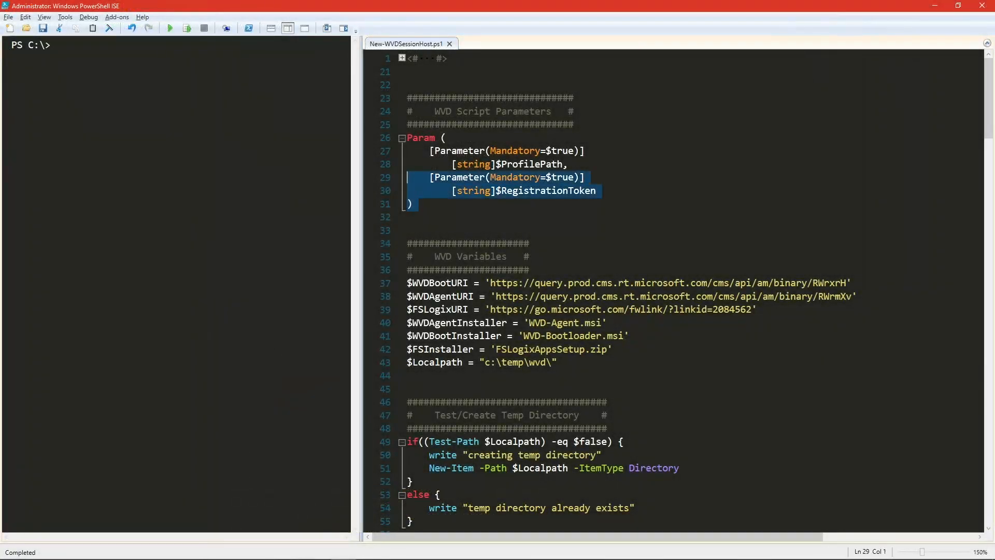
left_click(412, 204)
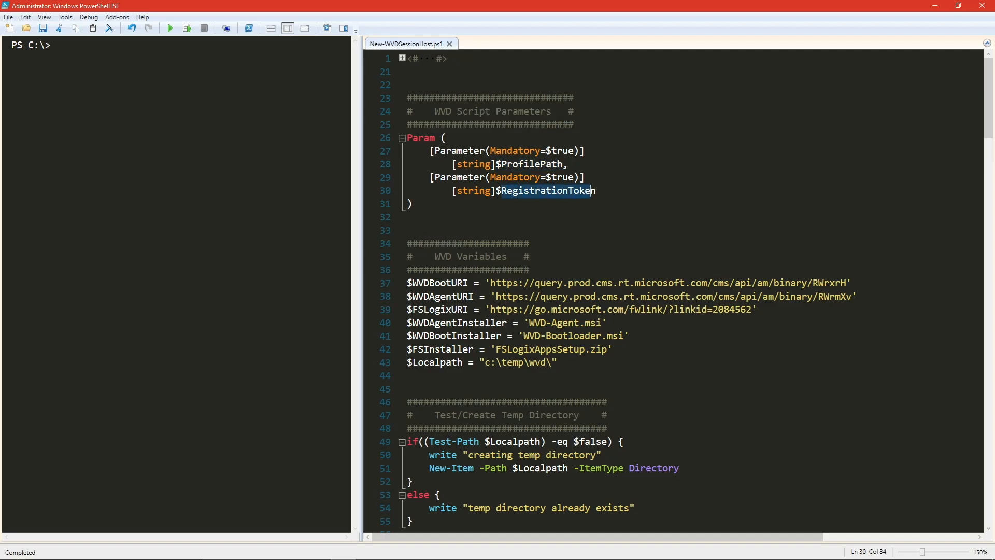
left_click(407, 230)
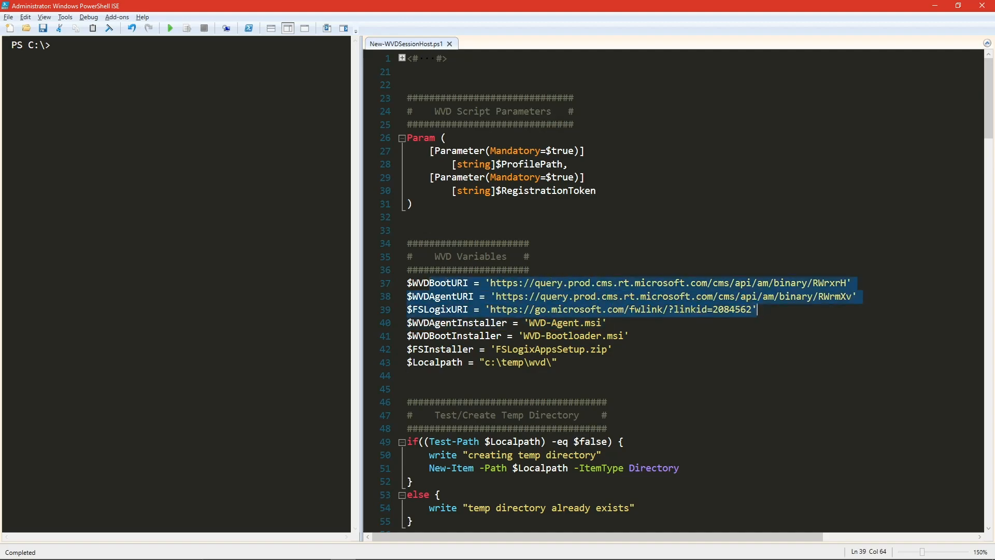
scroll("down", 3)
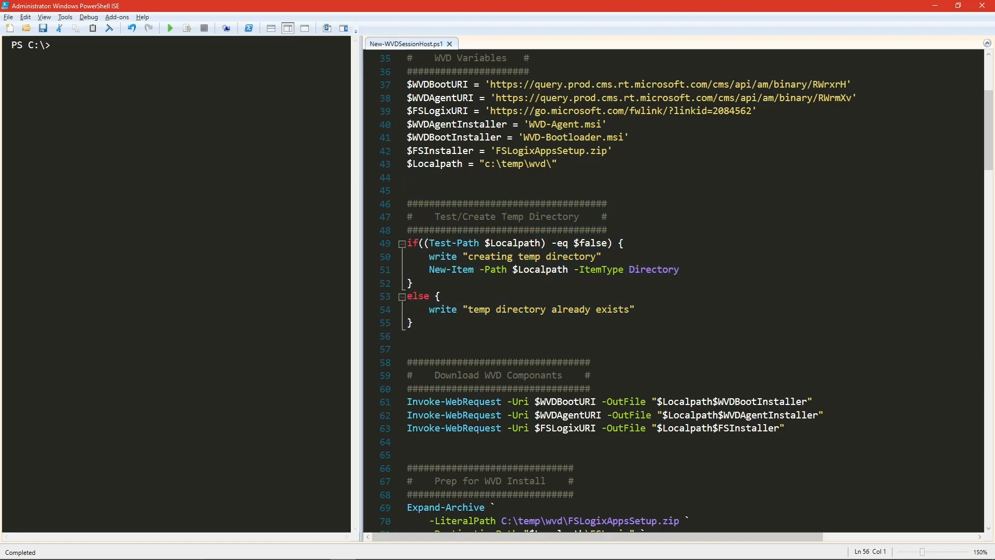
scroll("down", 3)
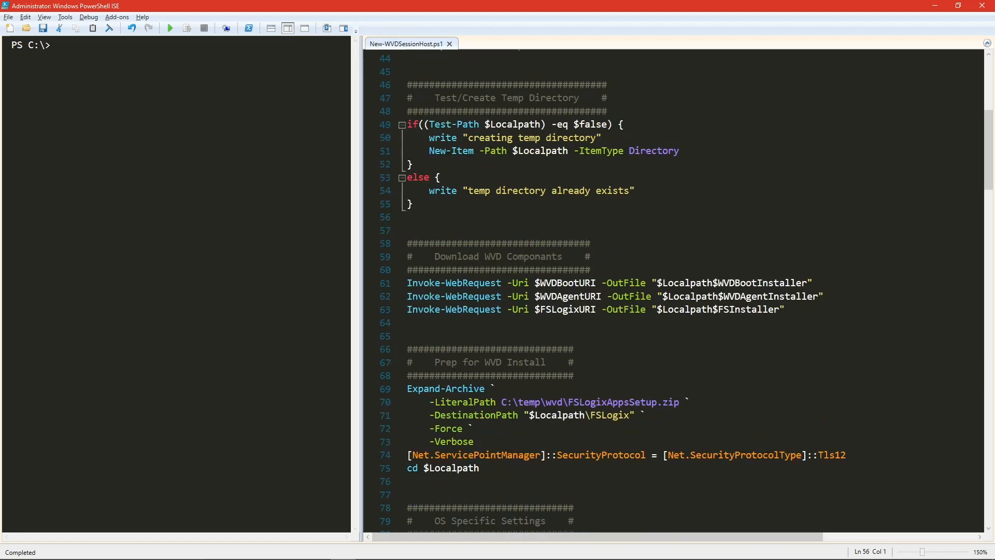
scroll("down", 3)
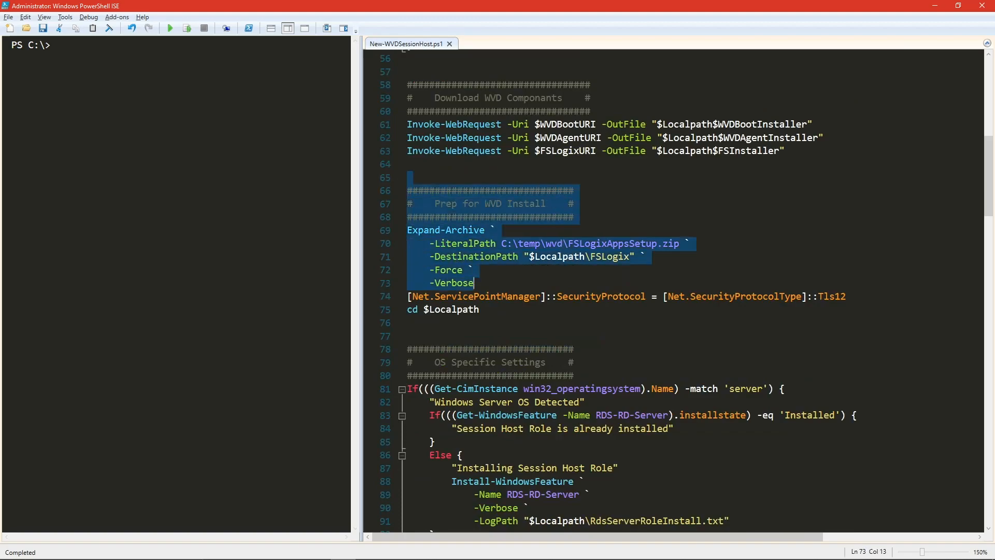
left_click(473, 283)
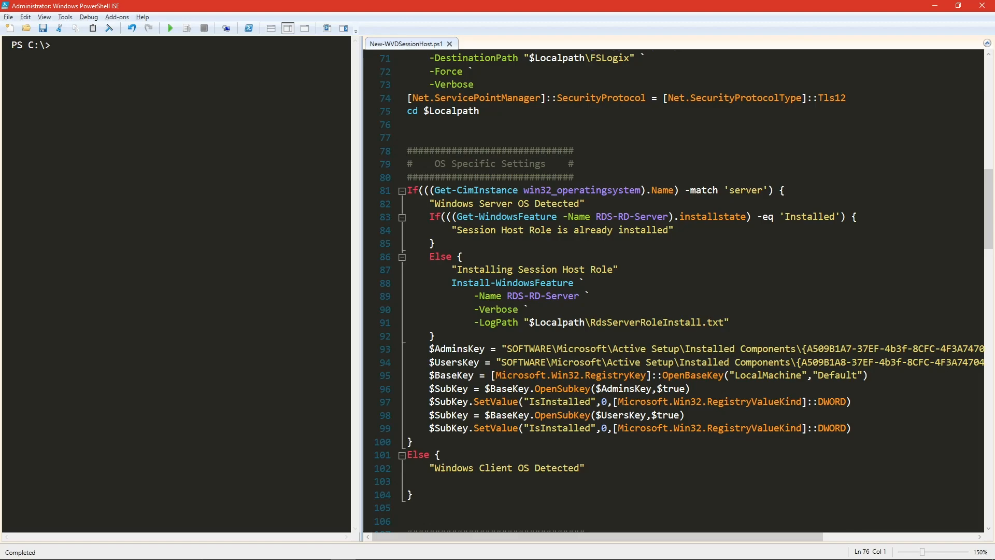
left_click(409, 124)
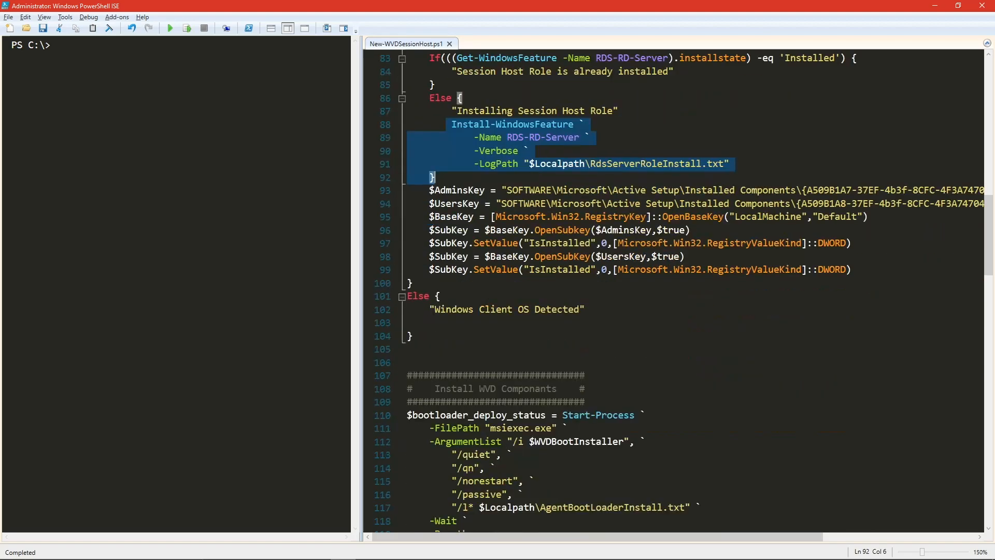
left_click(435, 189)
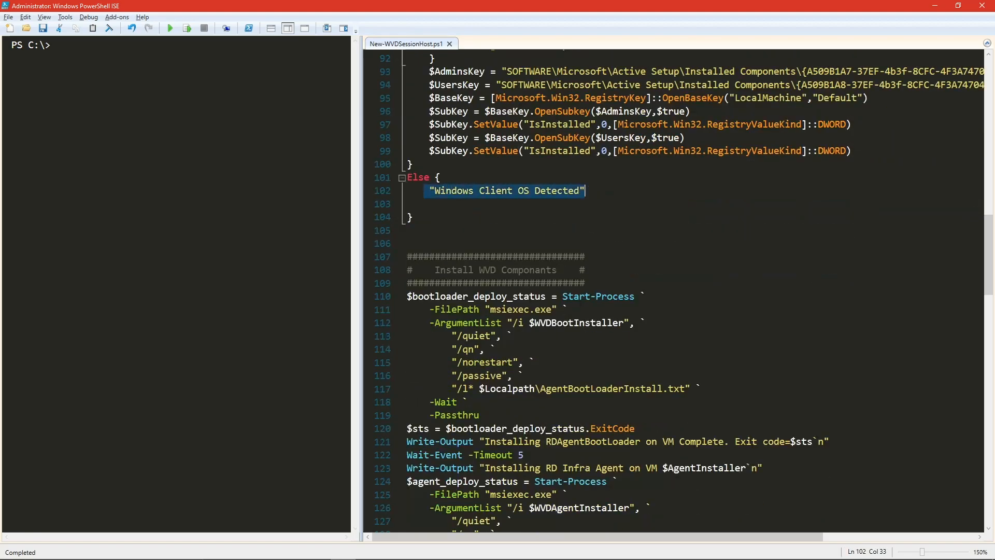
scroll("down", 3)
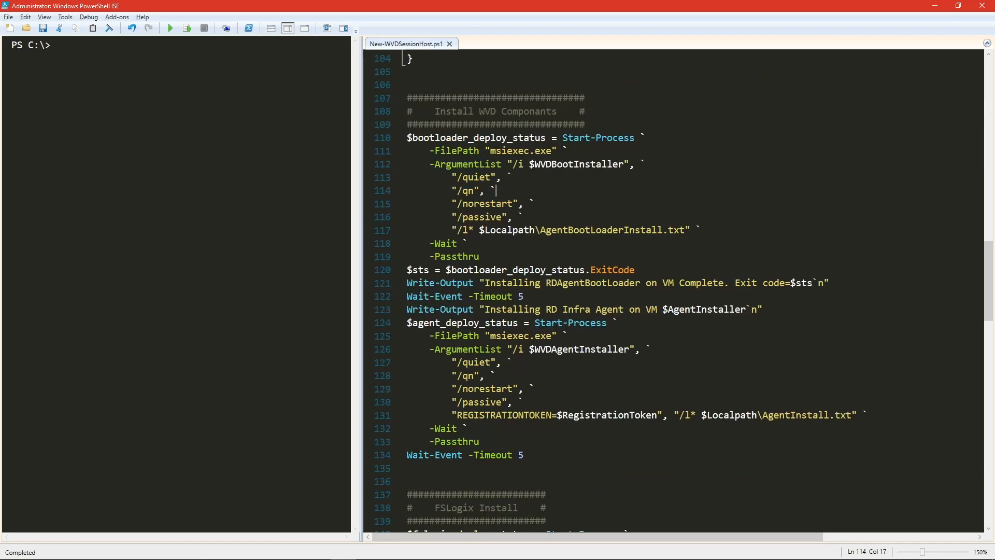
left_click(410, 71)
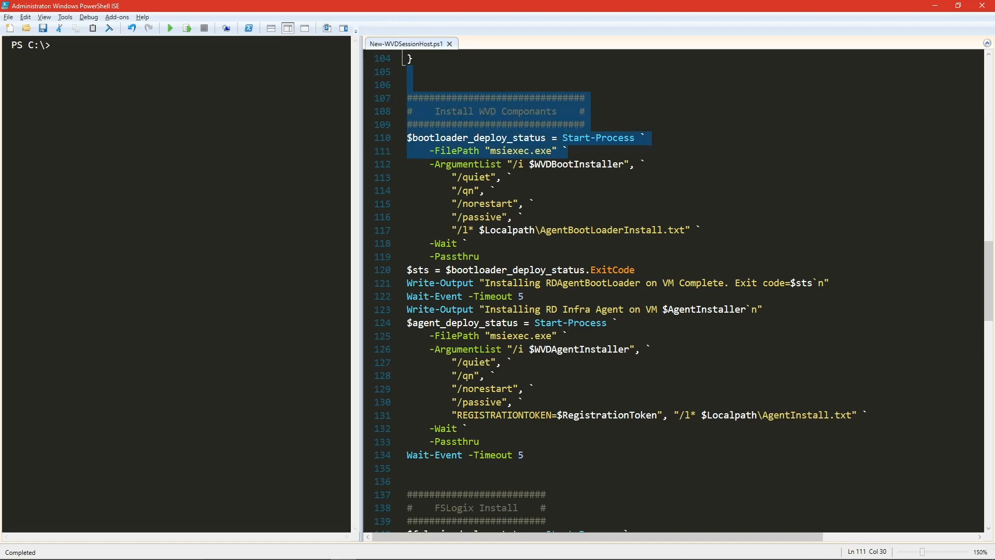
left_click(634, 269)
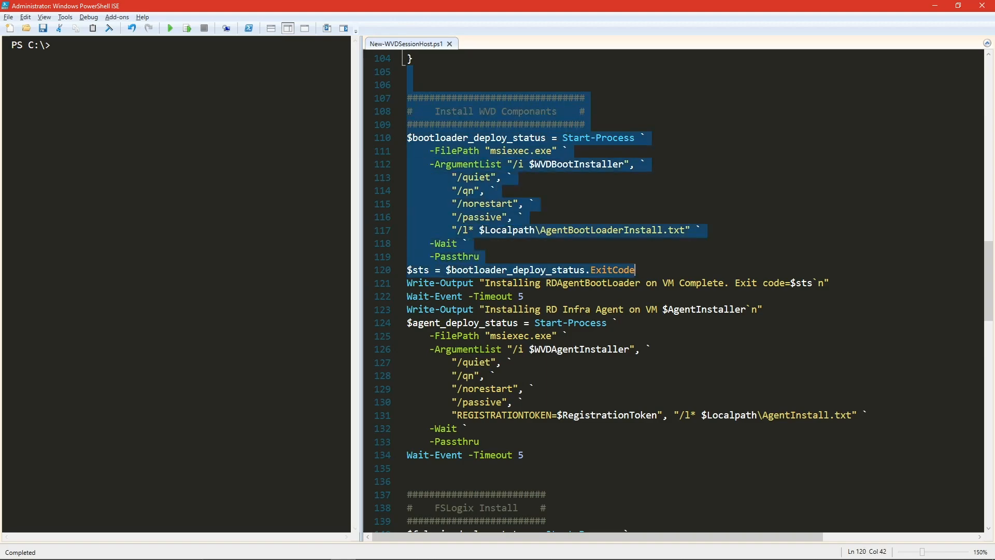
left_click(524, 296)
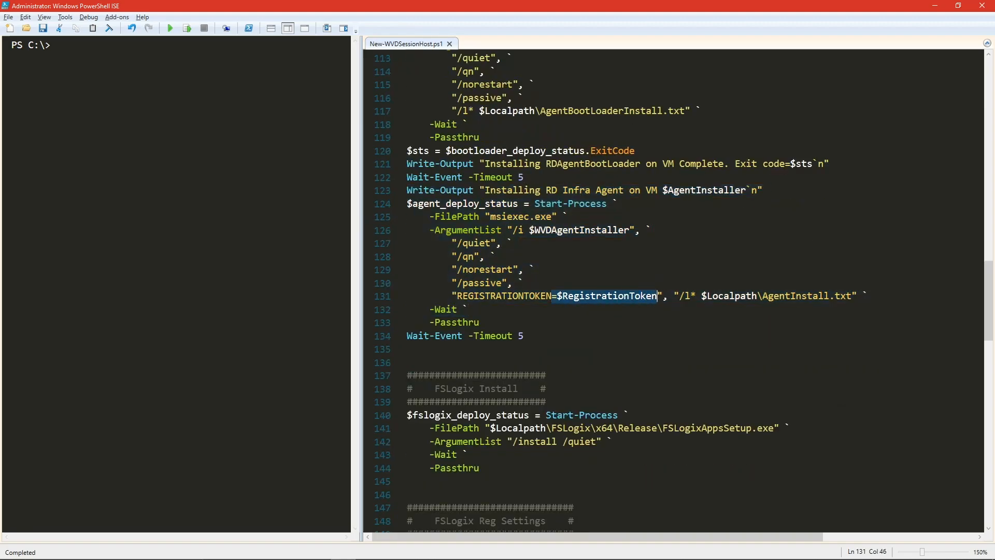
left_click(525, 336)
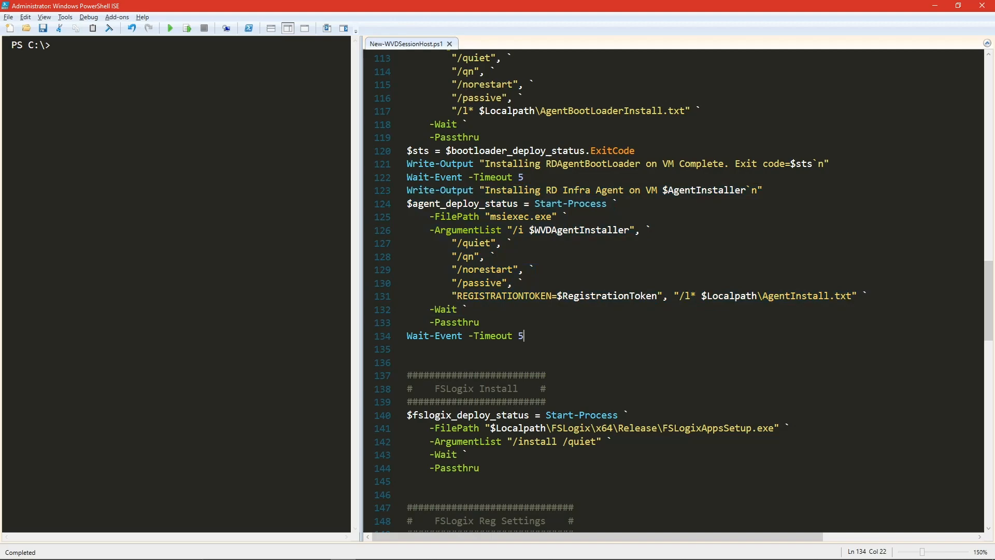
scroll("down", 3)
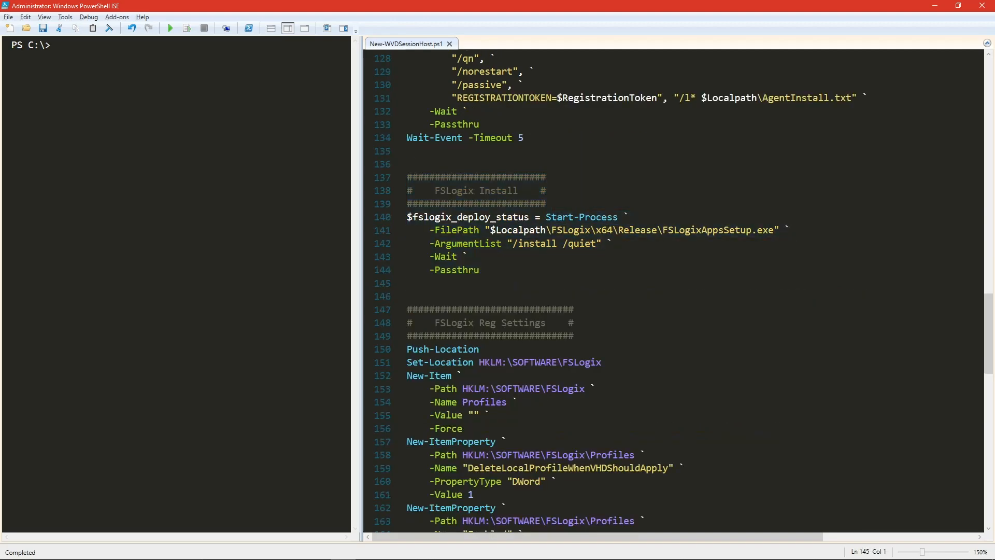
scroll("down", 3)
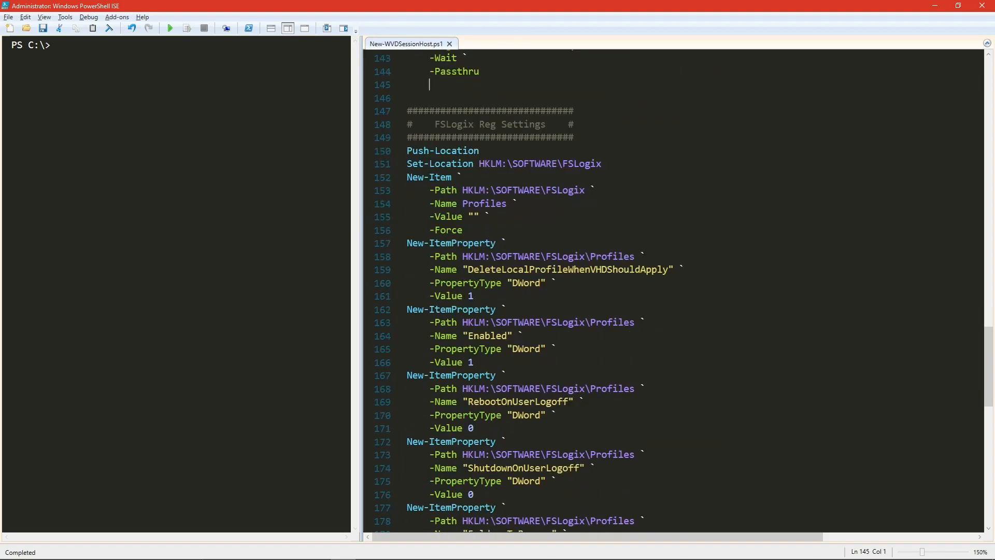
scroll("down", 3)
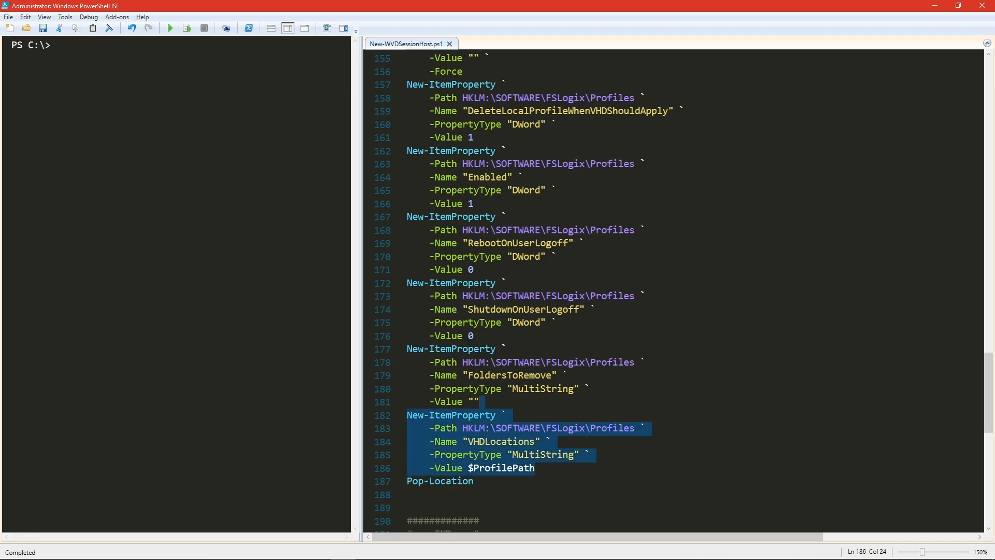
left_click(447, 467)
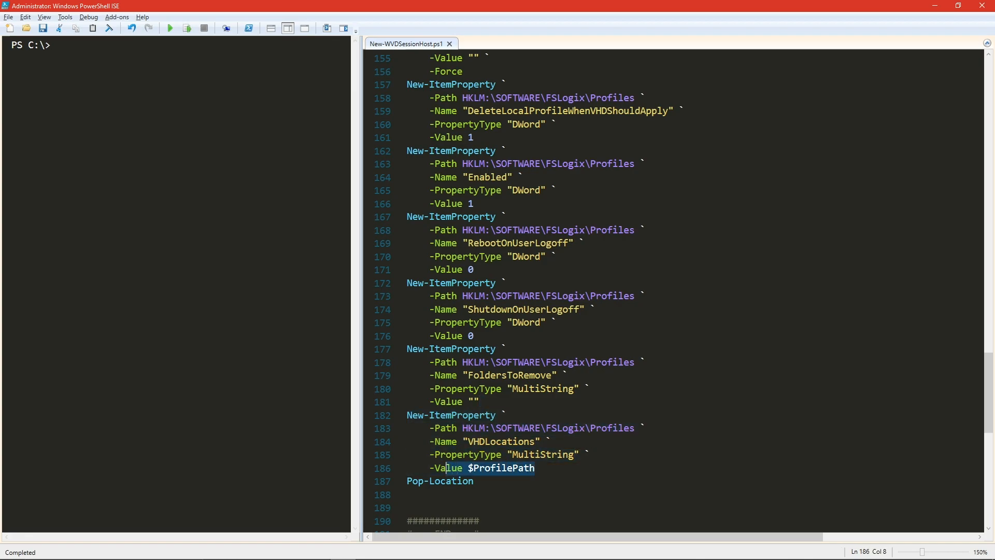
left_click(473, 480)
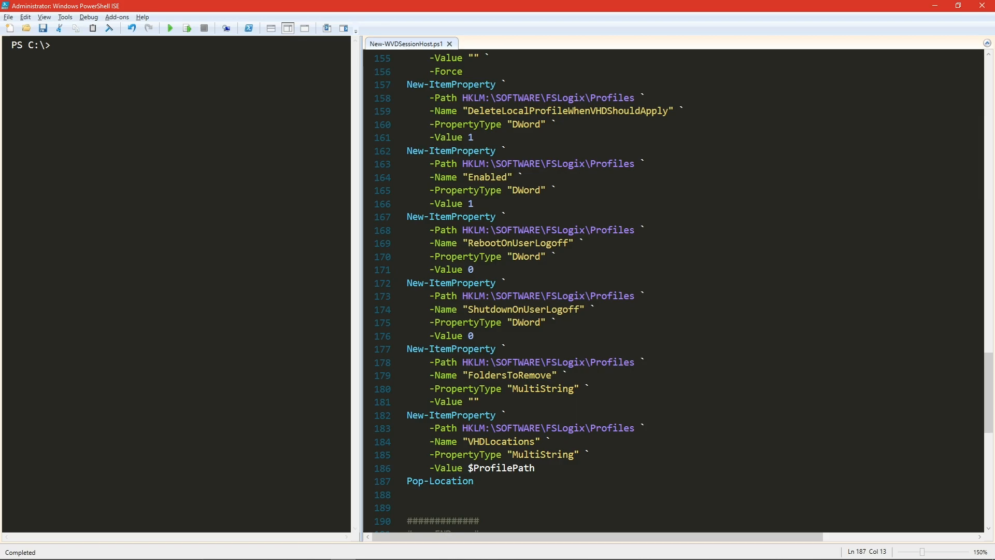
scroll("down", 3)
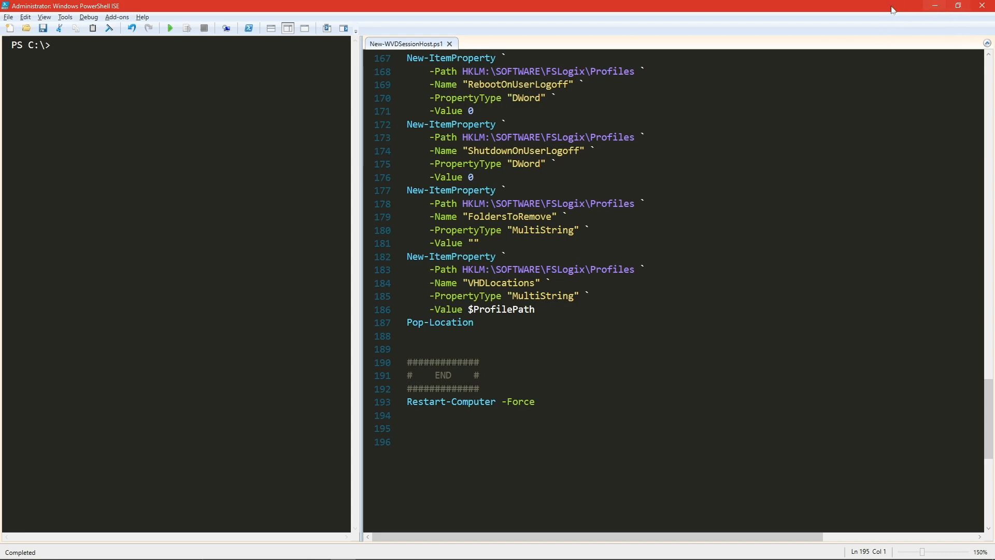
left_click(478, 375)
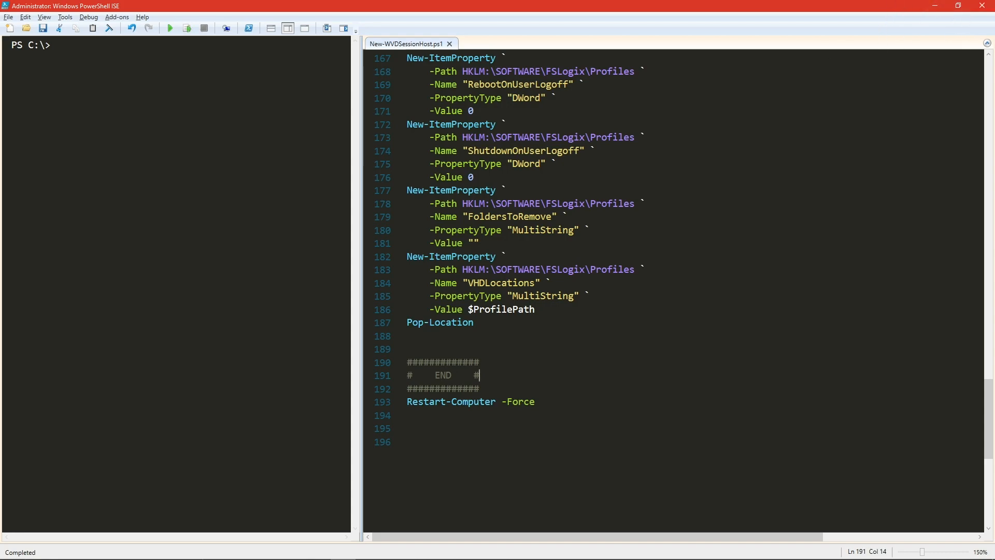
scroll("up", 3)
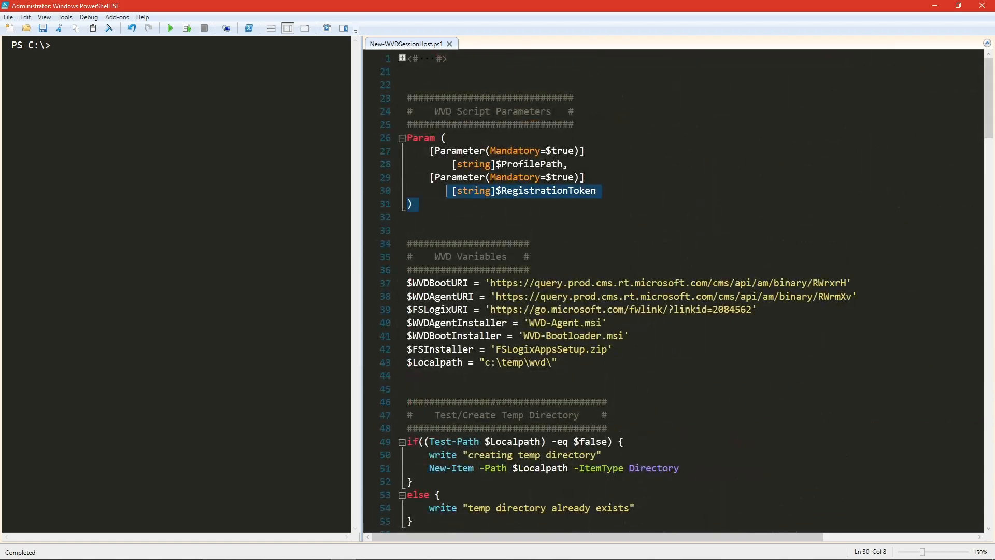
left_click(523, 190)
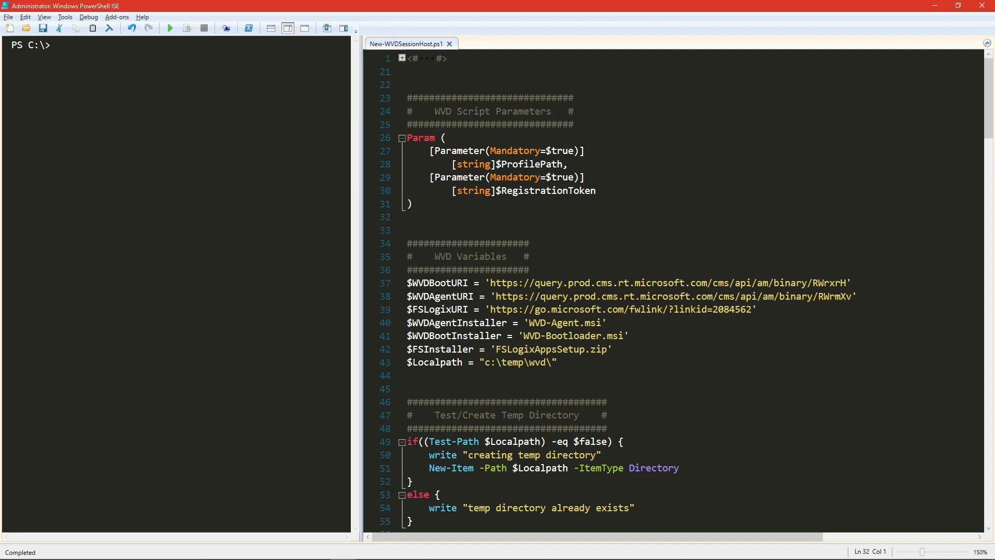
left_click(407, 217)
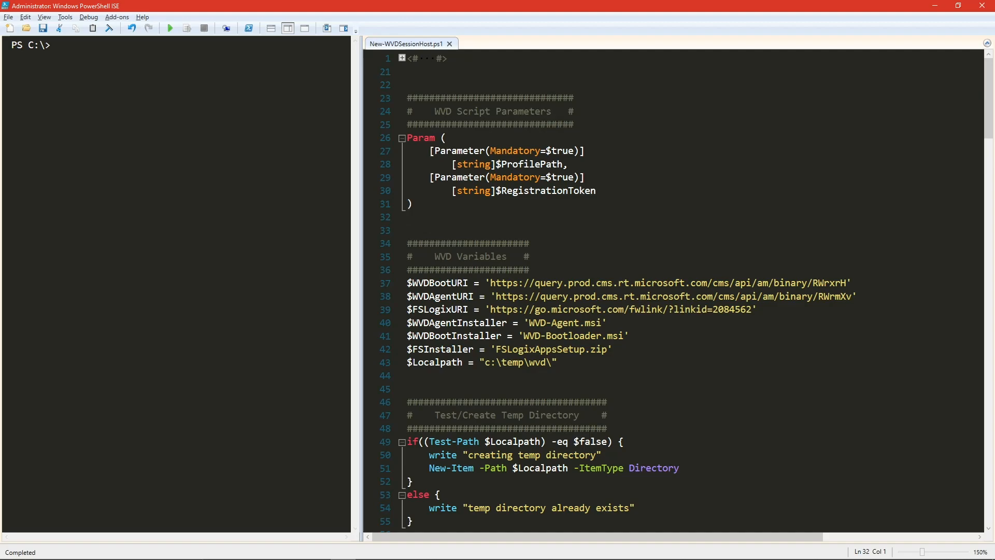
left_click(408, 217)
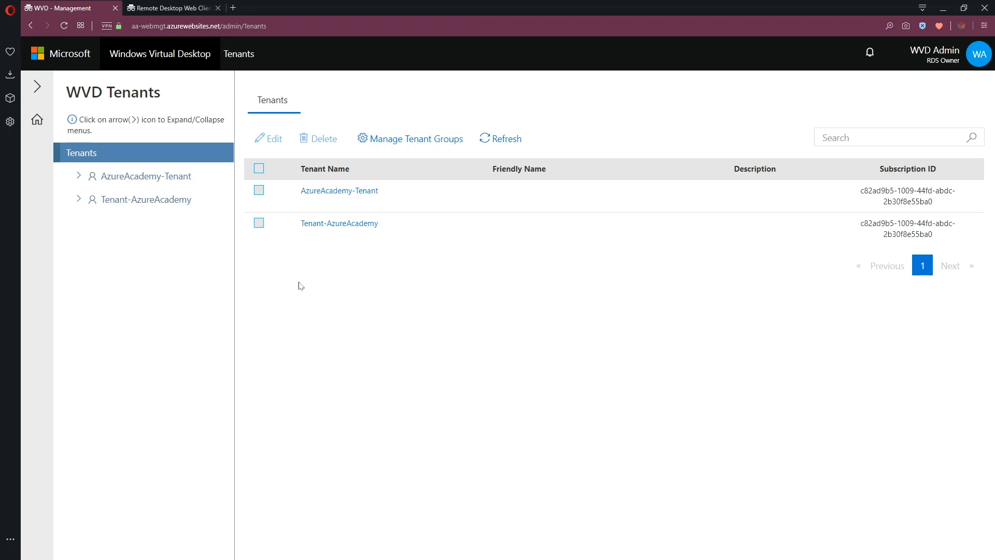
mouse_move(157, 187)
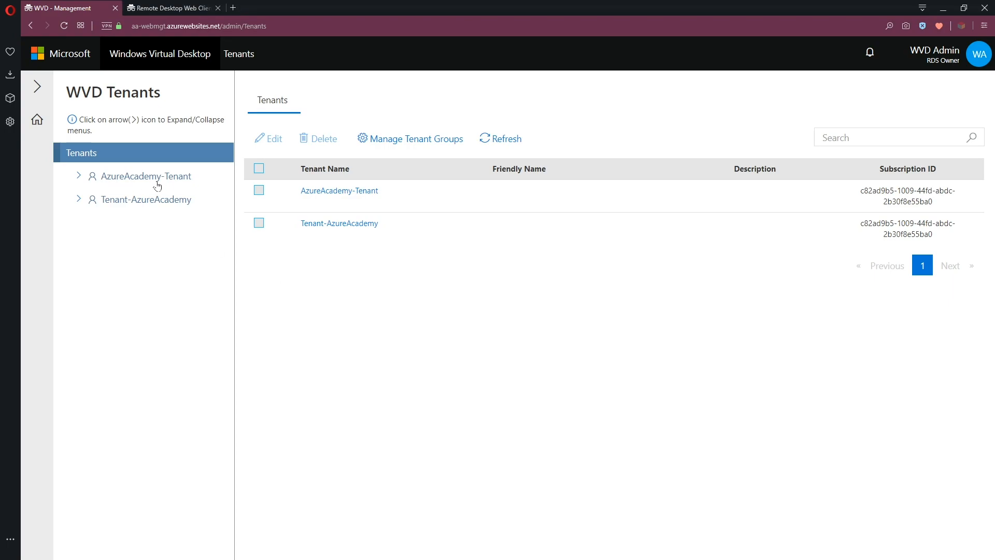
mouse_move(136, 184)
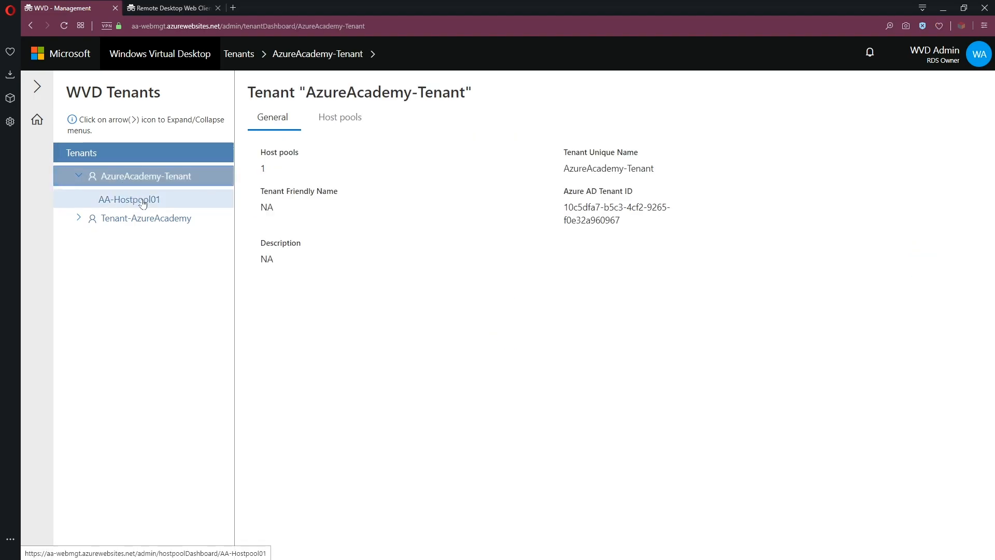
Check AA-Hostpool01's hosts, then open Persist-Hostpool-01's empty Hosts list
left_click(129, 199)
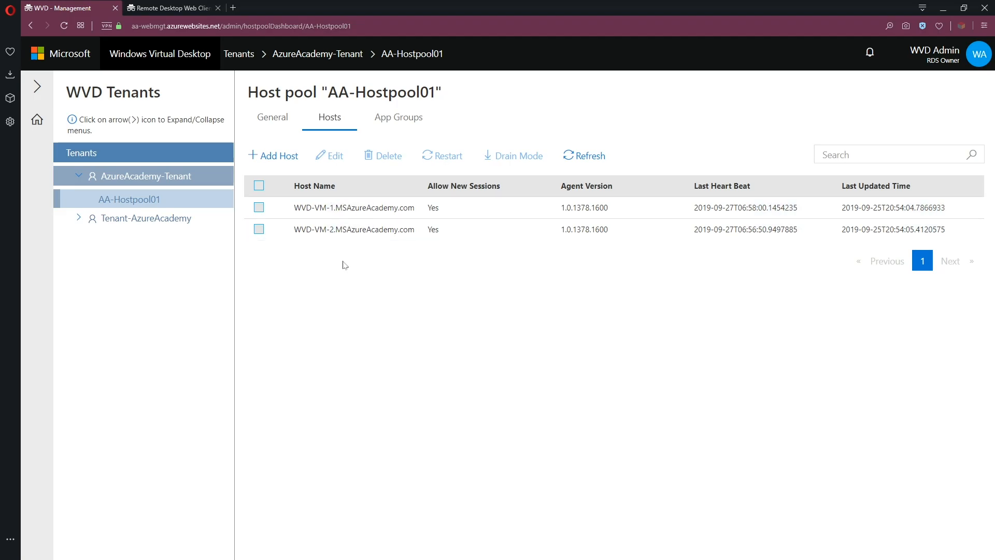
left_click(81, 153)
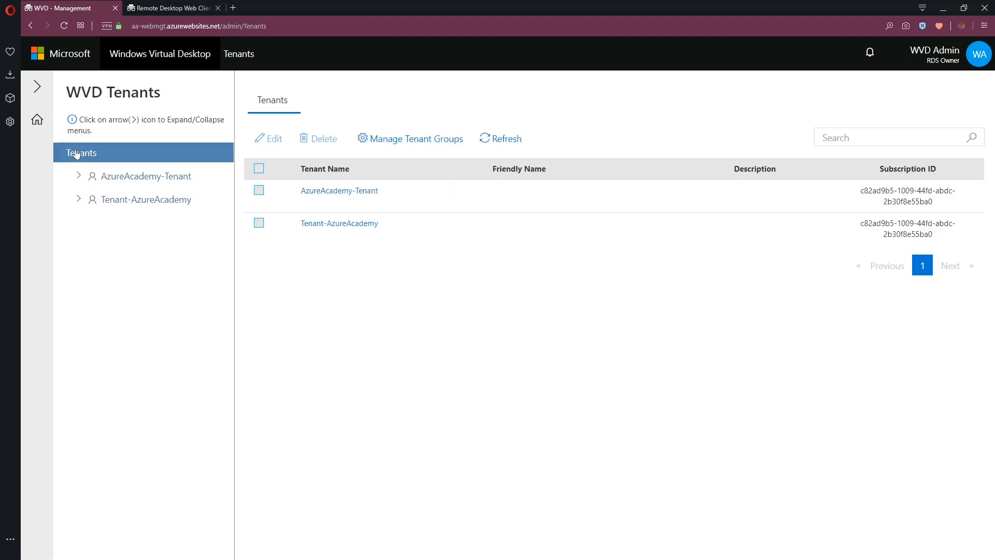
mouse_move(130, 204)
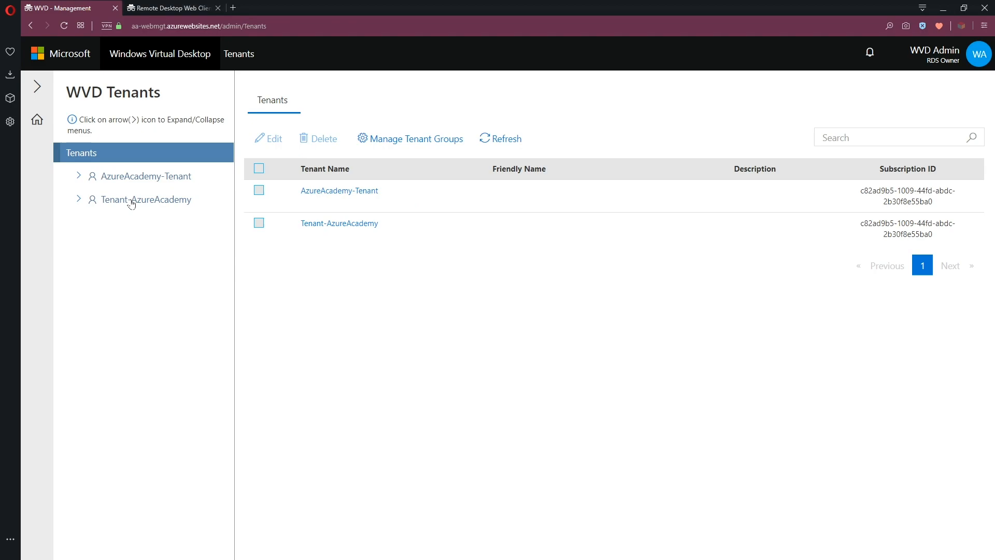
left_click(339, 223)
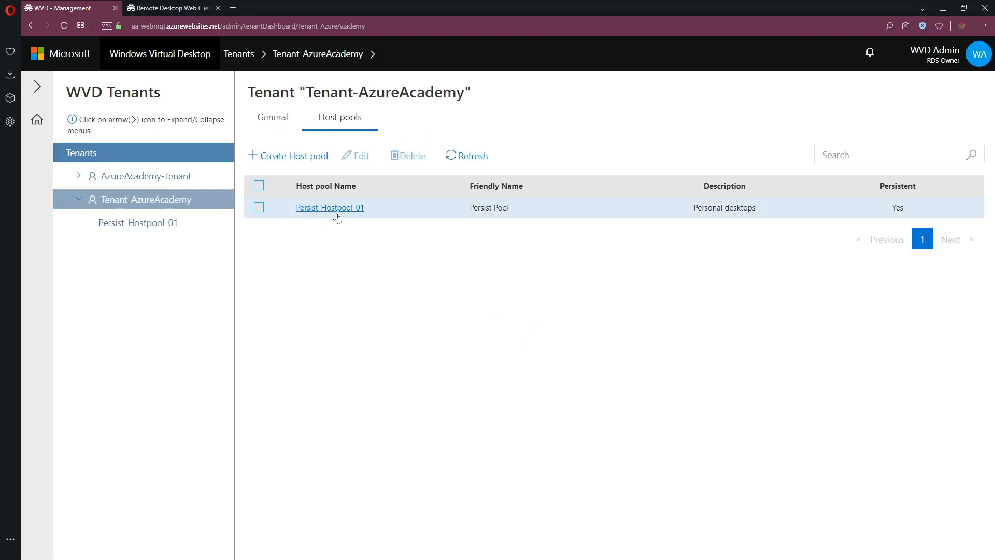
mouse_move(514, 254)
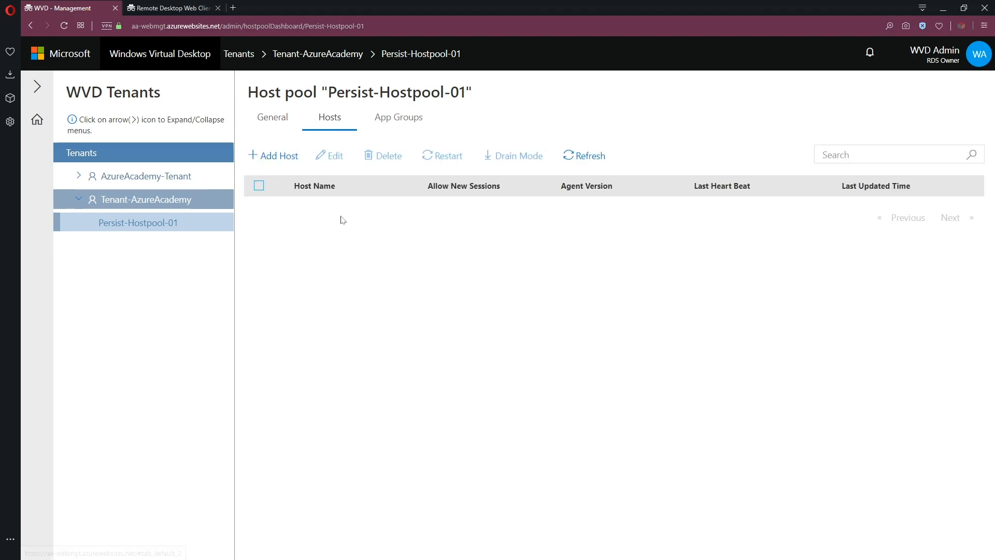
mouse_move(353, 241)
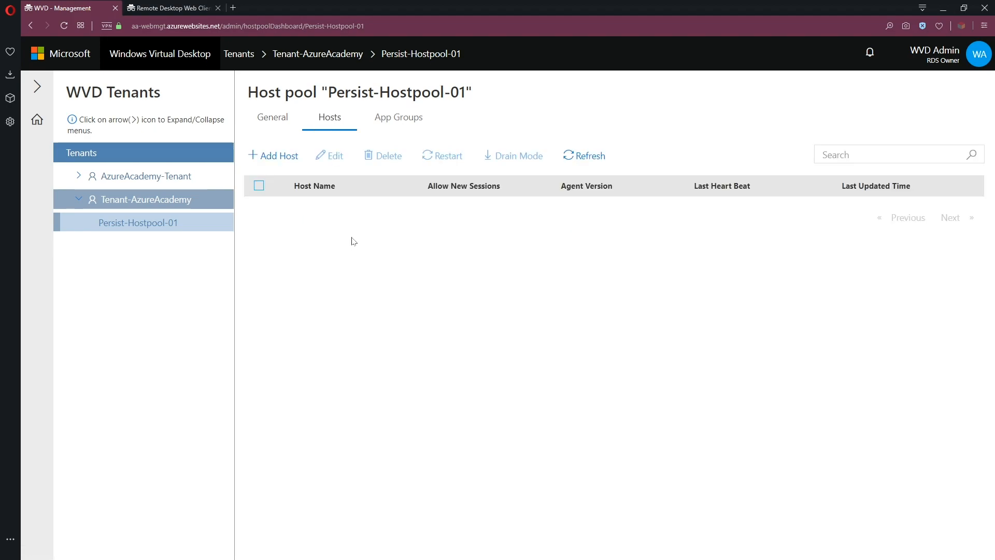
mouse_move(317, 228)
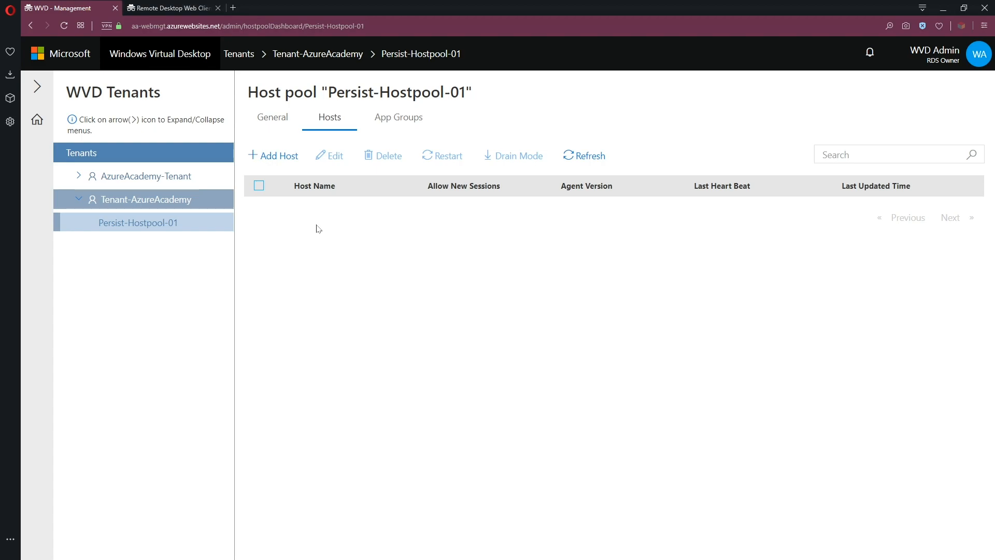
mouse_move(271, 159)
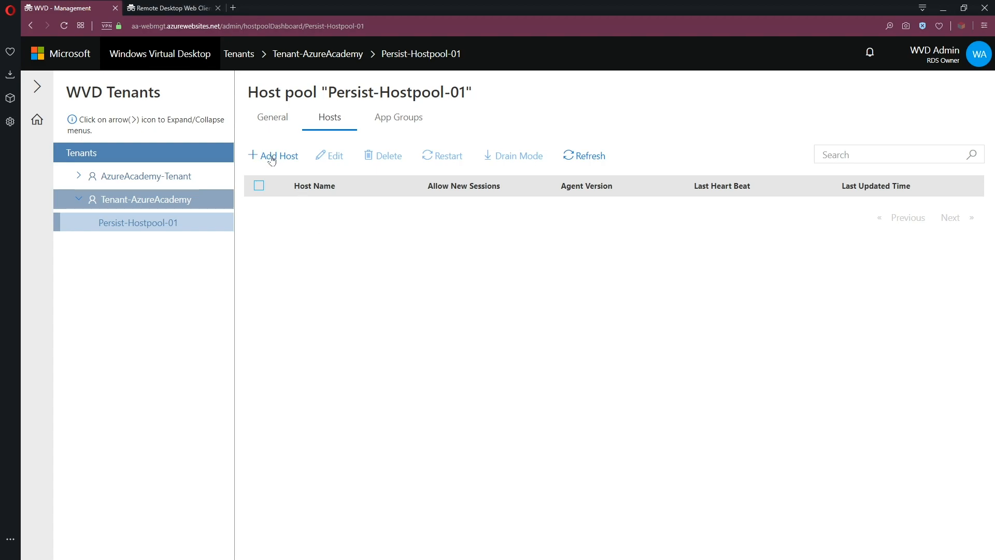
Open the Add Host panel for Persist-Hostpool-01 to reveal the registration key
left_click(273, 155)
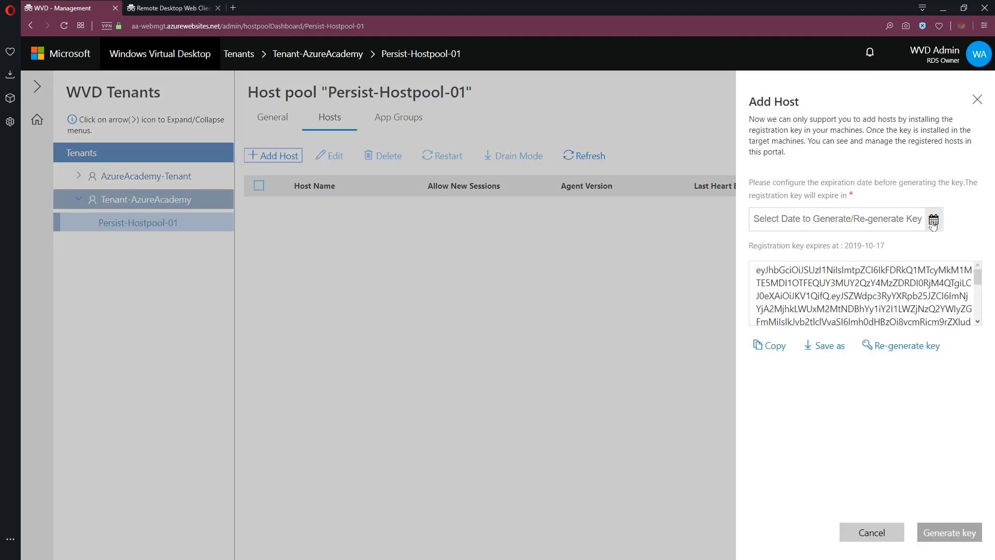
mouse_move(949, 532)
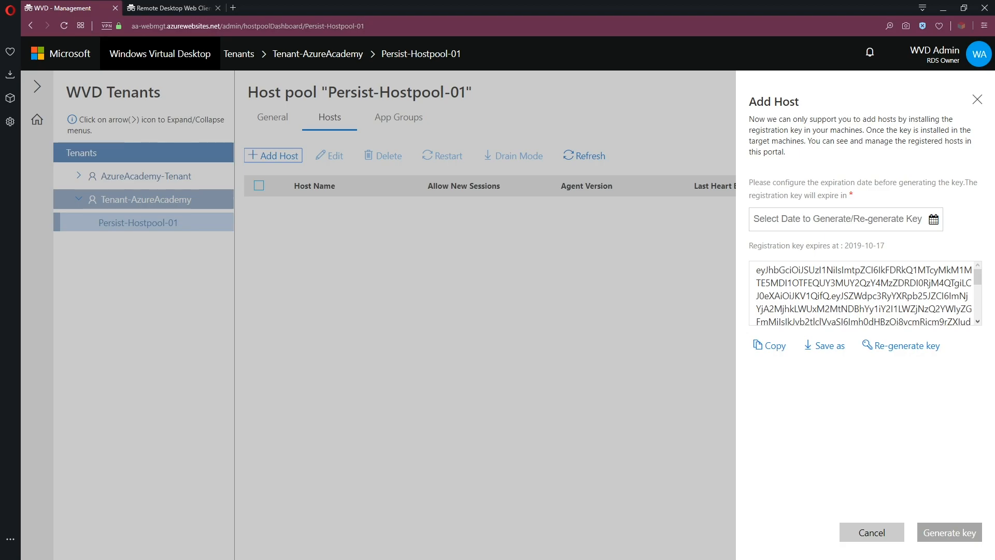
mouse_move(799, 398)
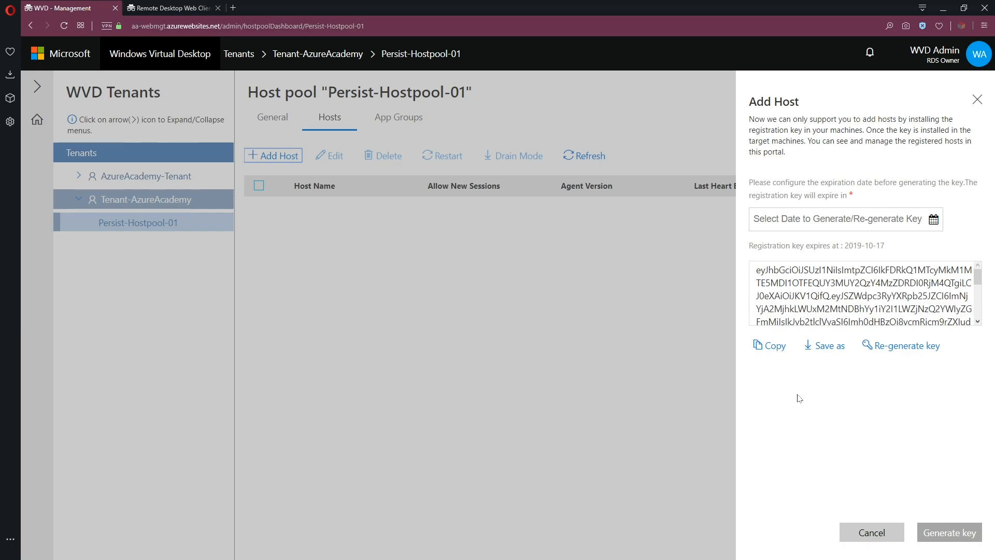
mouse_move(692, 399)
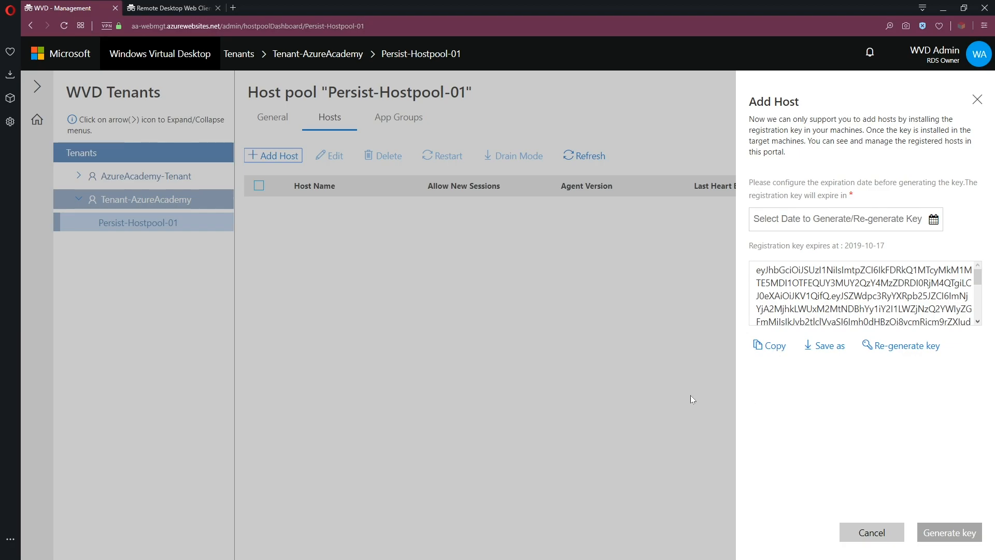
mouse_move(664, 404)
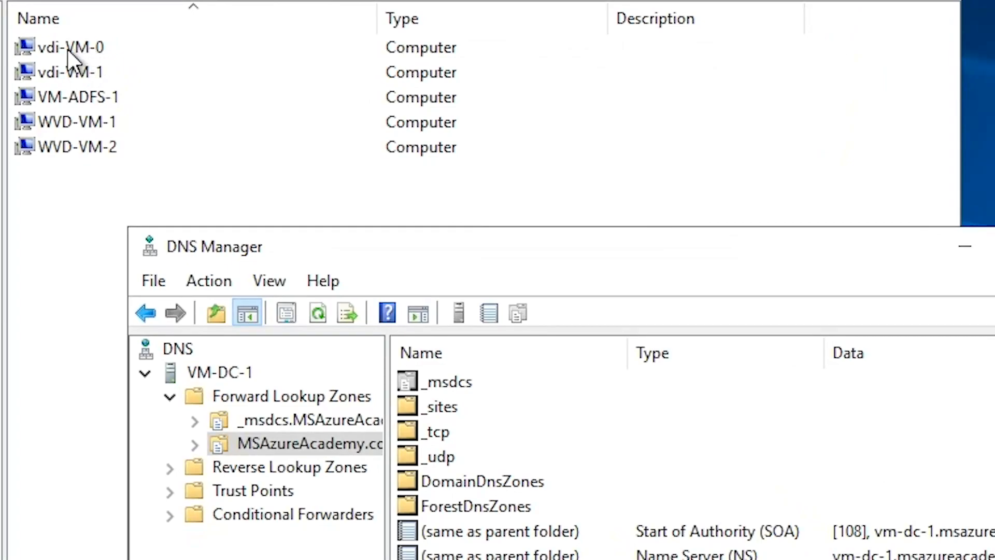
mouse_move(102, 67)
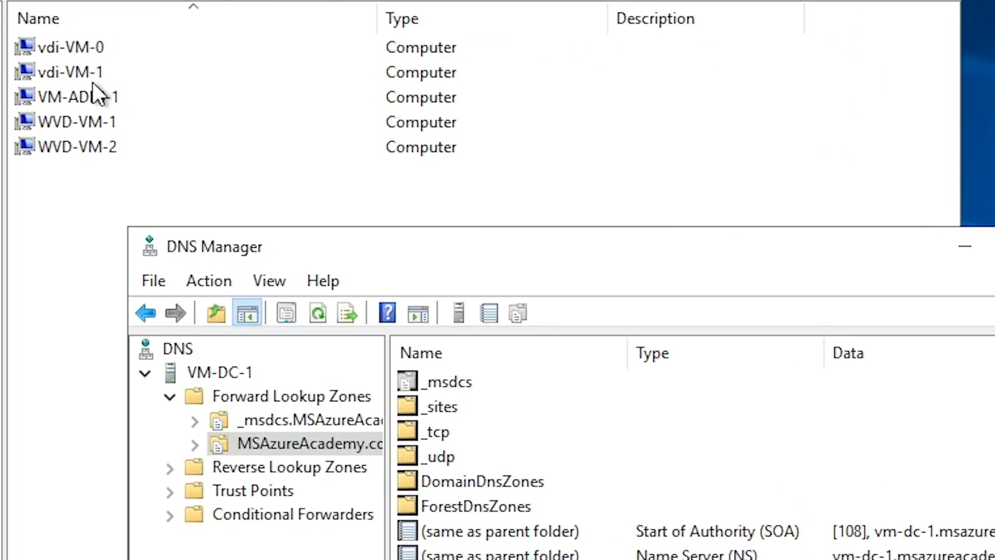
mouse_move(88, 89)
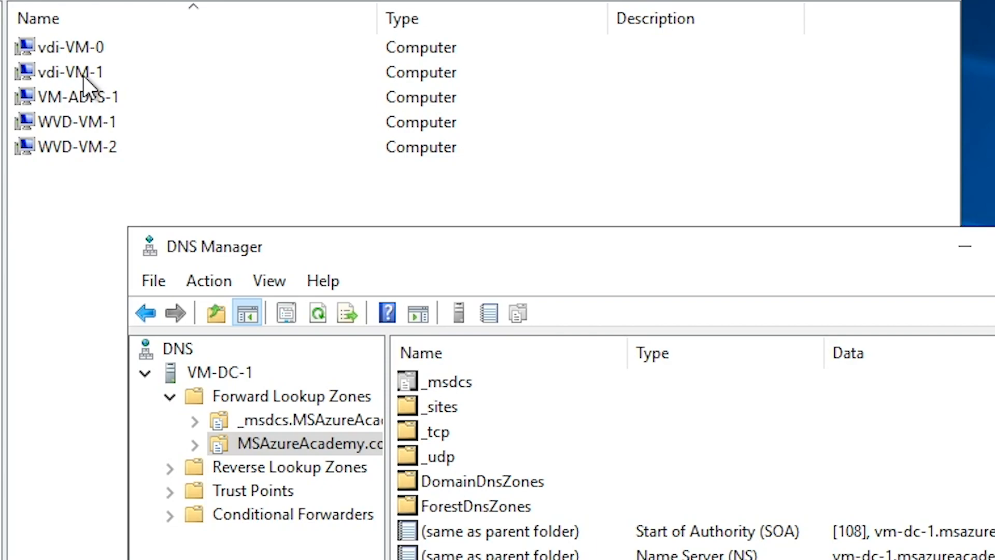
mouse_move(397, 484)
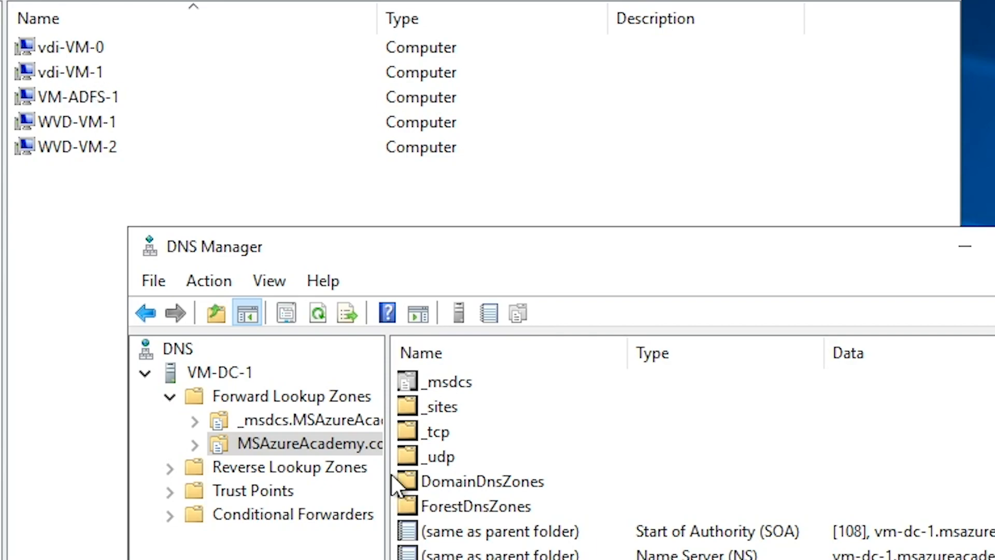
mouse_move(79, 230)
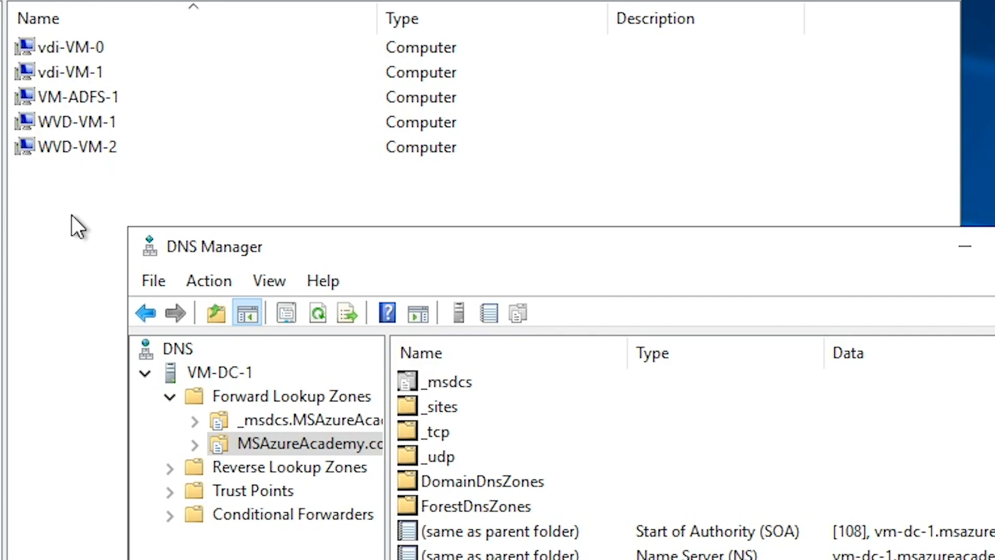
mouse_move(70, 222)
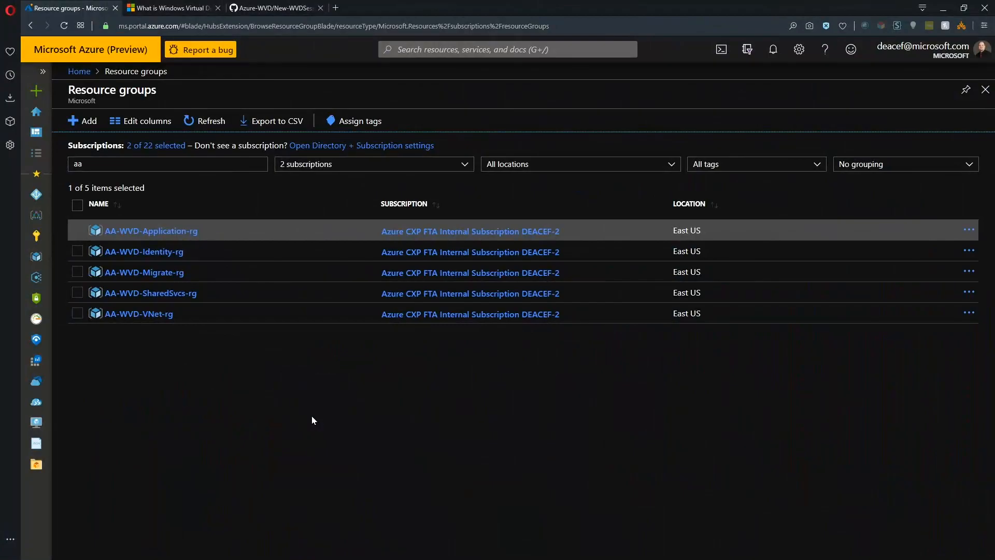
mouse_move(303, 419)
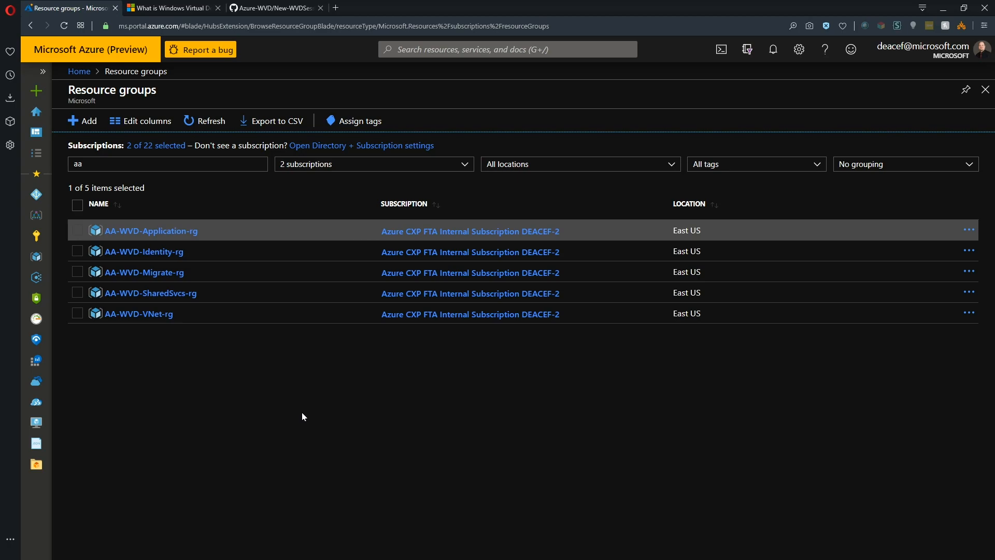
mouse_move(217, 279)
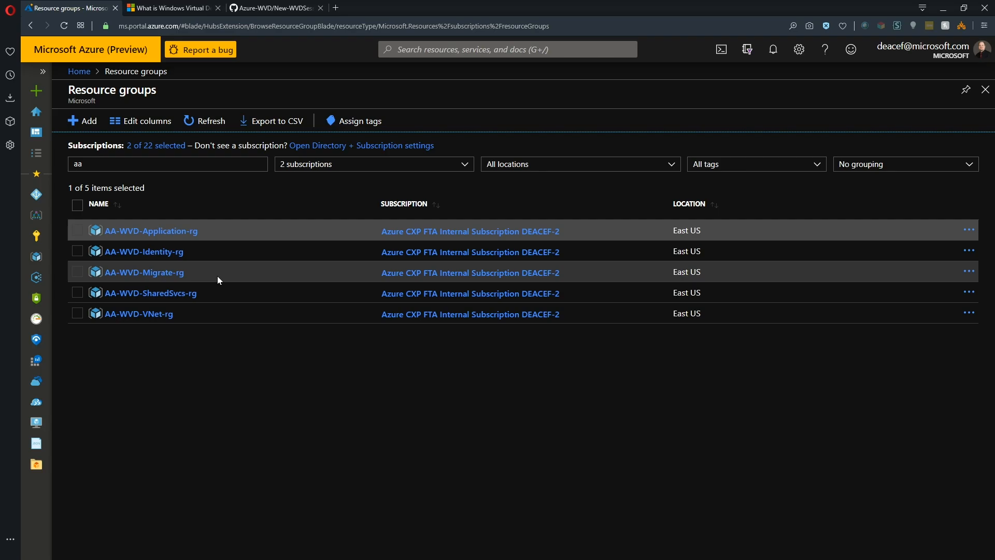
mouse_move(198, 333)
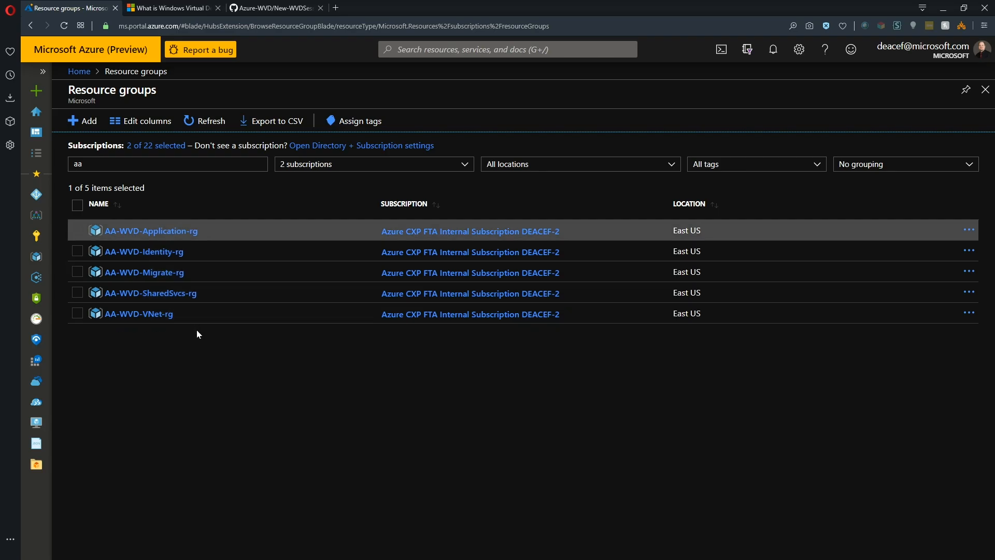
mouse_move(166, 353)
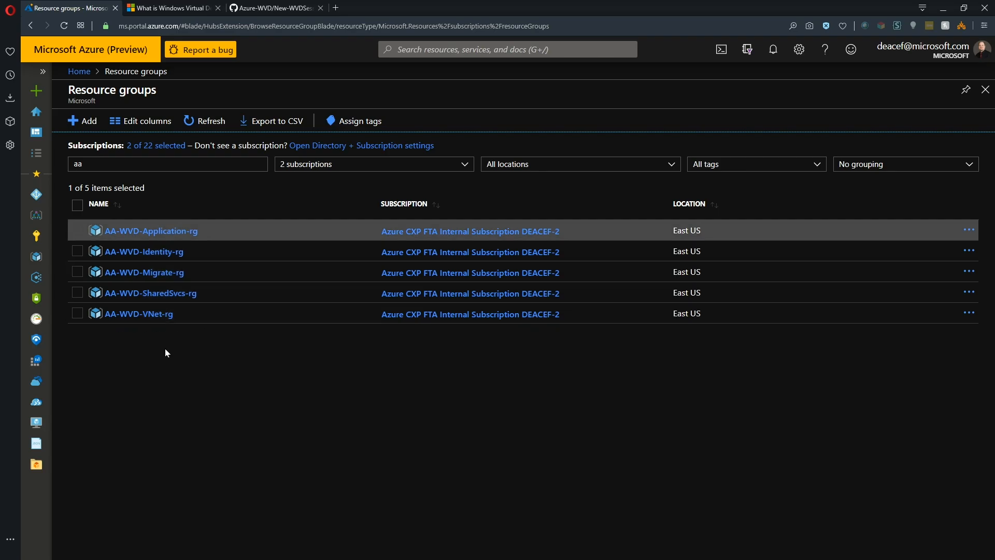
mouse_move(157, 348)
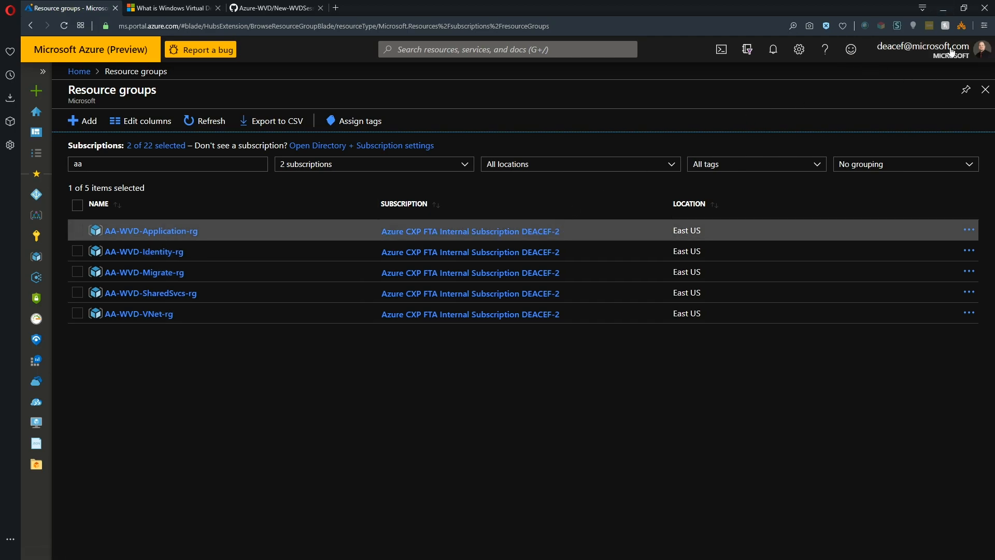
mouse_move(461, 404)
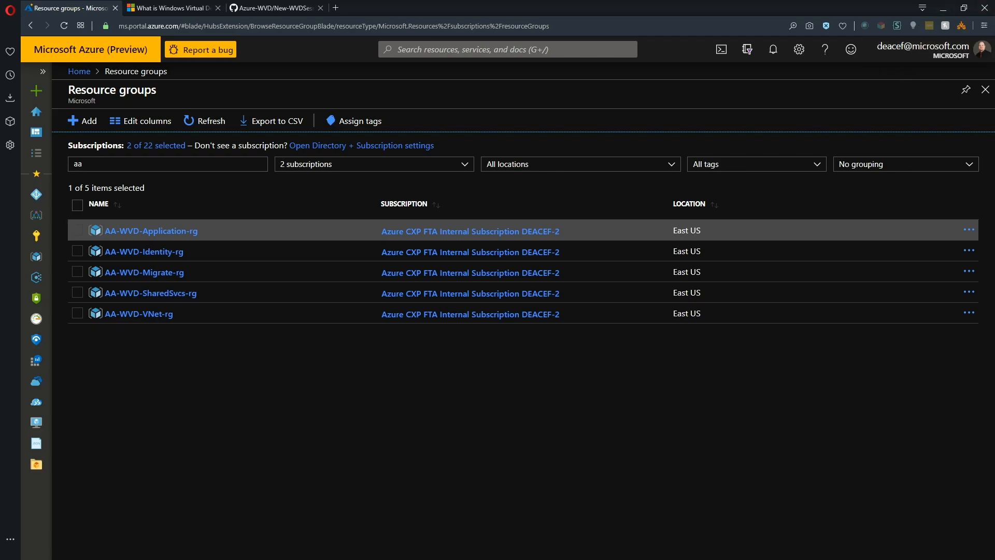
Find Blueprints via search and browse the blank and sample blueprints, including CAF Foundation
type("blueprints")
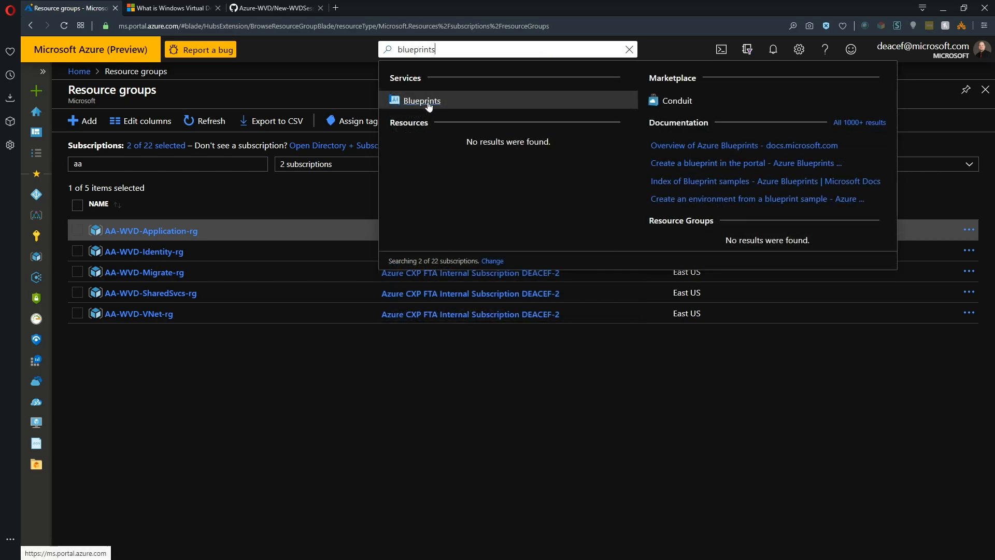
left_click(422, 100)
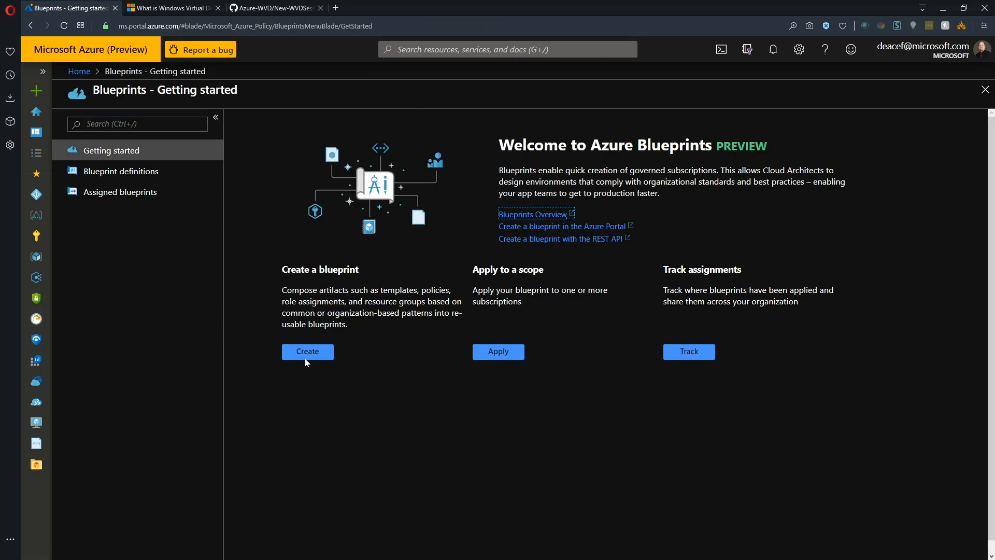
left_click(307, 352)
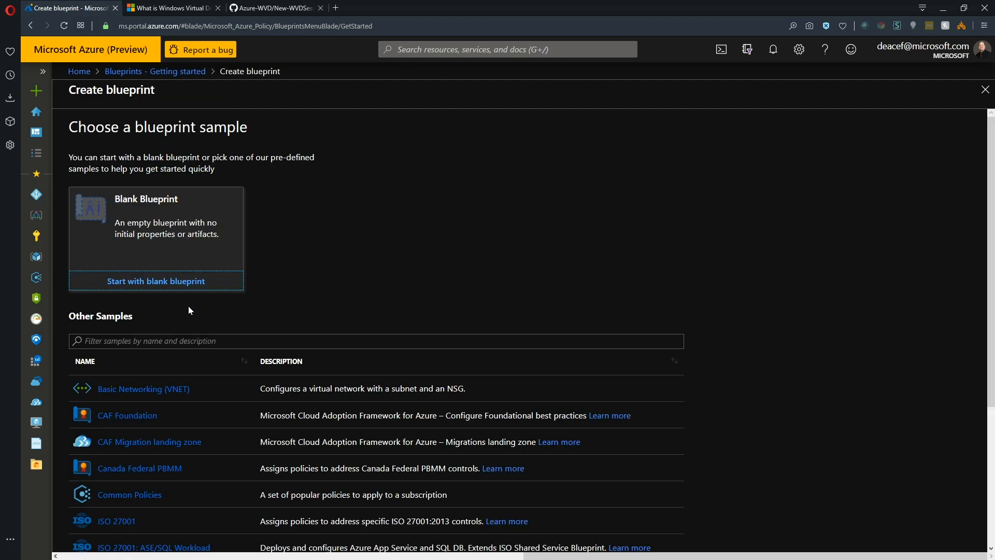
scroll("down", 3)
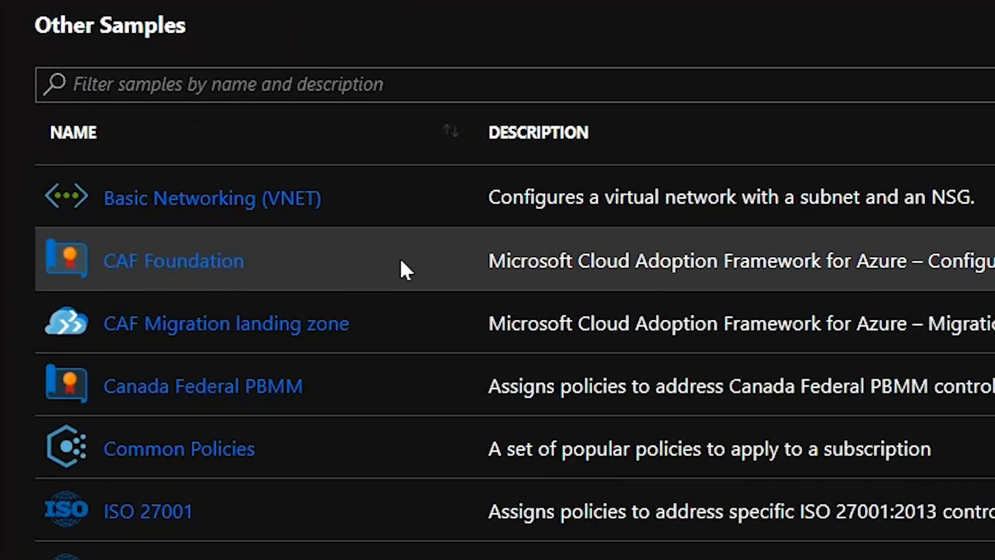
mouse_move(368, 270)
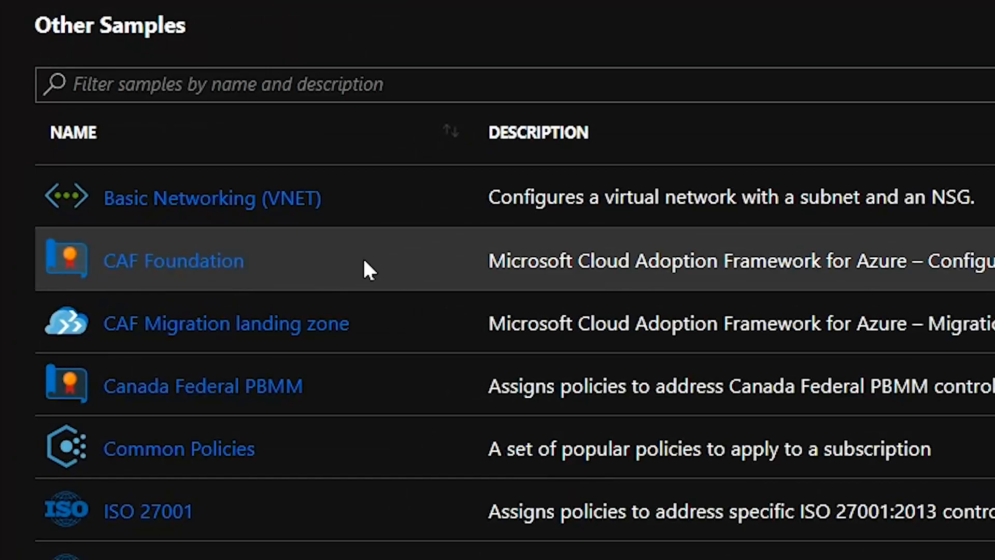
mouse_move(351, 341)
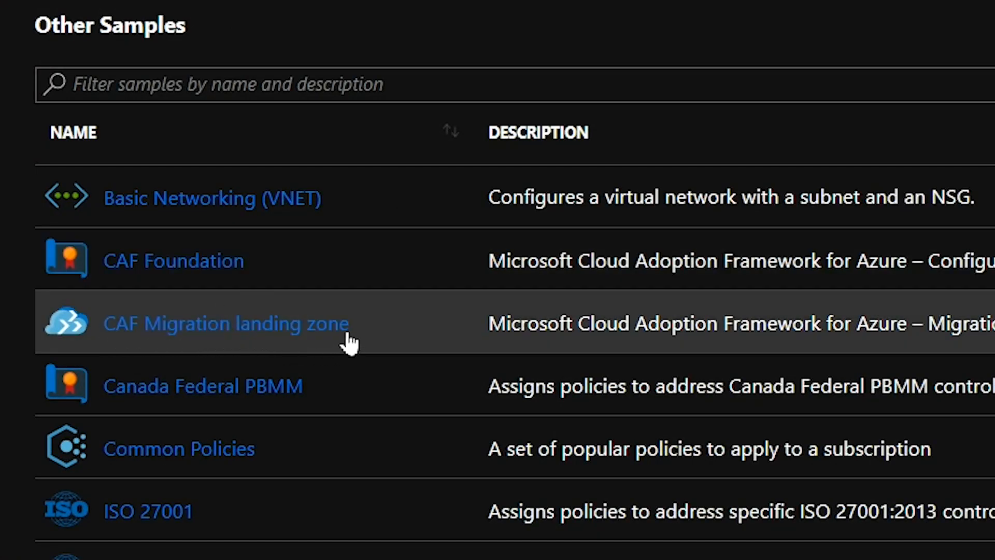
mouse_move(279, 273)
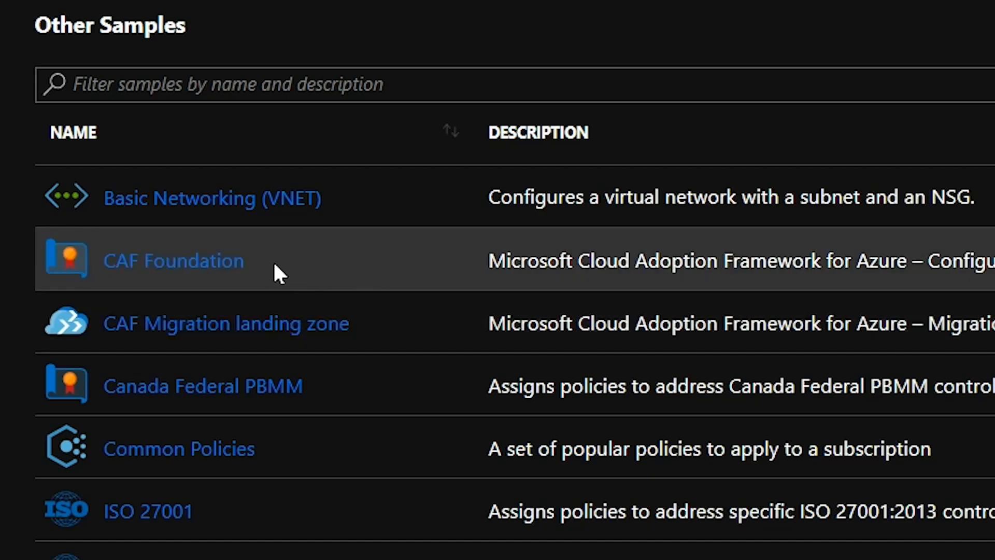
mouse_move(383, 291)
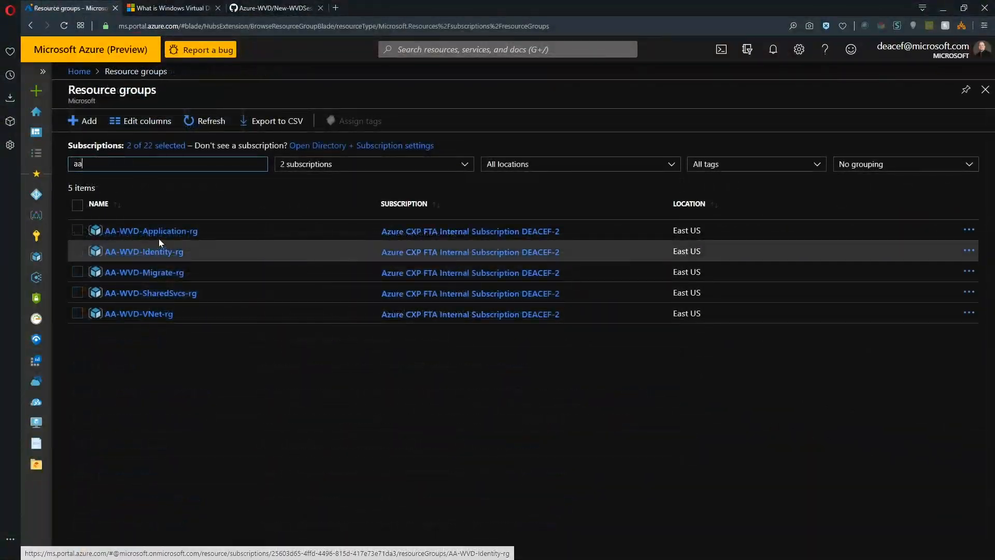
mouse_move(150, 230)
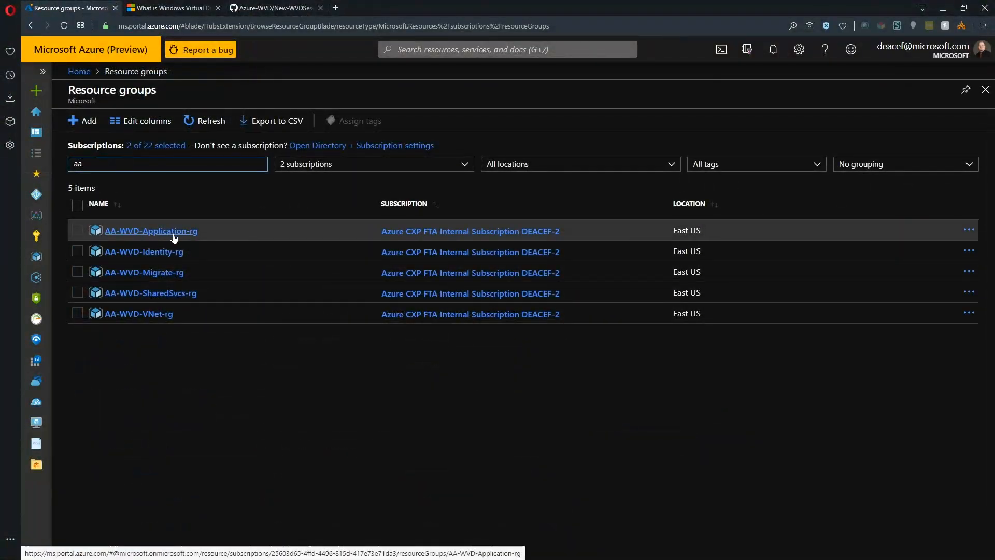
Open AA-WVD-Application-rg, group its resources by type, and open vdi-VM-0
left_click(150, 230)
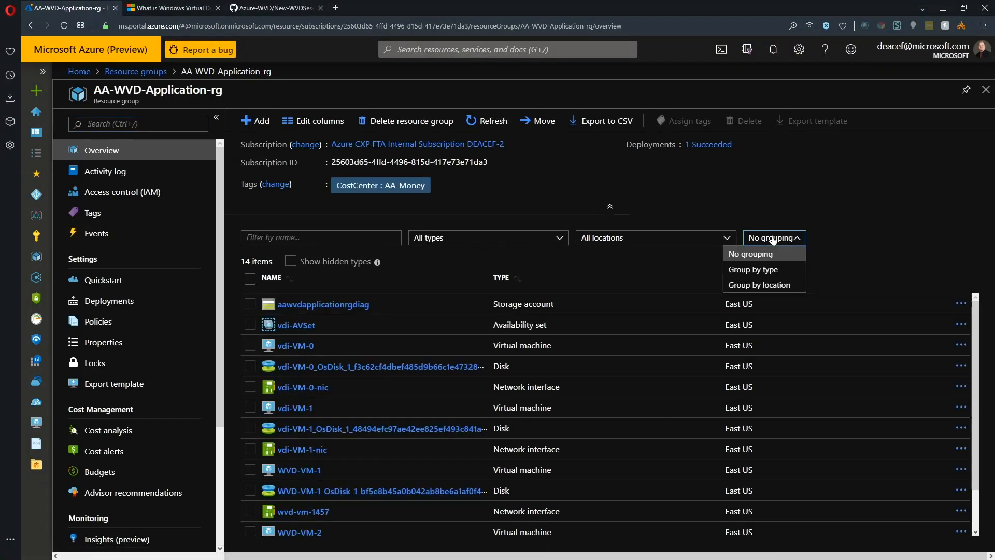
left_click(753, 269)
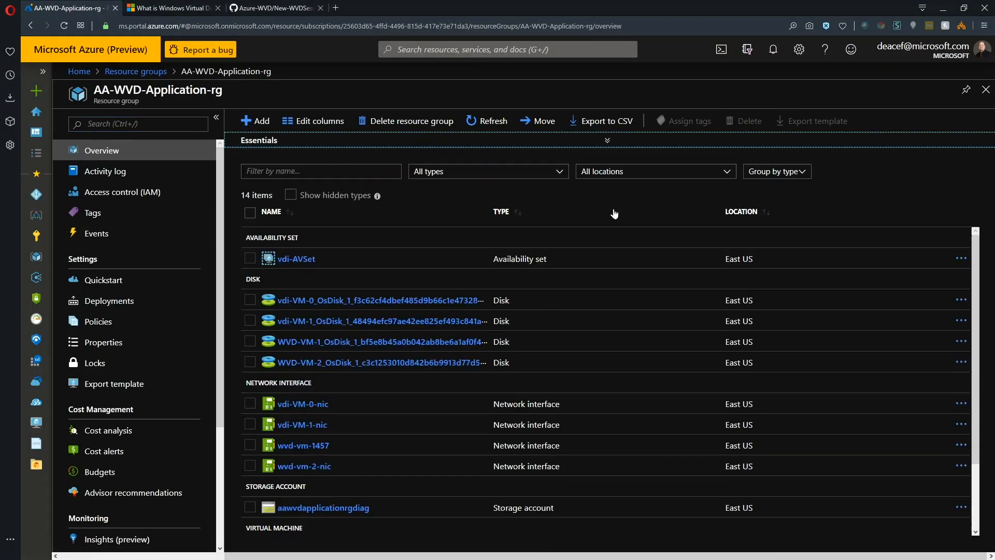
scroll("down", 3)
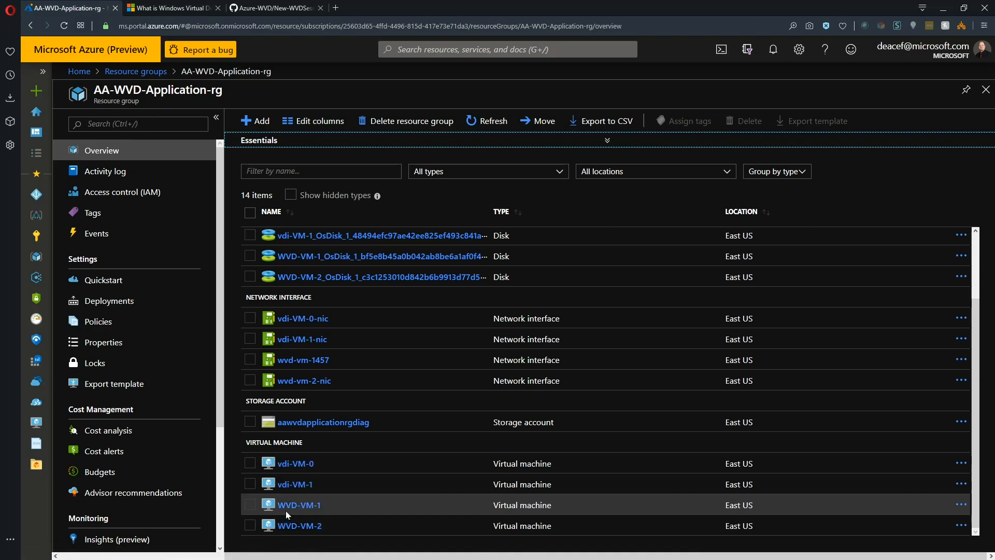
mouse_move(295, 463)
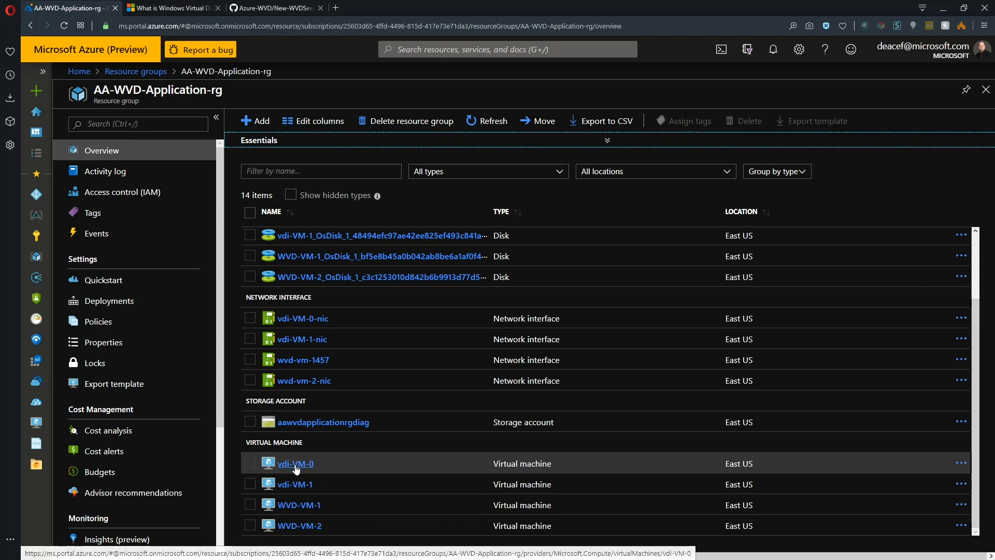
mouse_move(337, 485)
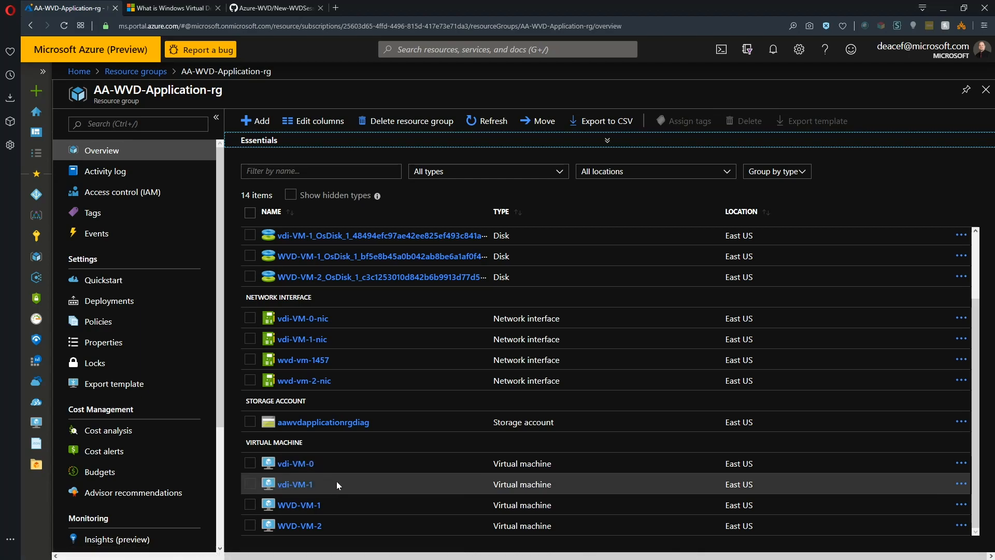
mouse_move(342, 488)
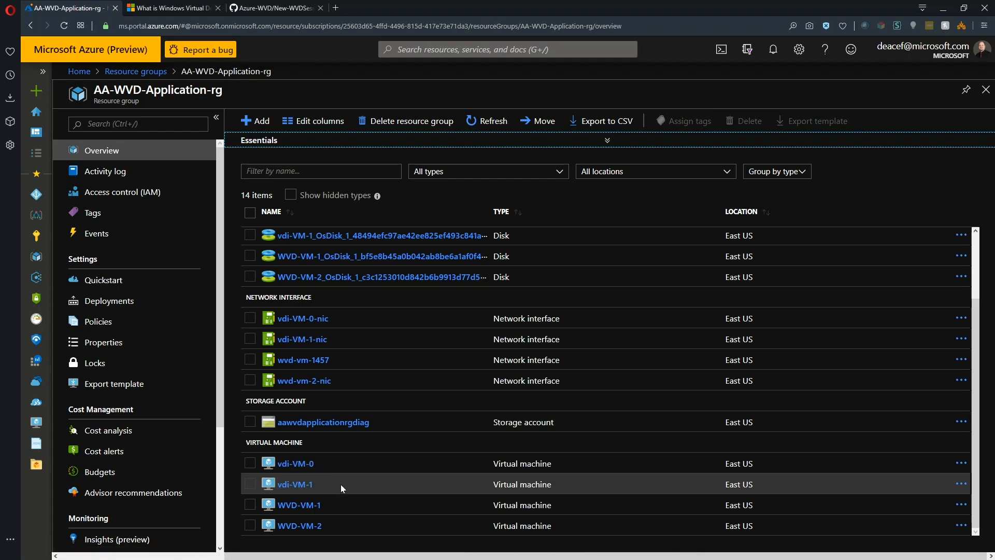
mouse_move(313, 475)
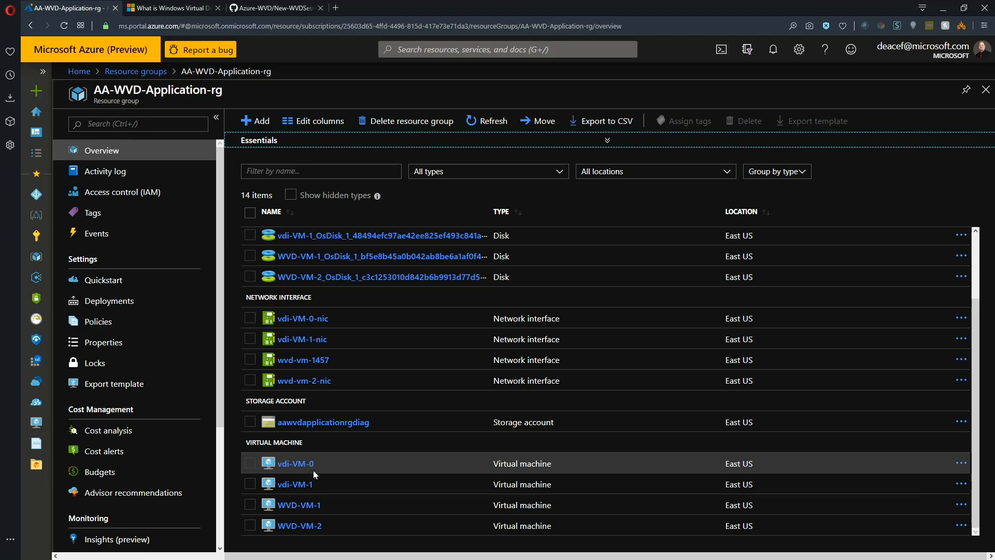
left_click(294, 463)
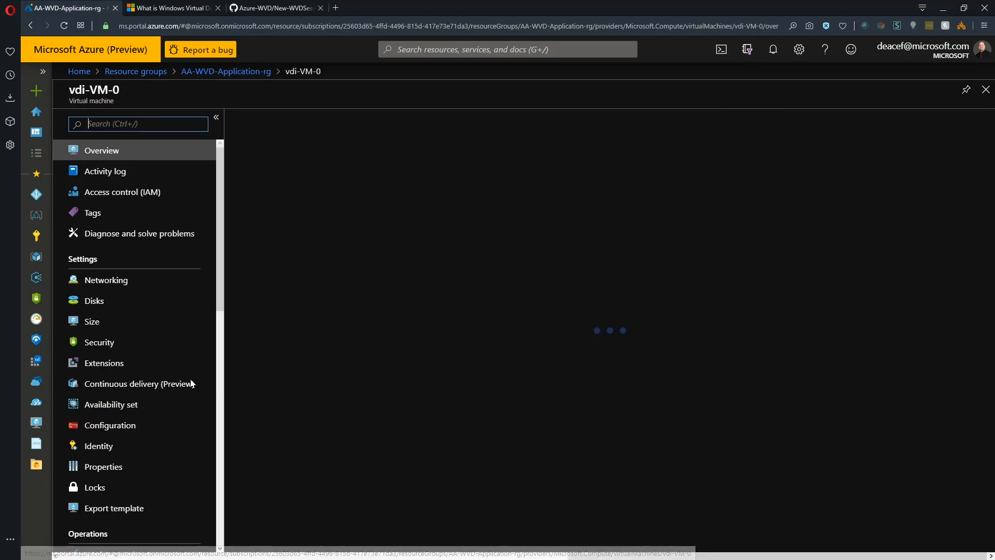
Add a Custom Script Extension from vdi-VM-0's Extensions and start its setup
left_click(104, 362)
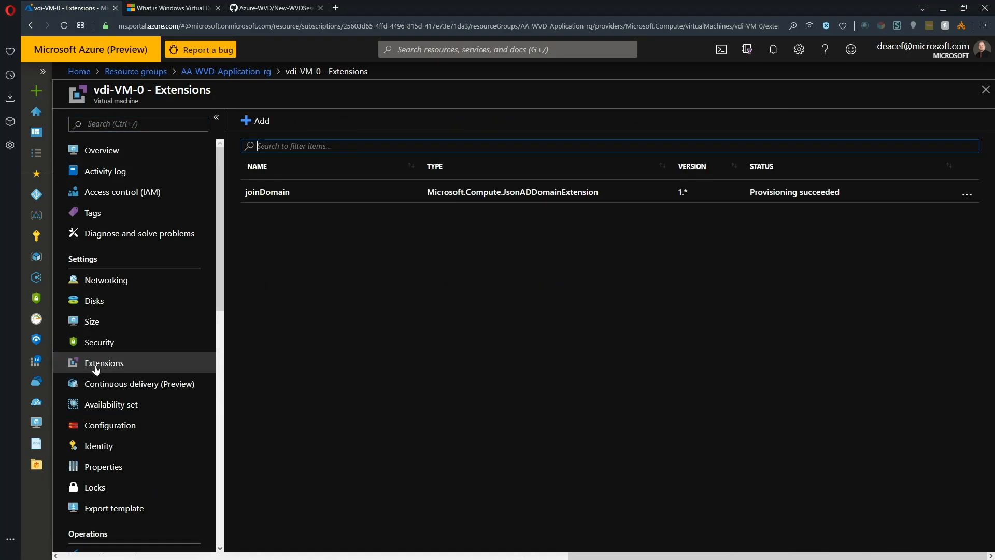
left_click(254, 121)
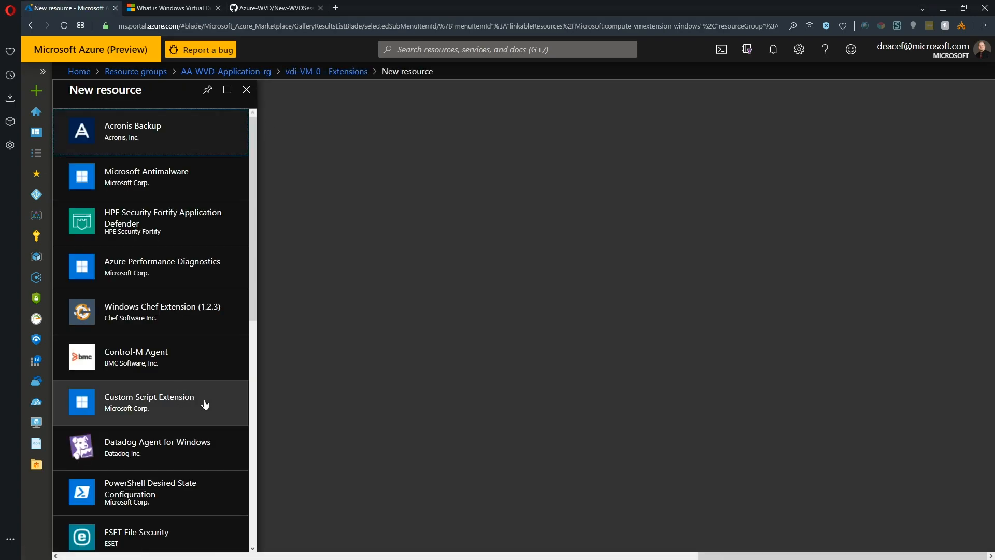
left_click(150, 402)
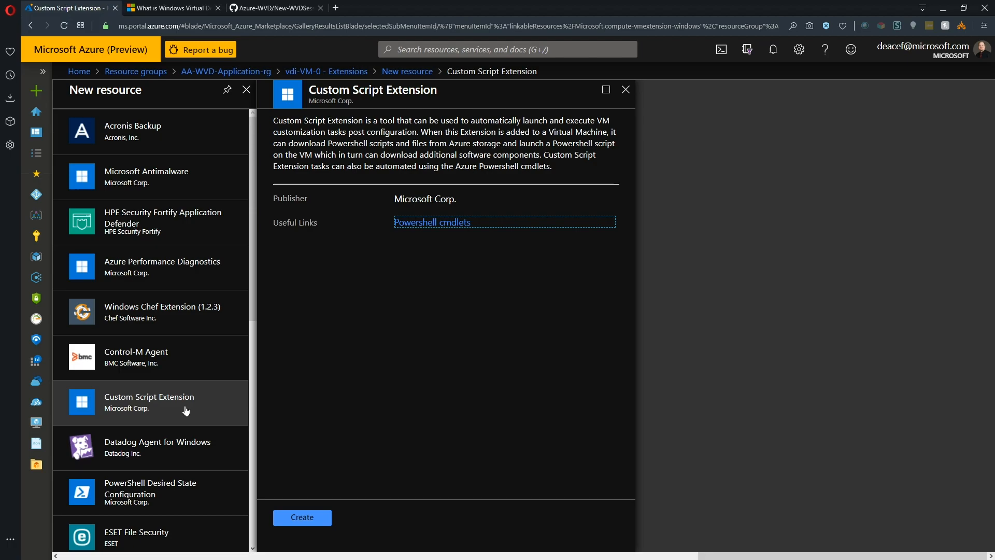
mouse_move(899, 161)
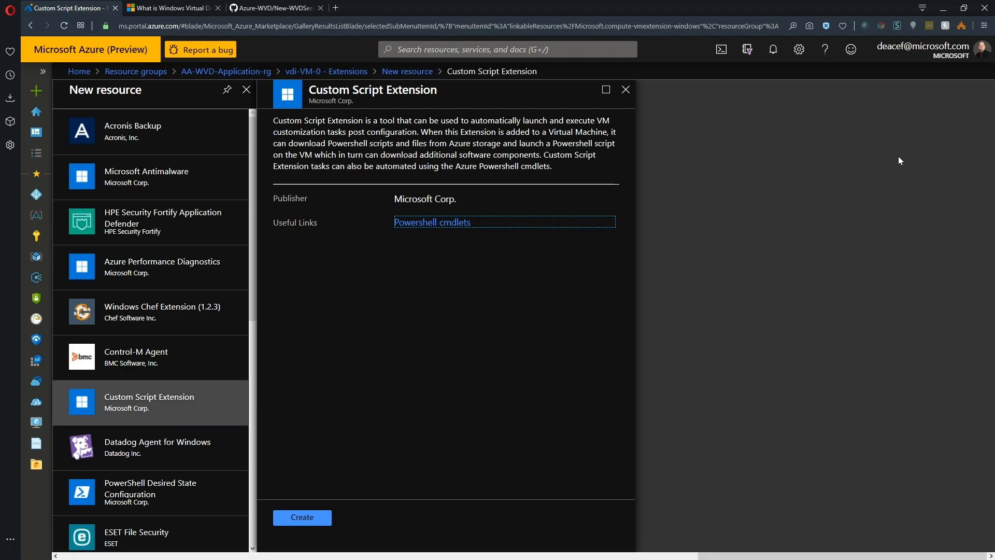
mouse_move(454, 416)
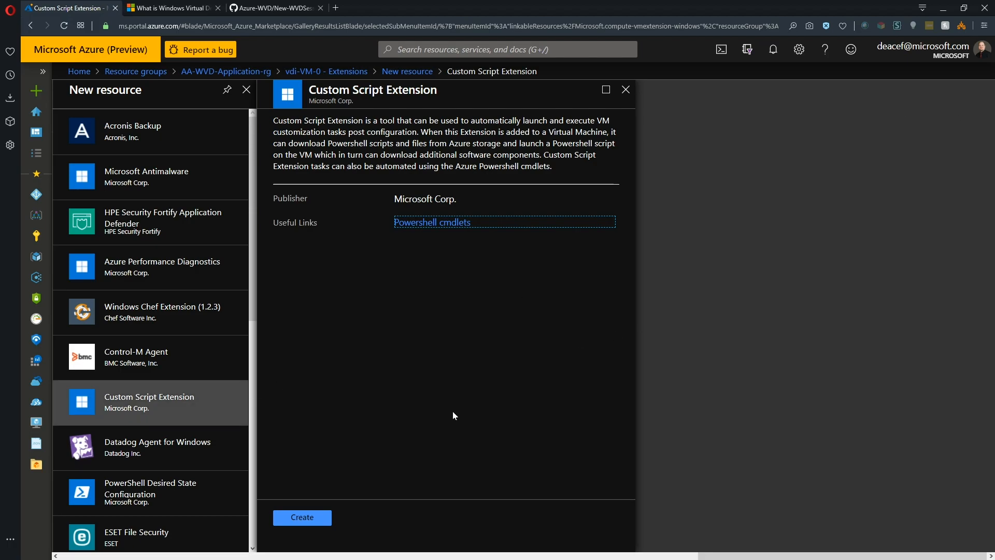
left_click(302, 518)
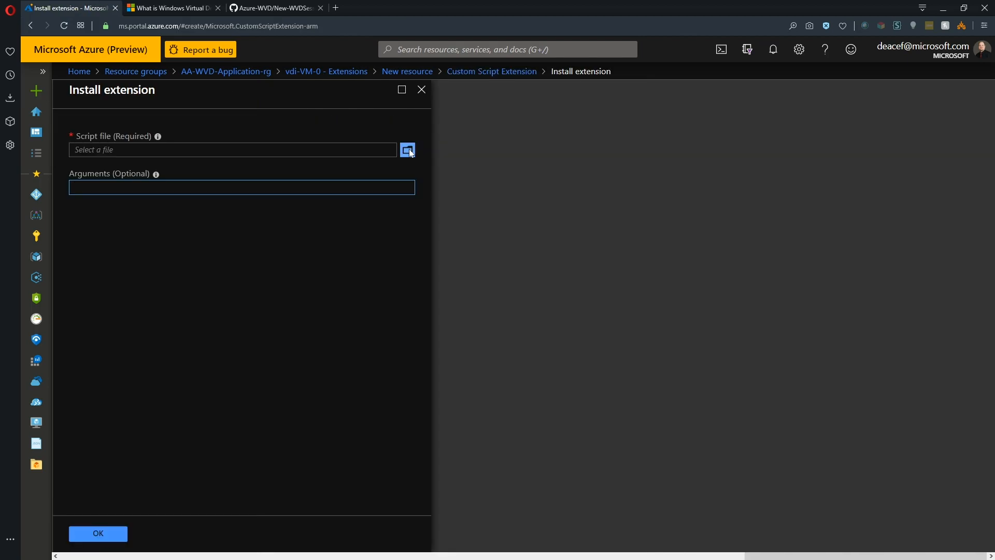
Run New-WVDSessionHost.ps1 with -ProfilePath \\VM-DC-1.MSAzureAcademy.com\WVDProfiles and -RegistrationToken arguments
left_click(407, 150)
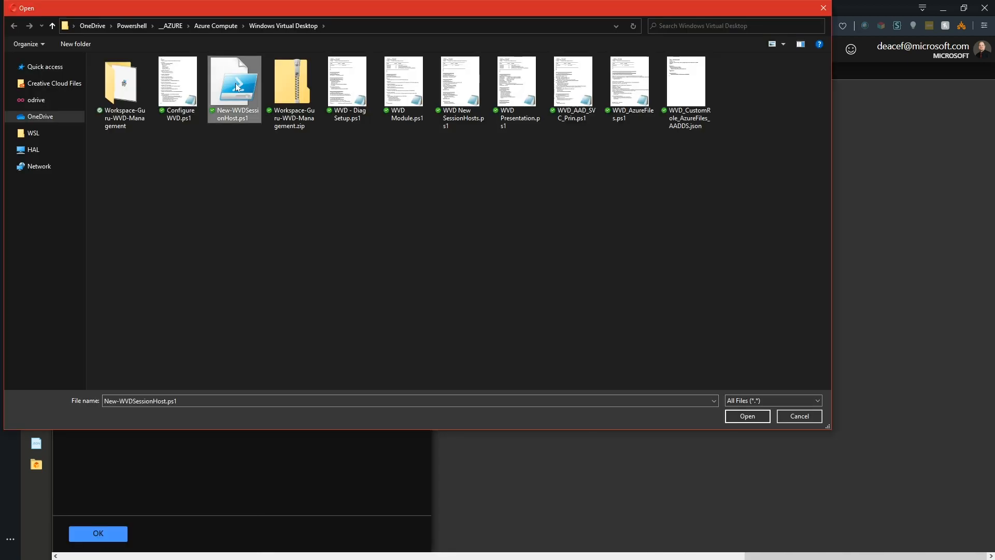
mouse_move(747, 417)
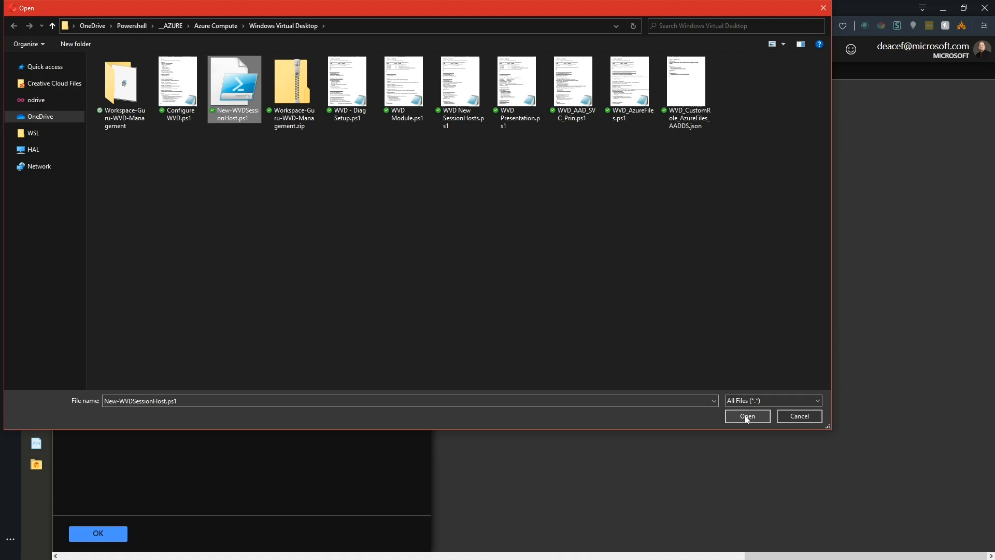
left_click(747, 415)
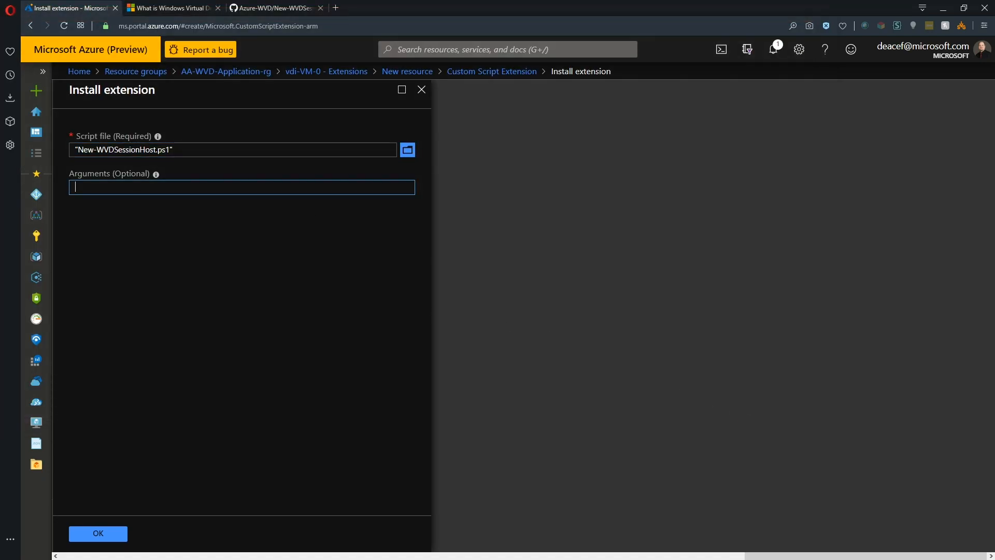
type("-ProfilePath \\\\VM-DC-1.MSAzureAcademy.com\\WVDProfiles")
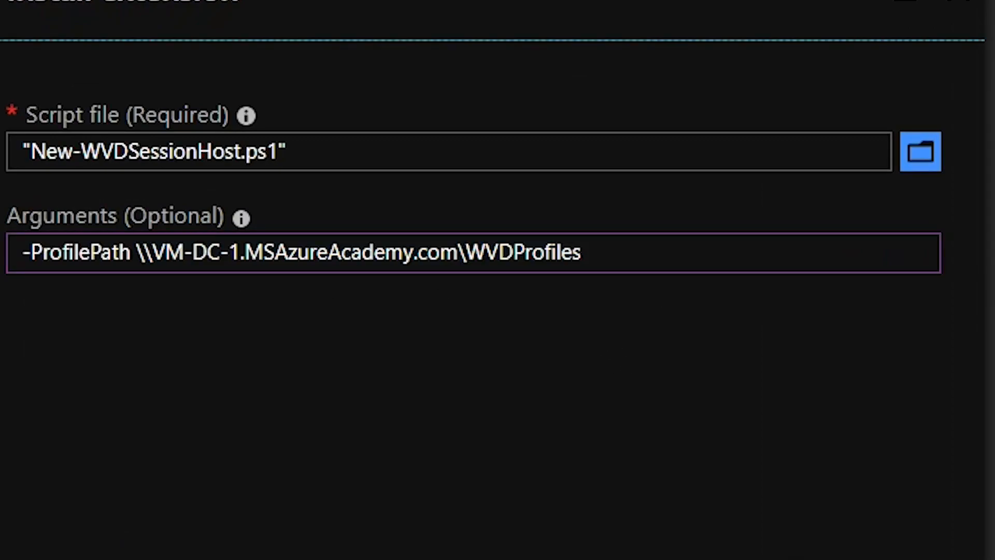
type("-RegistrationToken")
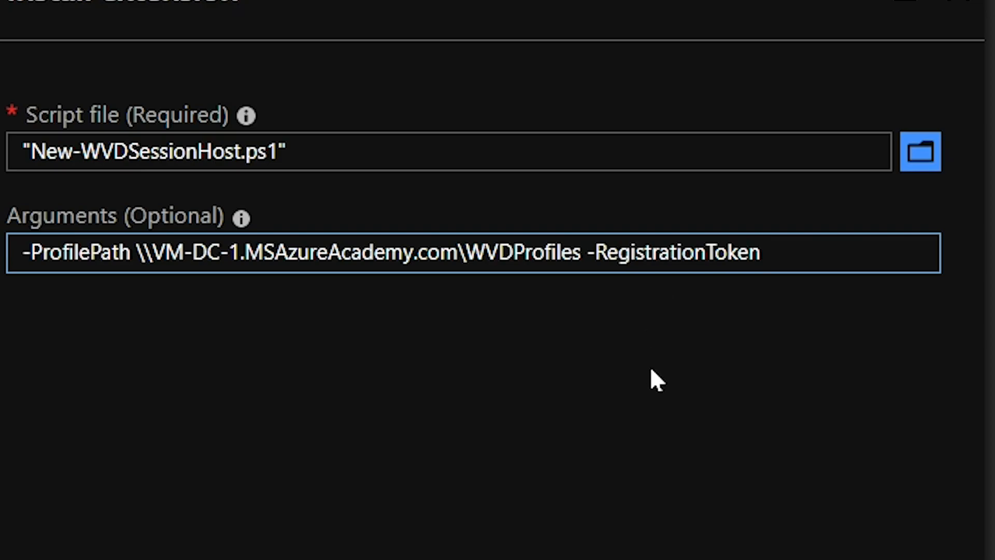
mouse_move(825, 448)
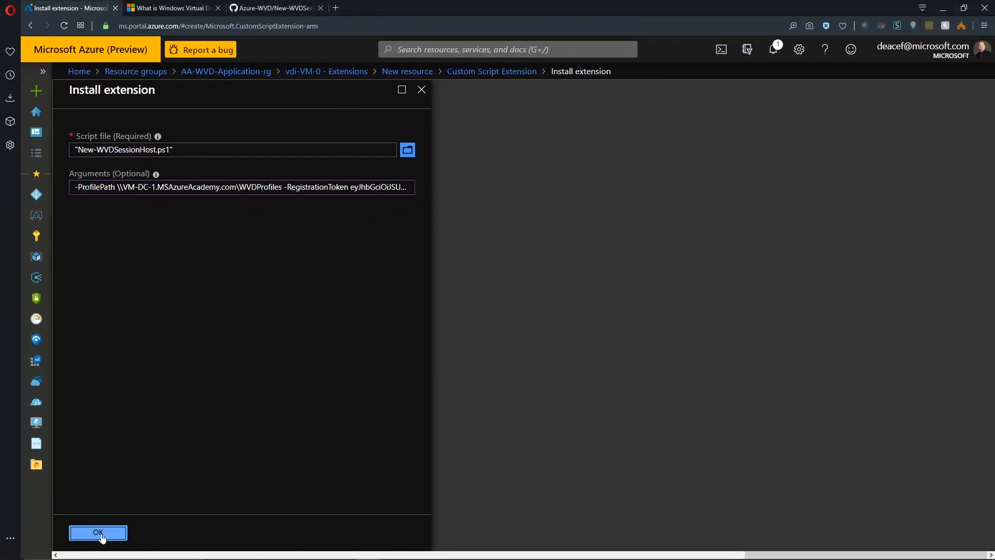
left_click(98, 532)
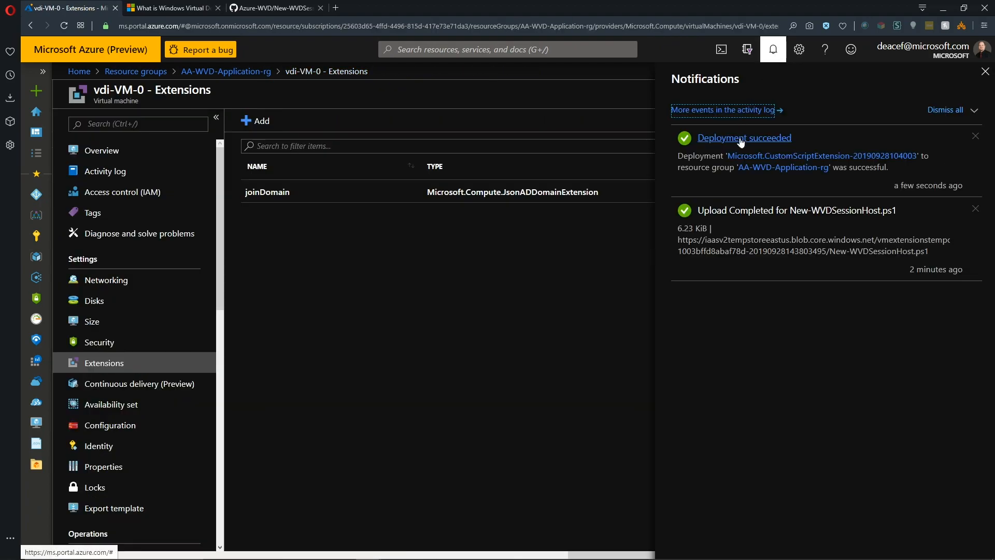
Review the 'Deployment succeeded' notification for the Custom Script Extension
left_click(743, 138)
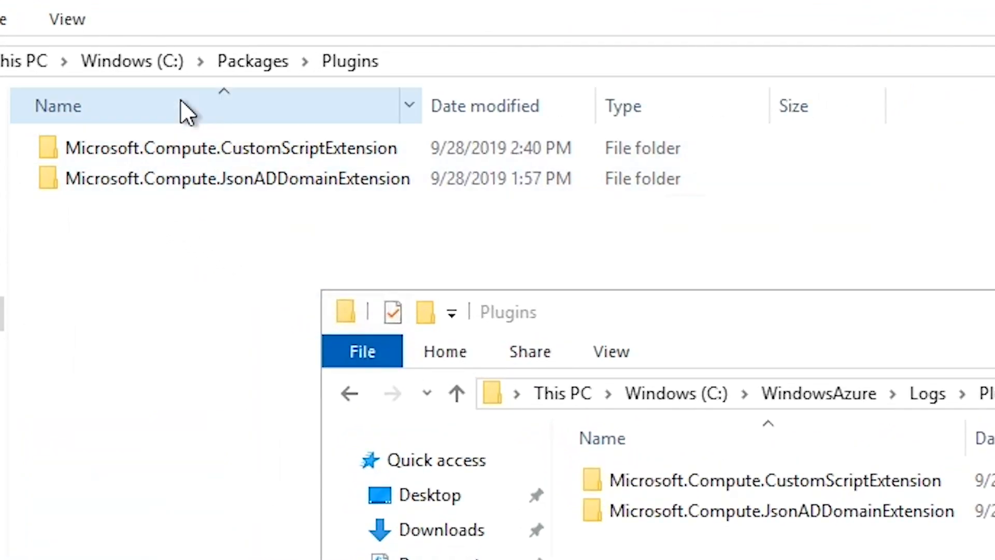
Browse into CustomScriptExtension 1.9.5, then Downloads and its 0 folder
left_click(228, 148)
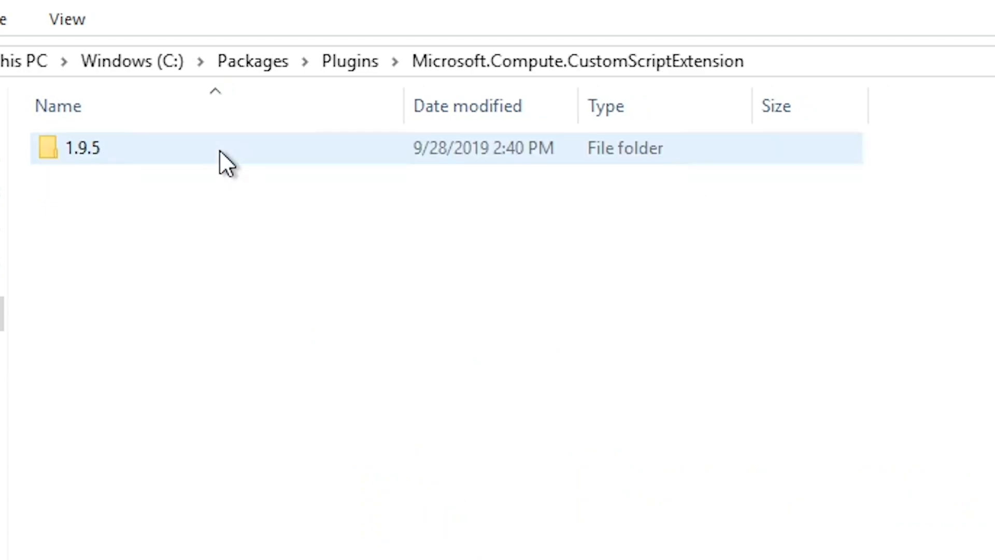
double_click(82, 147)
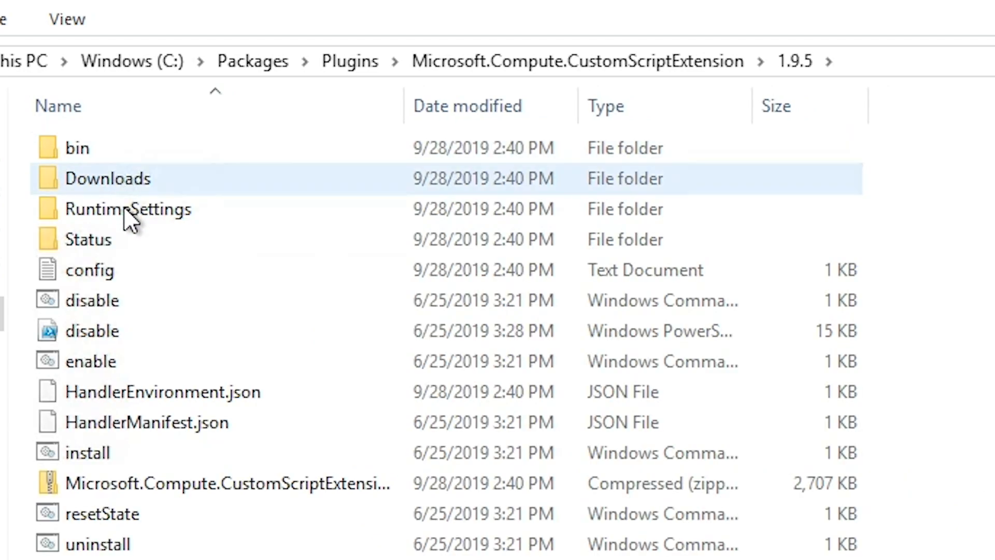
left_click(276, 98)
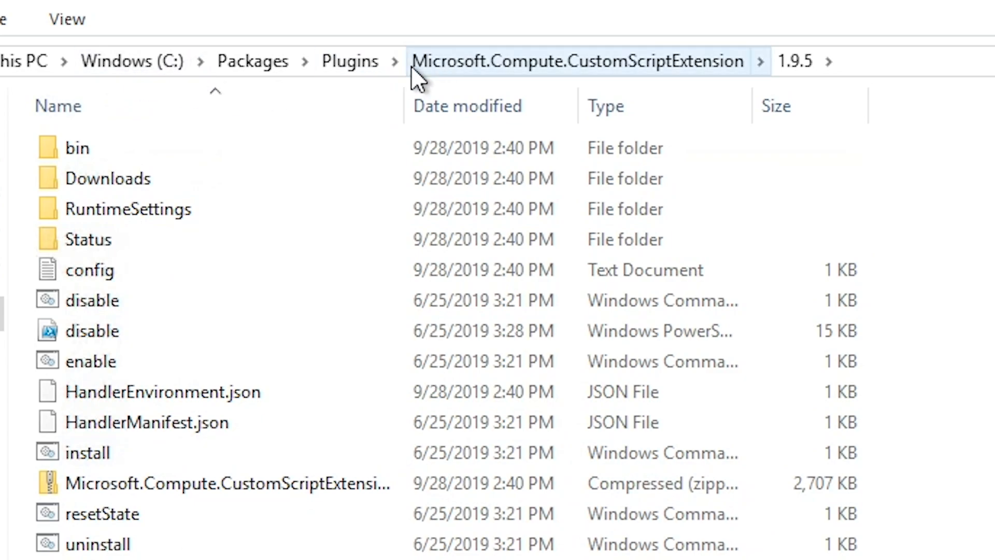
mouse_move(660, 89)
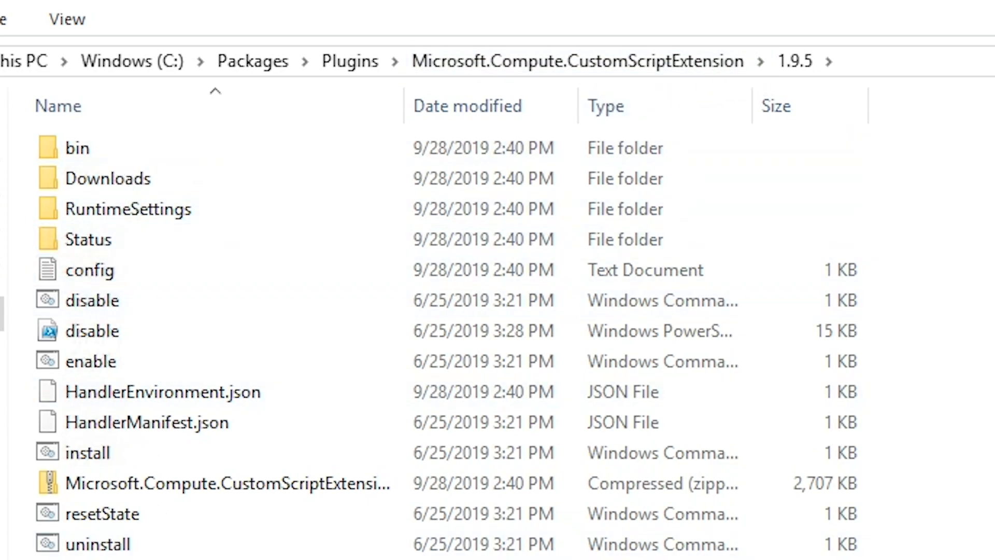
left_click(88, 452)
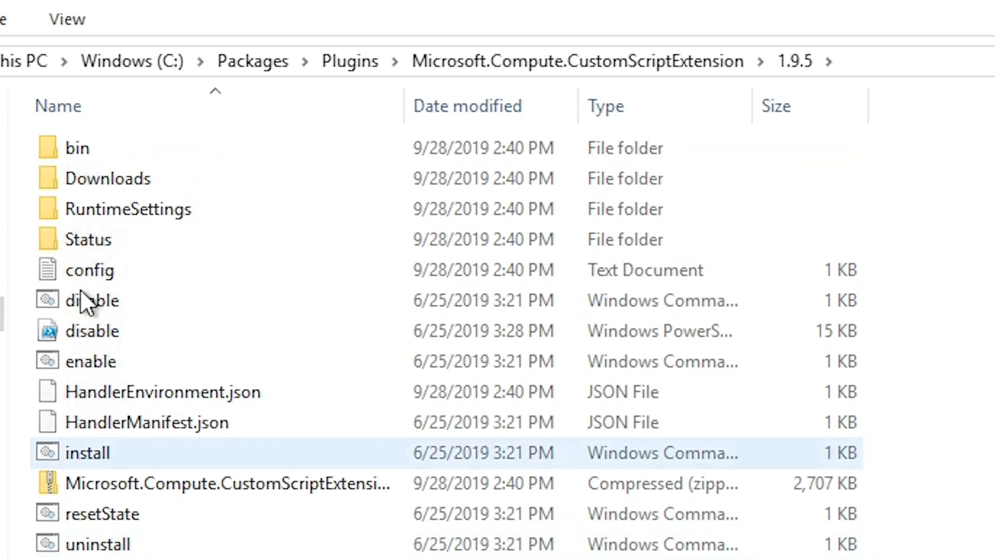
mouse_move(107, 178)
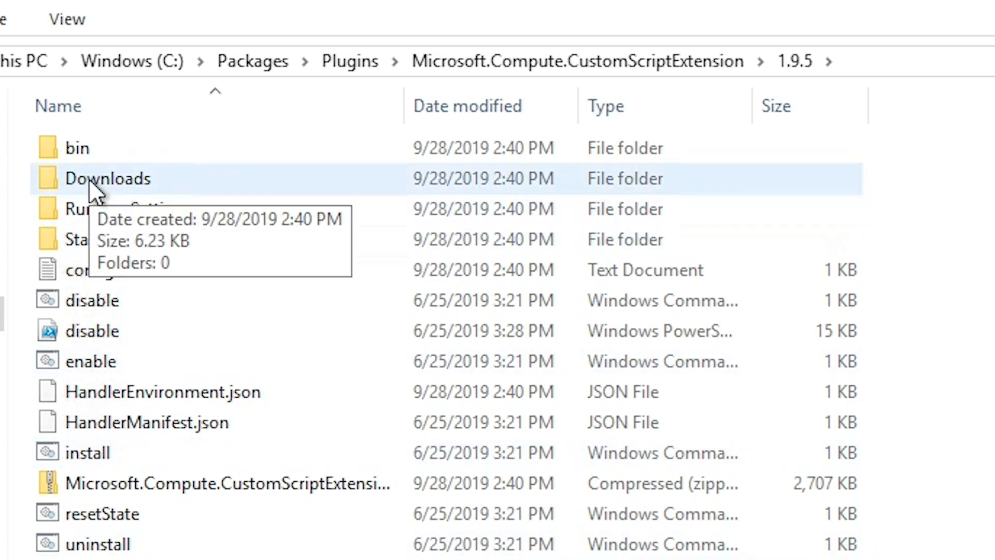
double_click(107, 178)
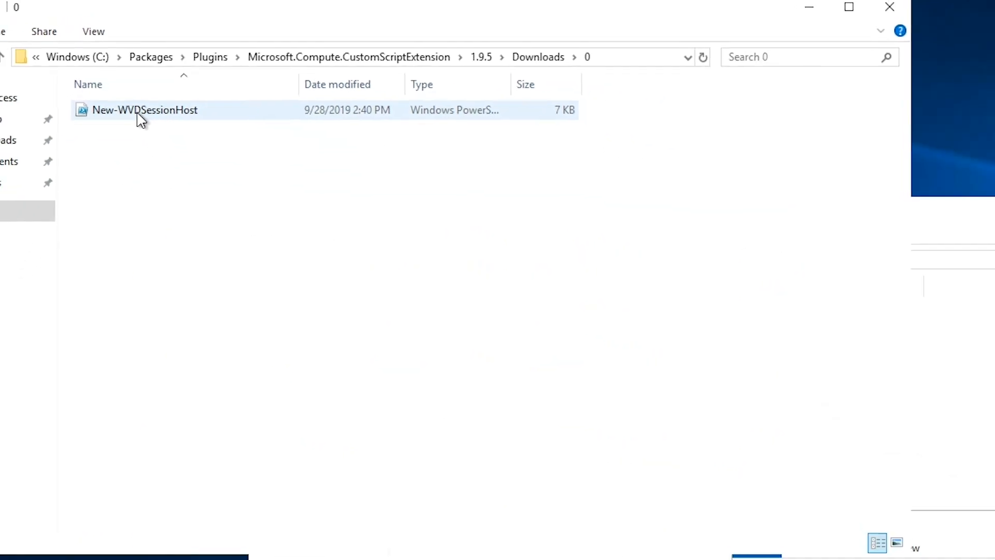
Read the New-WVDSessionHost script in Notepad, scrolling through it, then close it
double_click(145, 110)
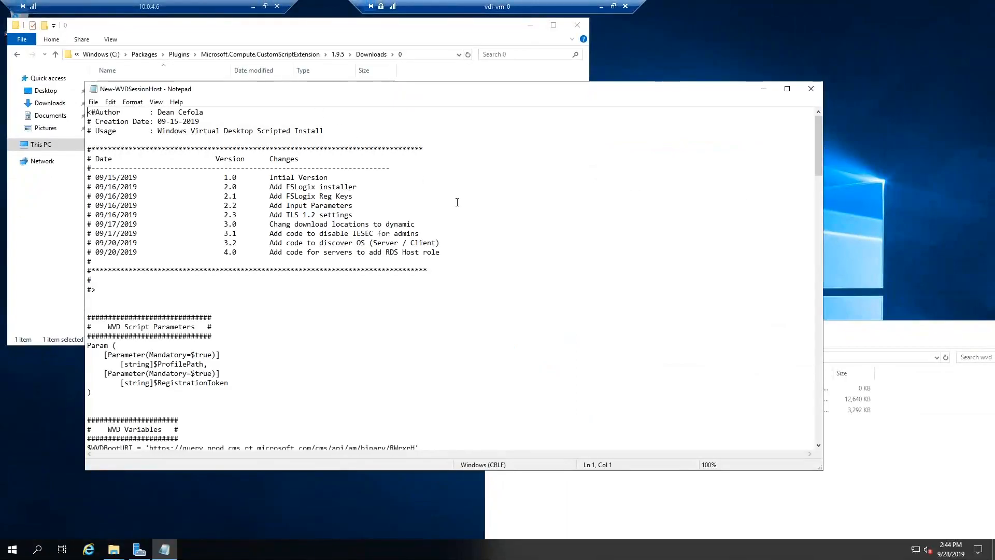
scroll("down", 3)
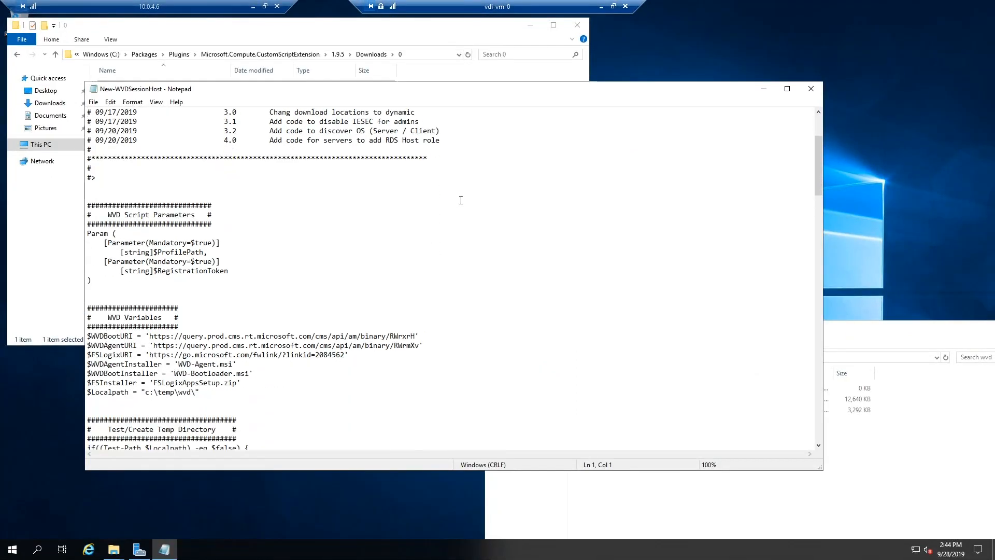
scroll("up", 3)
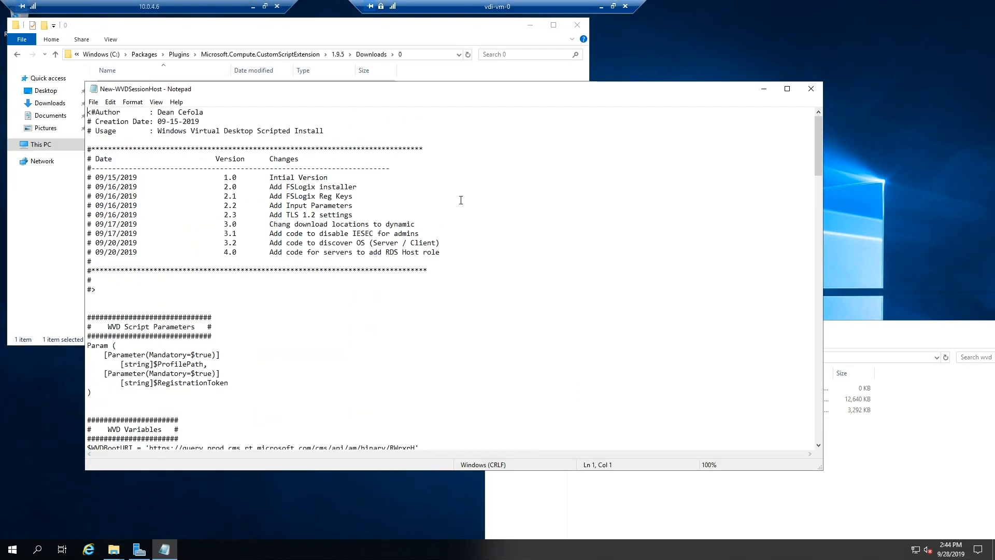
left_click(811, 88)
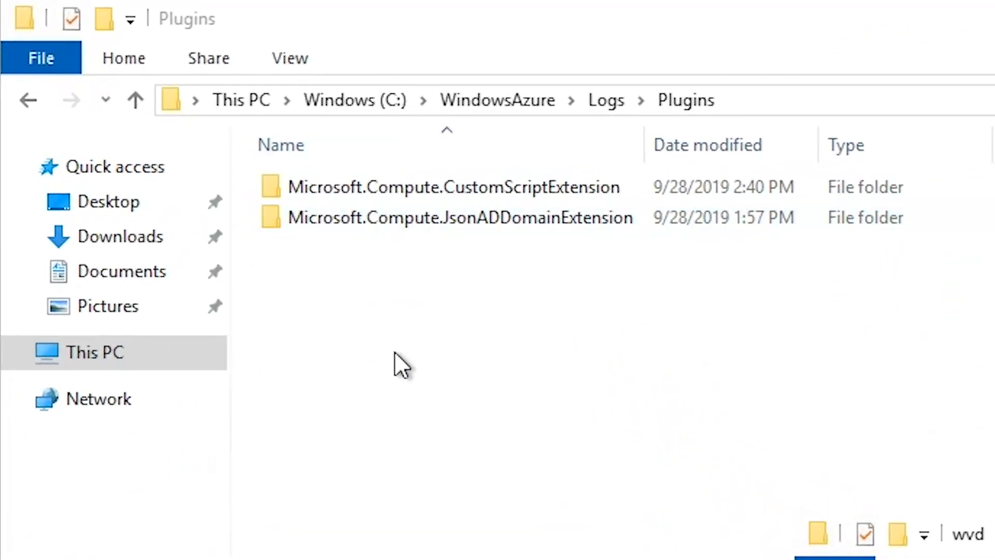
mouse_move(354, 100)
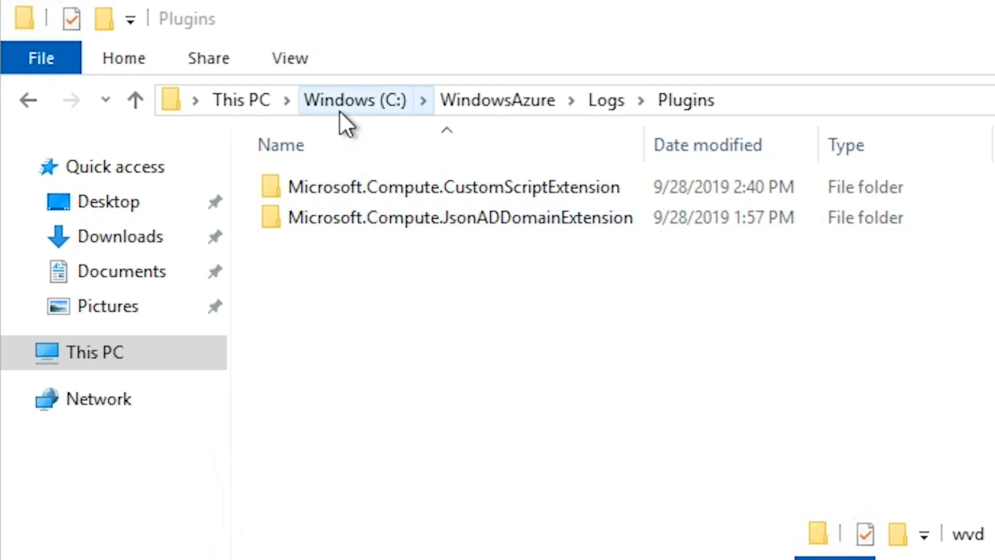
mouse_move(552, 130)
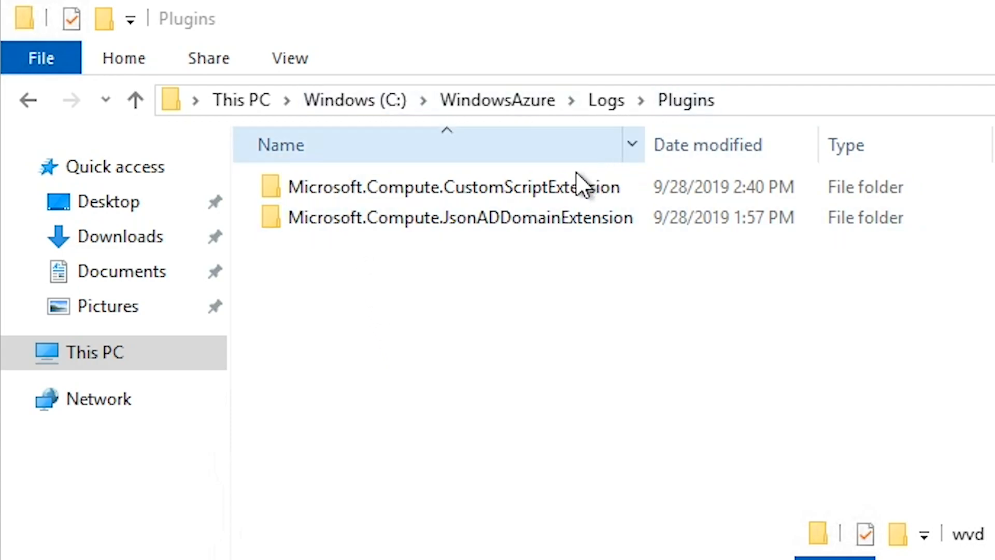
Open Microsoft.Compute.CustomScriptExtension, then its 1.9.5 log folder
left_click(452, 187)
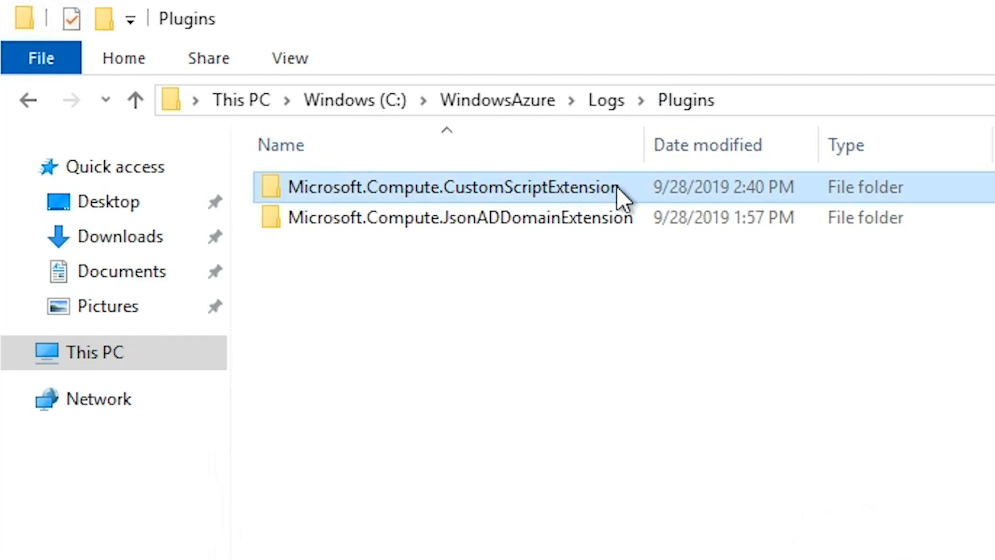
double_click(451, 187)
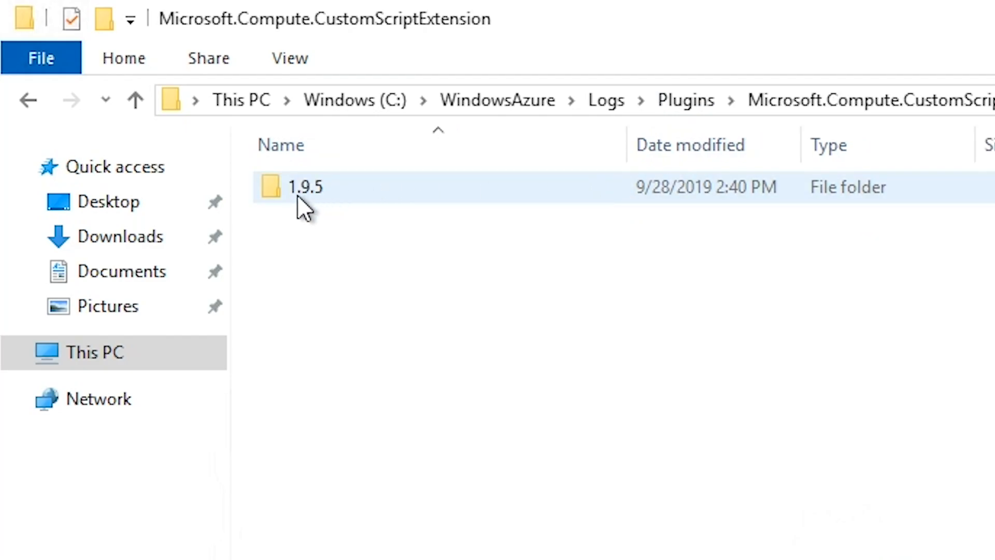
double_click(304, 187)
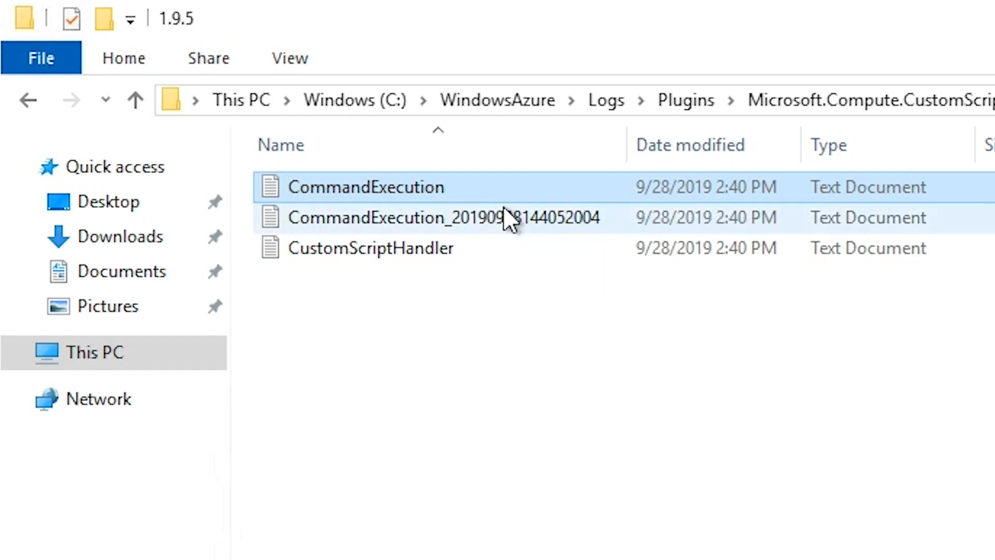
mouse_move(519, 238)
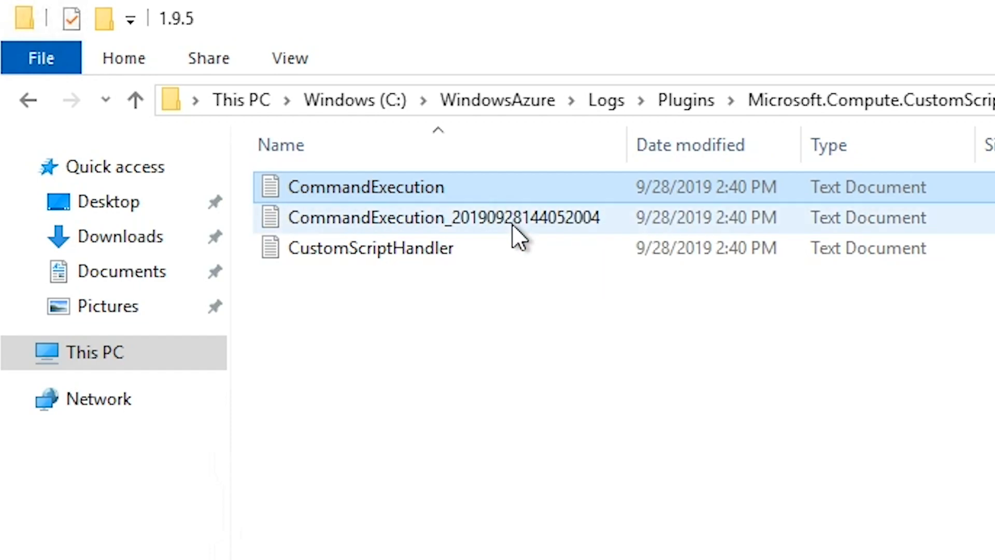
mouse_move(596, 225)
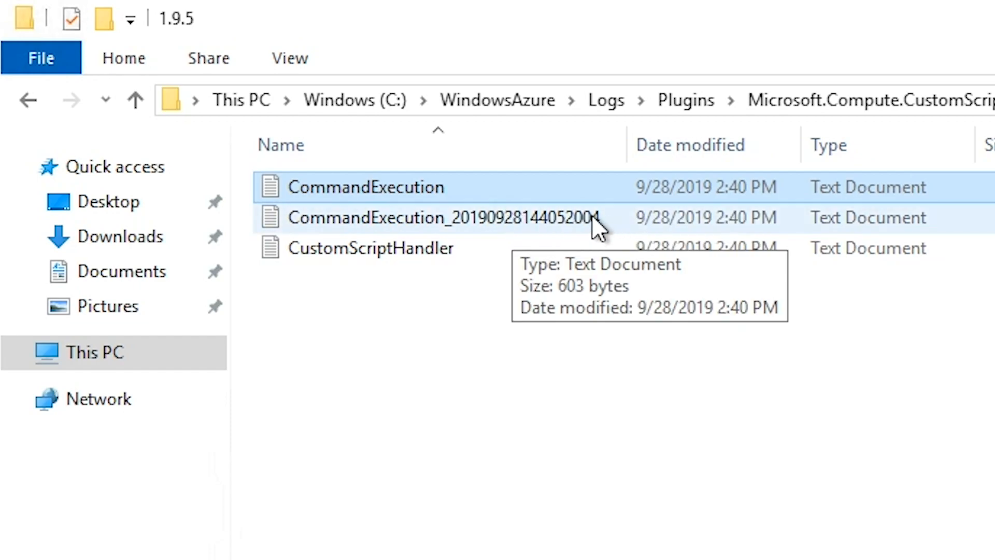
mouse_move(447, 263)
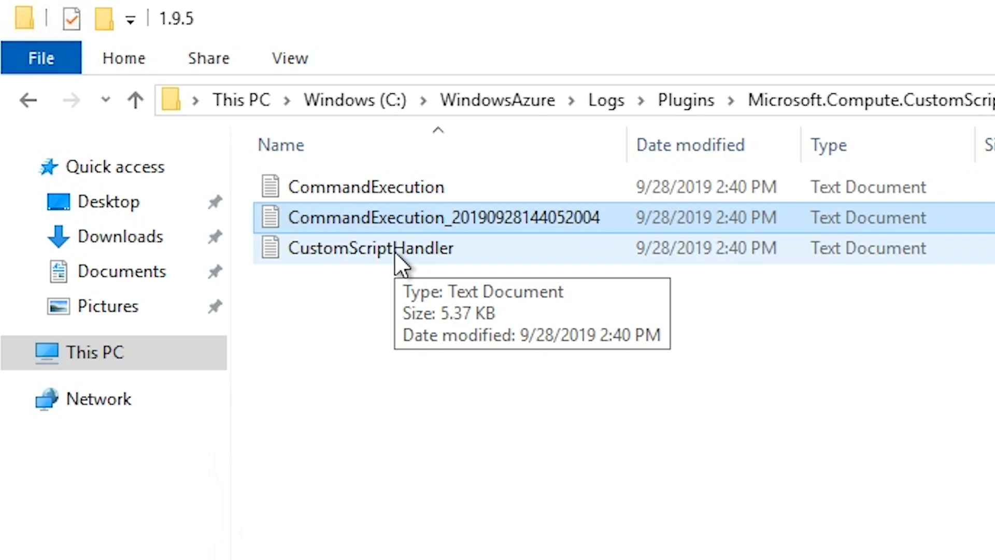
Read the CustomScriptHandler log's New-WVDSessionHost.ps1 download and execution entries in Notepad
double_click(371, 248)
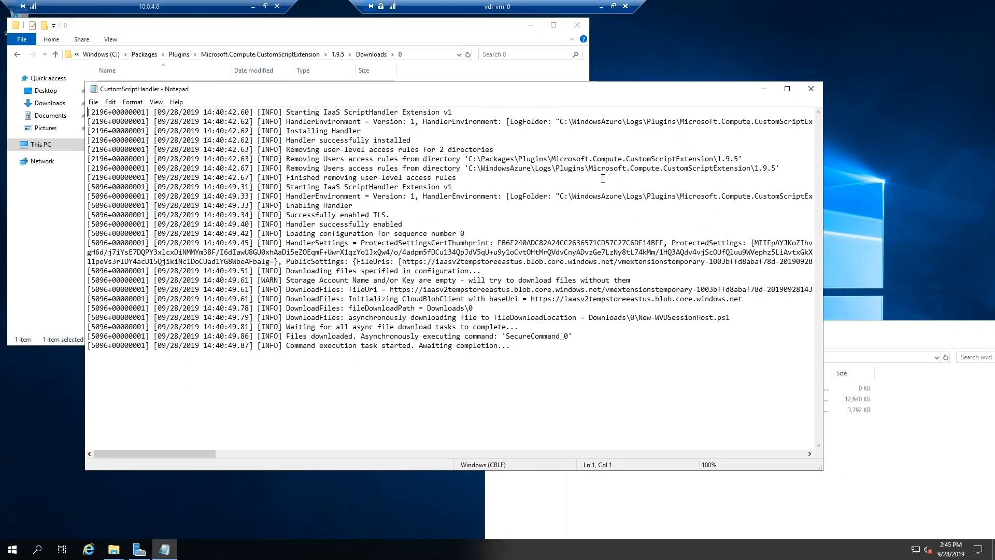
mouse_move(566, 198)
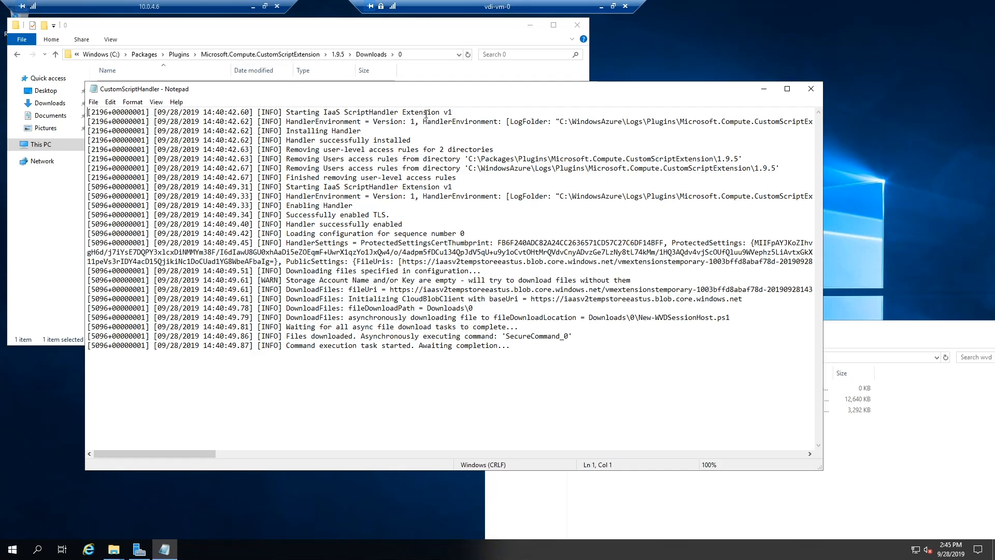
mouse_move(489, 172)
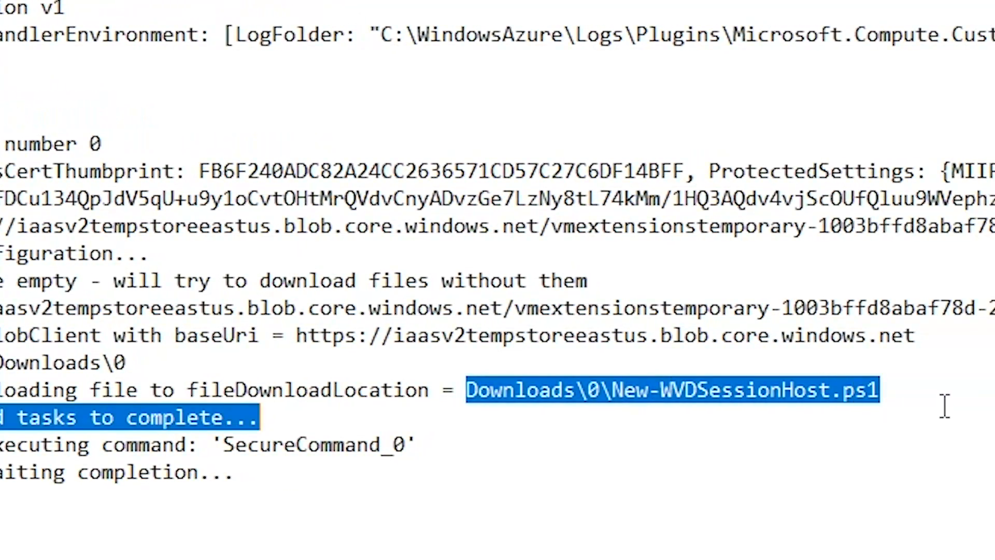
left_click(587, 415)
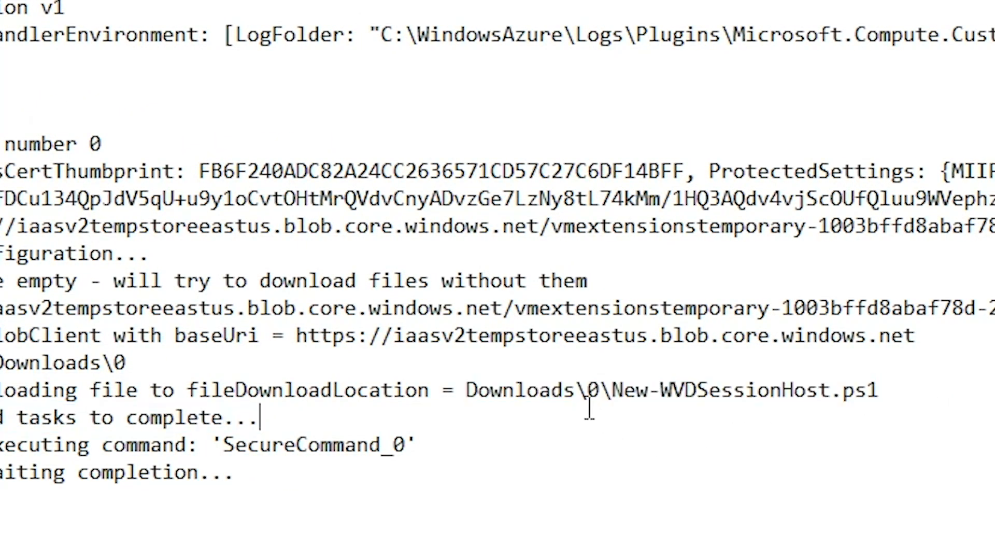
double_click(743, 389)
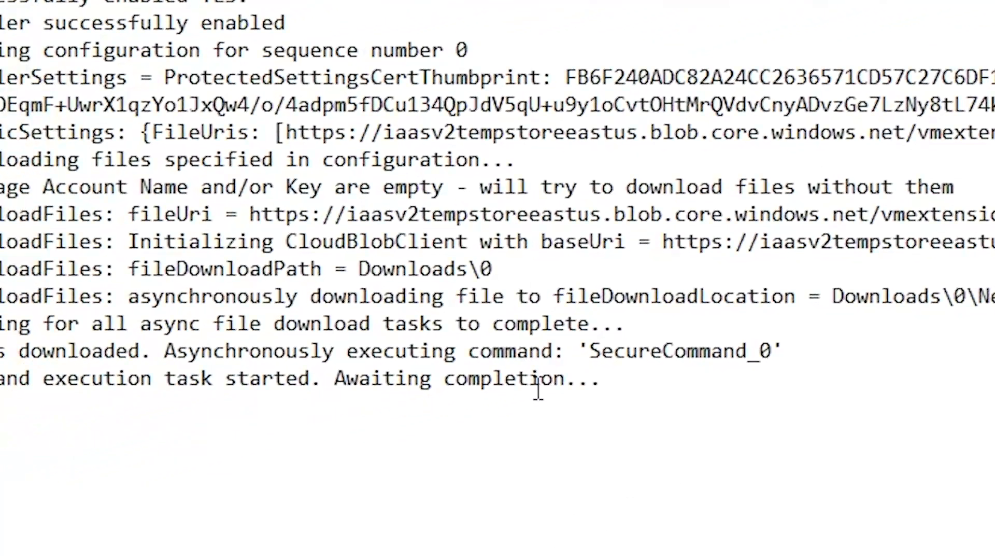
mouse_move(631, 397)
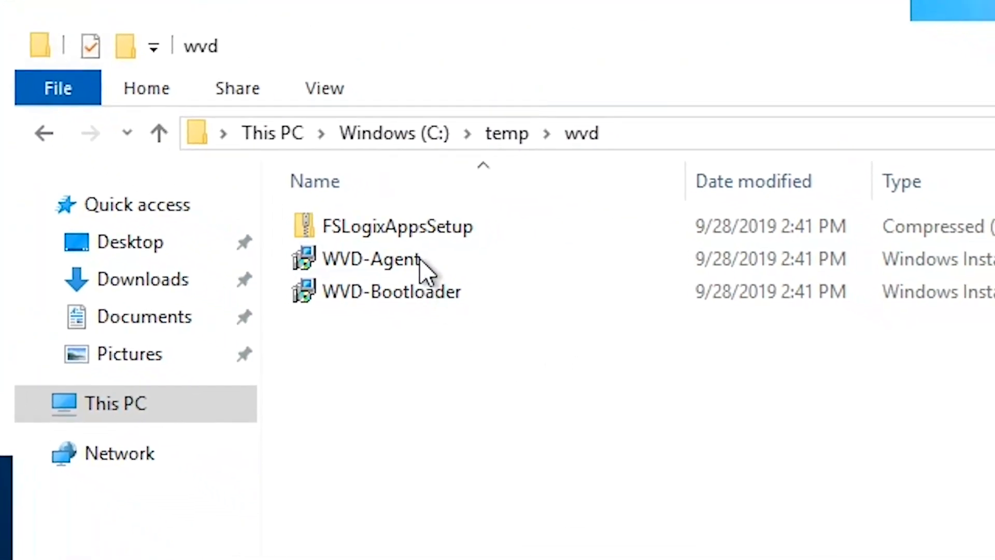
Refresh C:\temp\wvd to show FSLogix, WVD-Agent, Bootloader installers and install logs
left_click(392, 291)
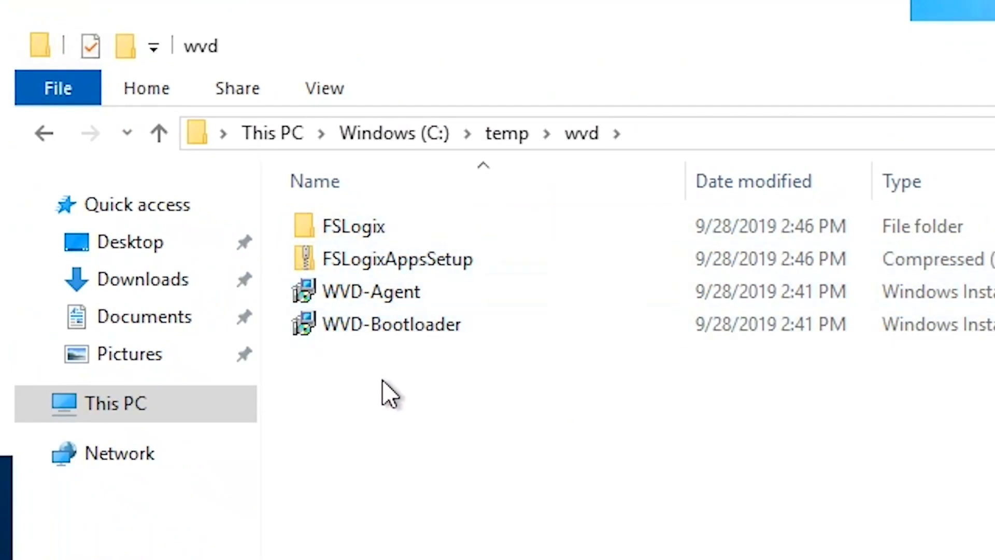
left_click(353, 227)
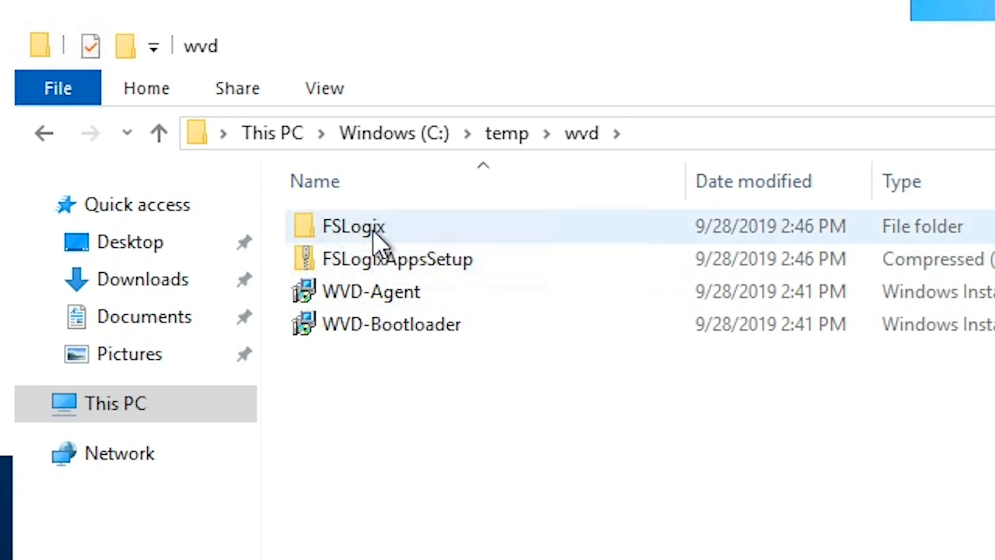
left_click(397, 259)
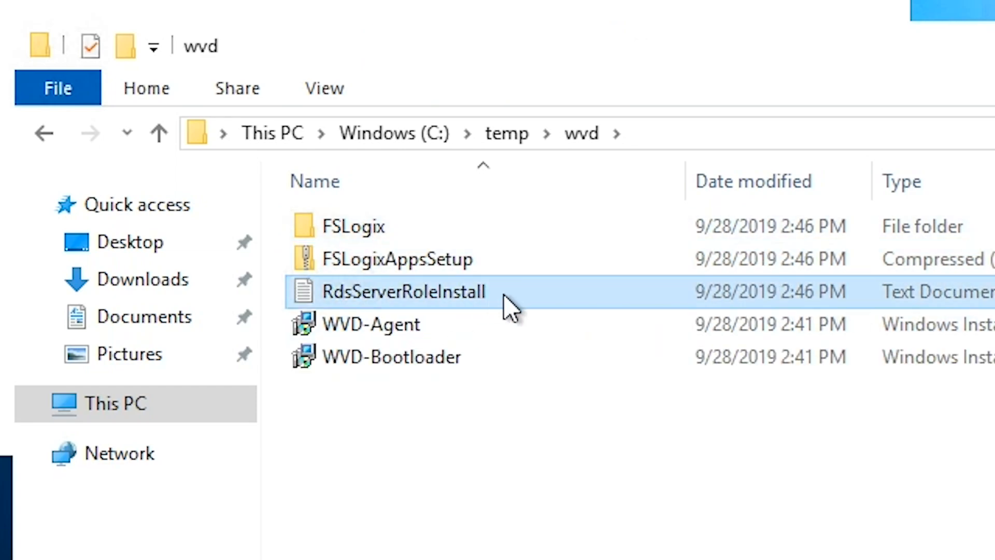
mouse_move(533, 318)
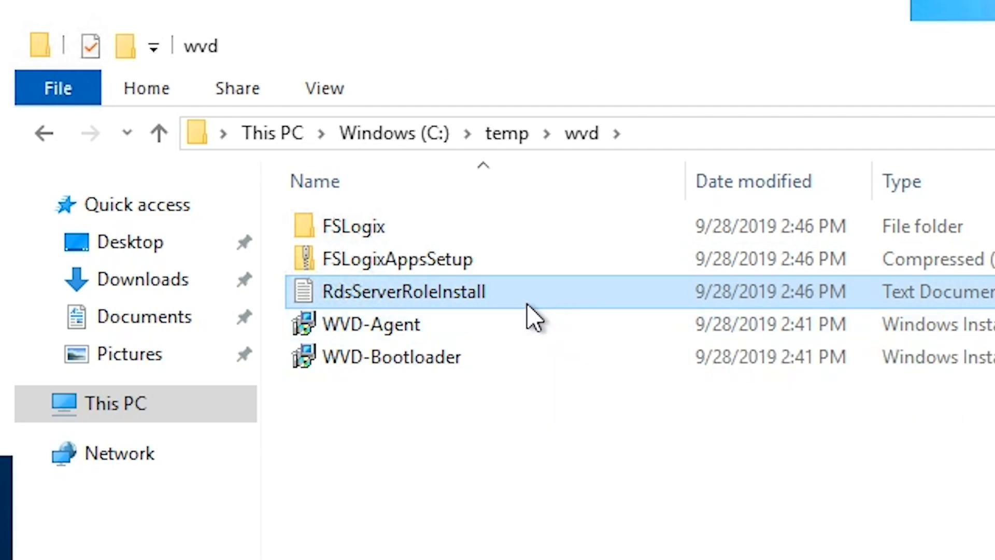
mouse_move(489, 308)
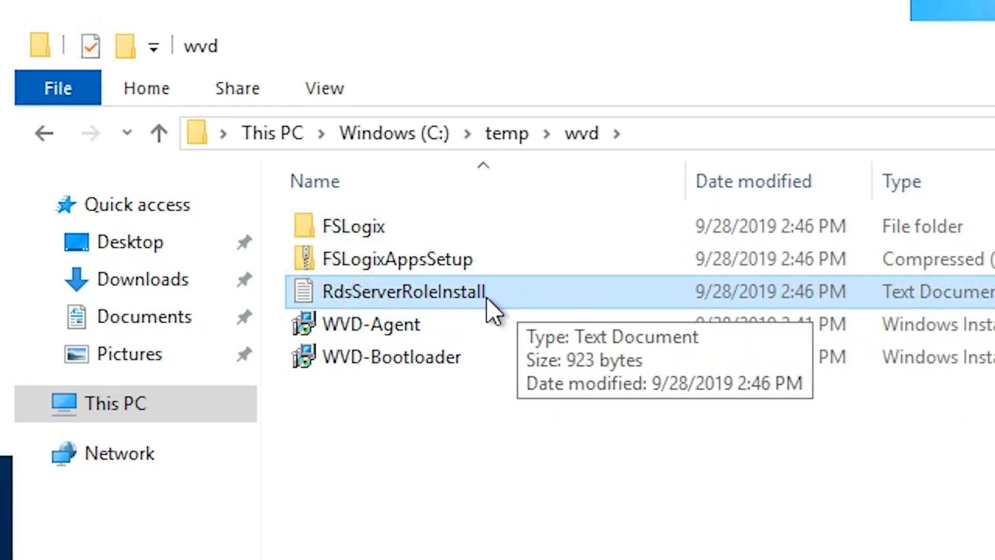
mouse_move(517, 378)
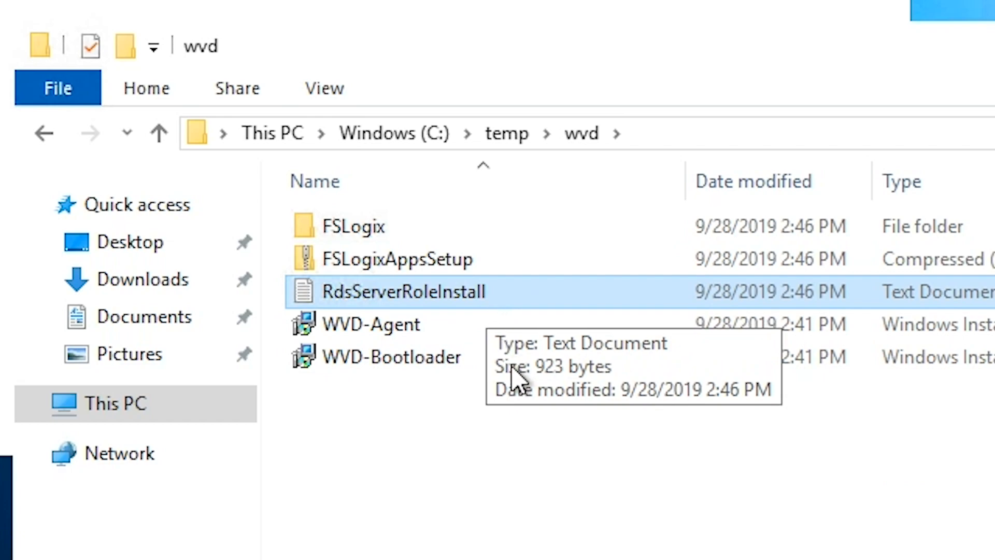
mouse_move(549, 535)
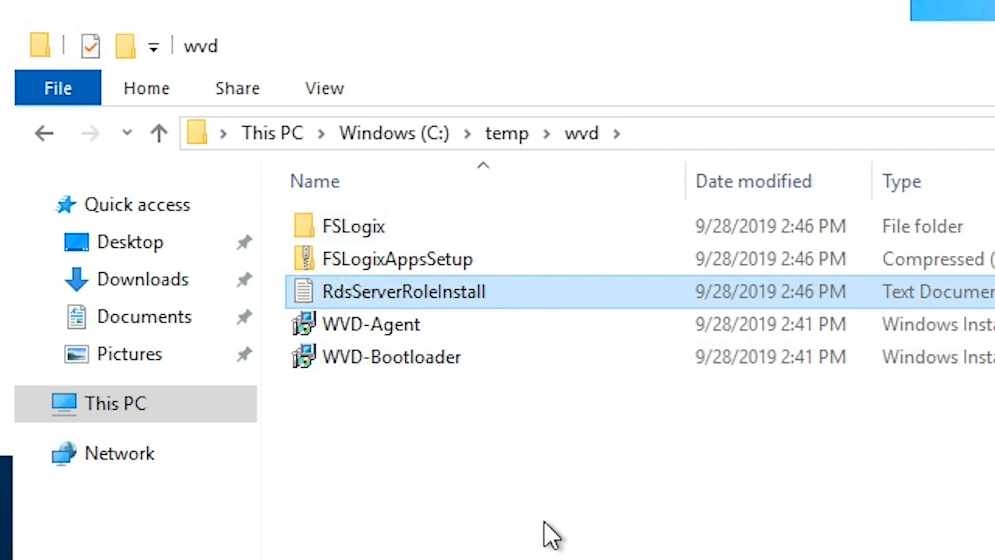
mouse_move(488, 324)
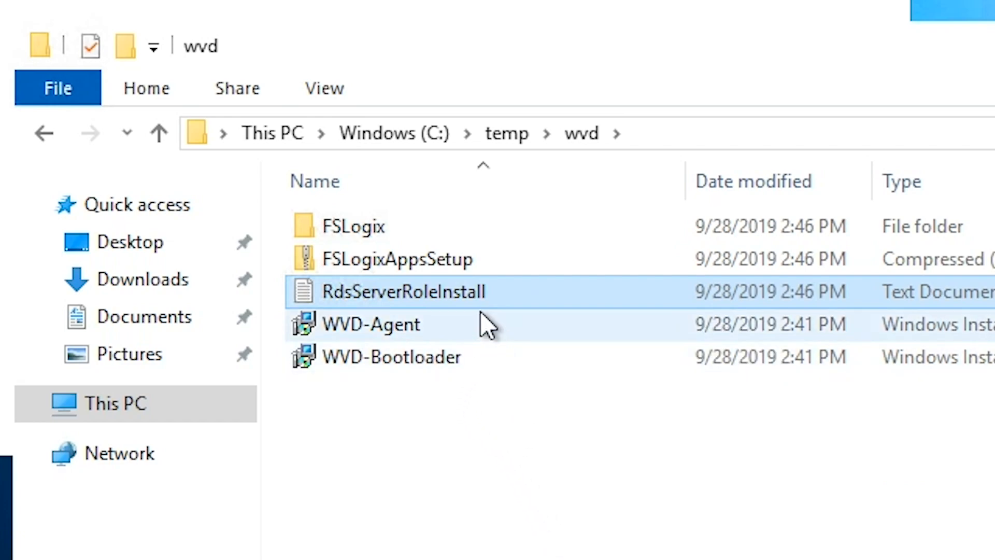
mouse_move(515, 480)
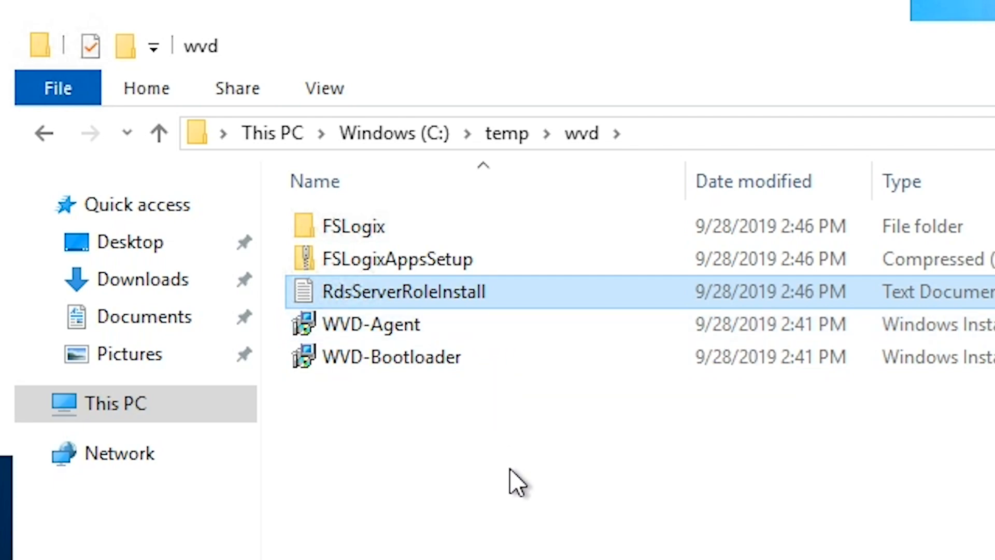
mouse_move(511, 464)
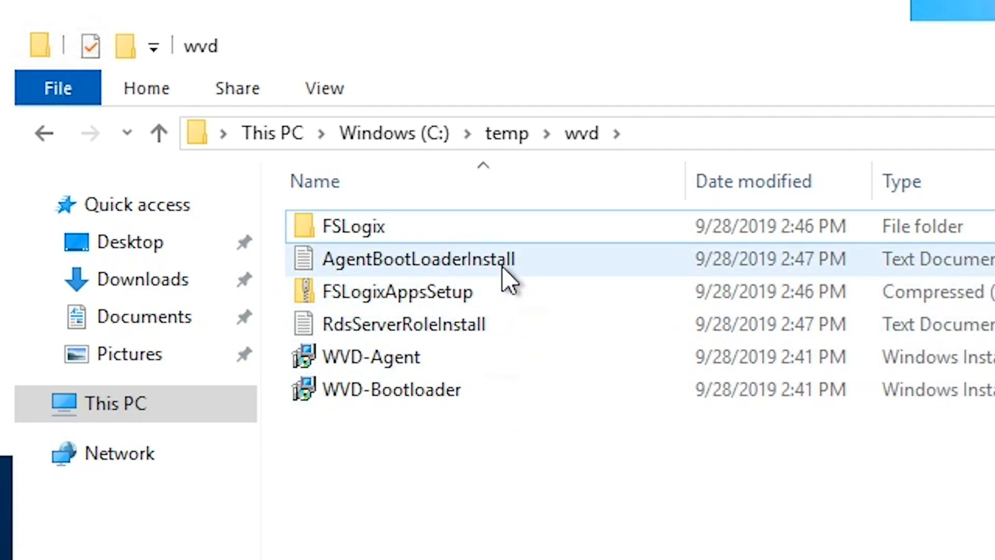
left_click(392, 389)
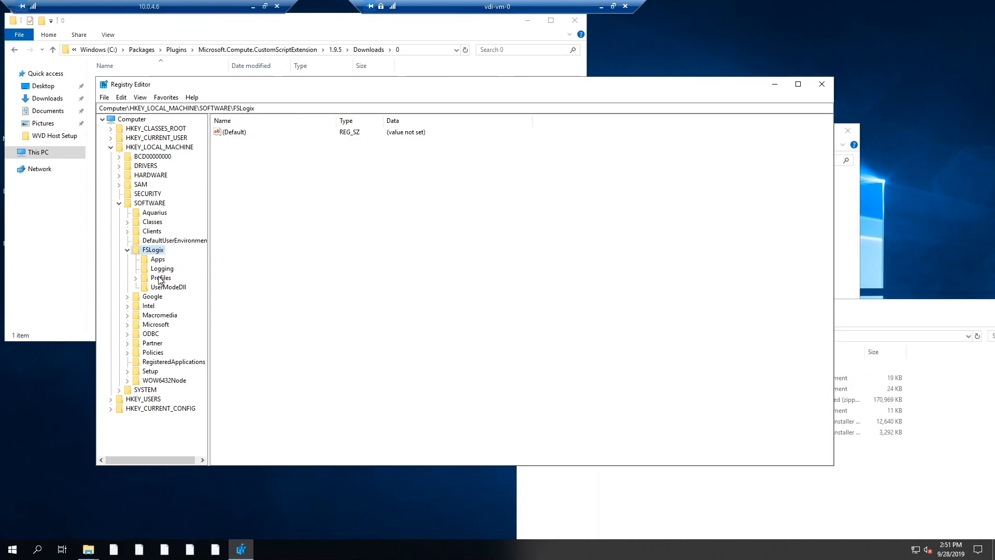
View the FSLogix Profiles registry values, including the WVDProfiles VHDLocations share
left_click(160, 277)
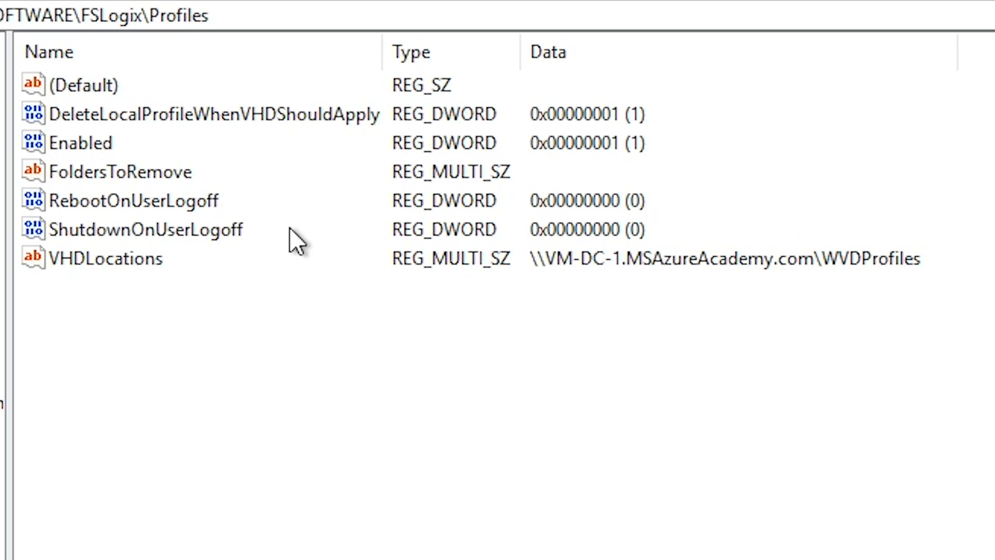
left_click(106, 258)
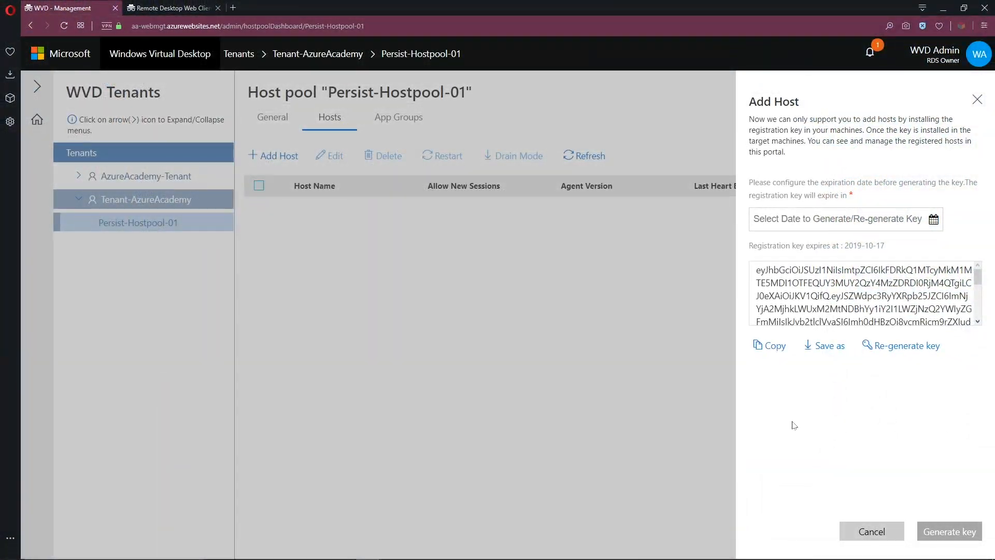
Close the Add Host pane and refresh until vdi-VM-0 appears in Persist-Hostpool-01
left_click(872, 531)
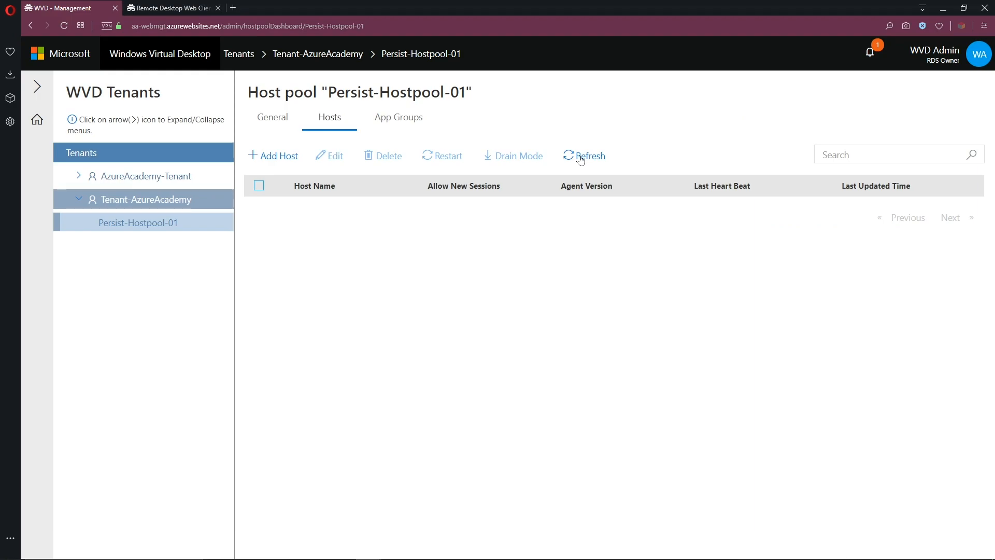
left_click(583, 155)
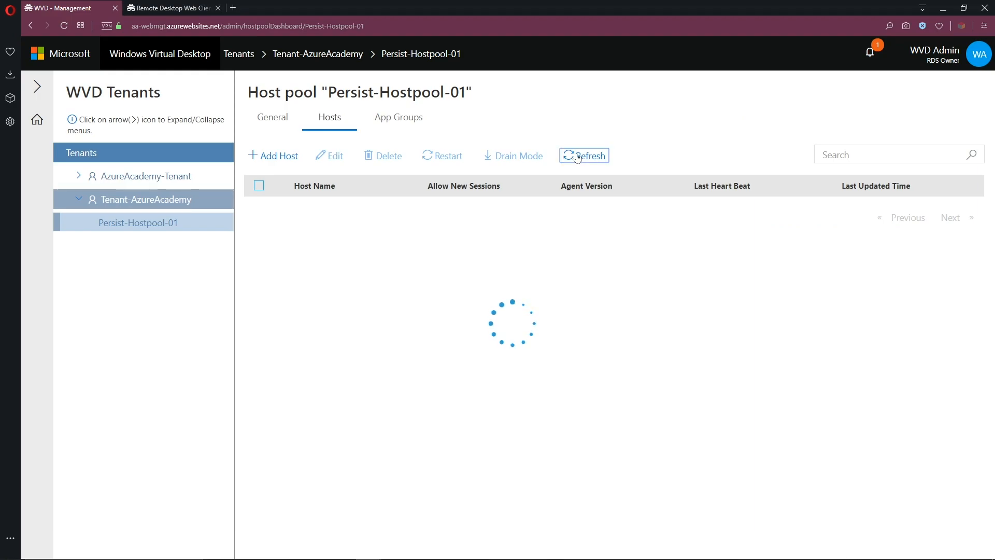
left_click(583, 155)
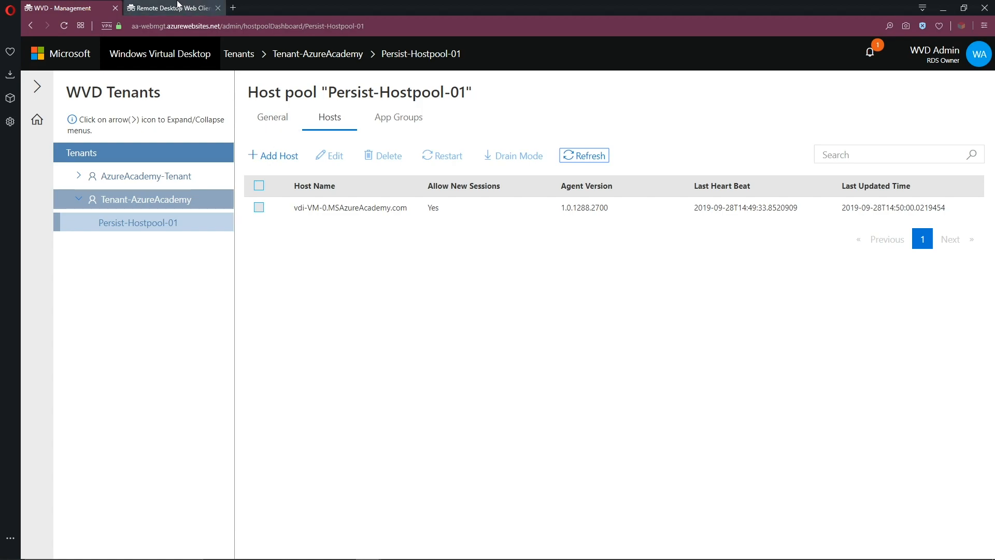
Connect to Session Desktop, allowing clipboard and printer access and submitting credentials
left_click(171, 8)
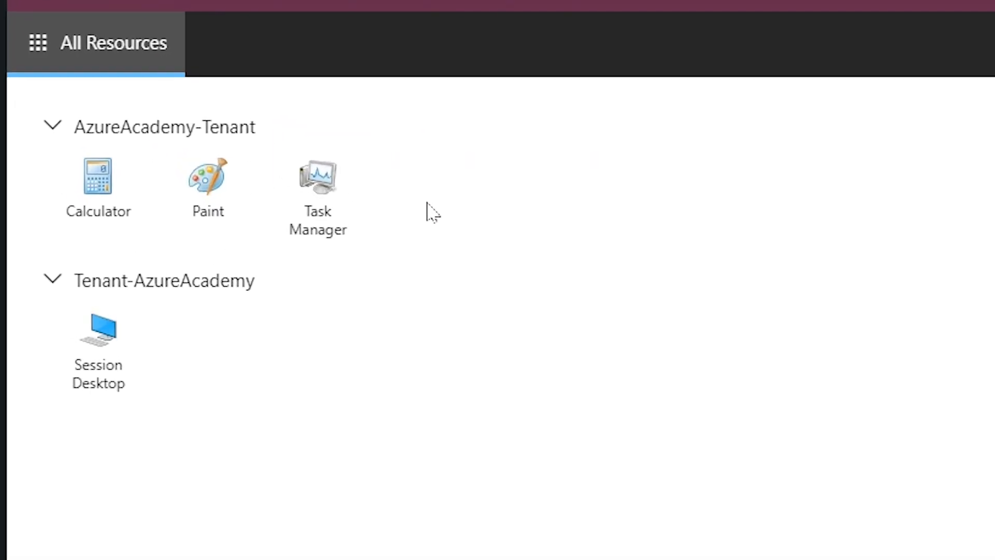
mouse_move(397, 232)
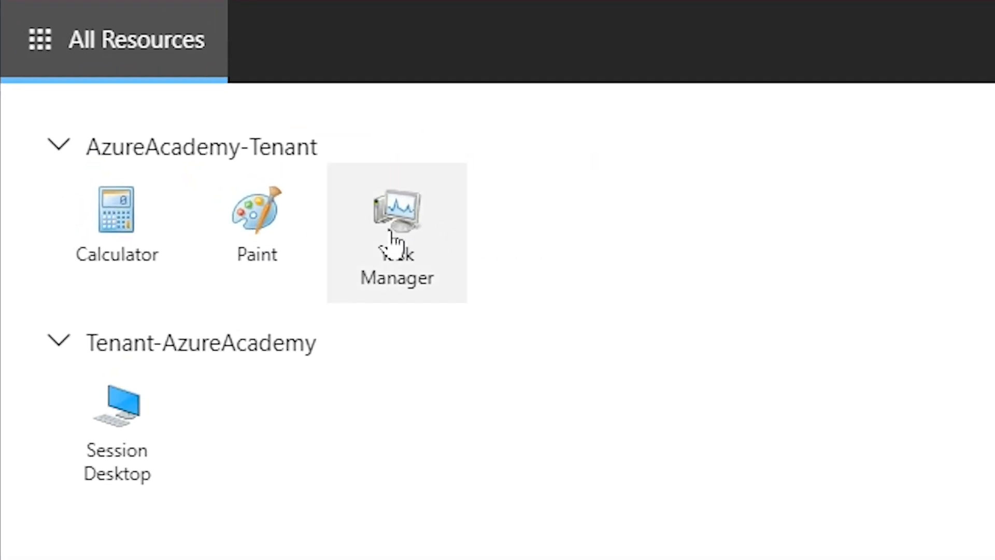
mouse_move(118, 418)
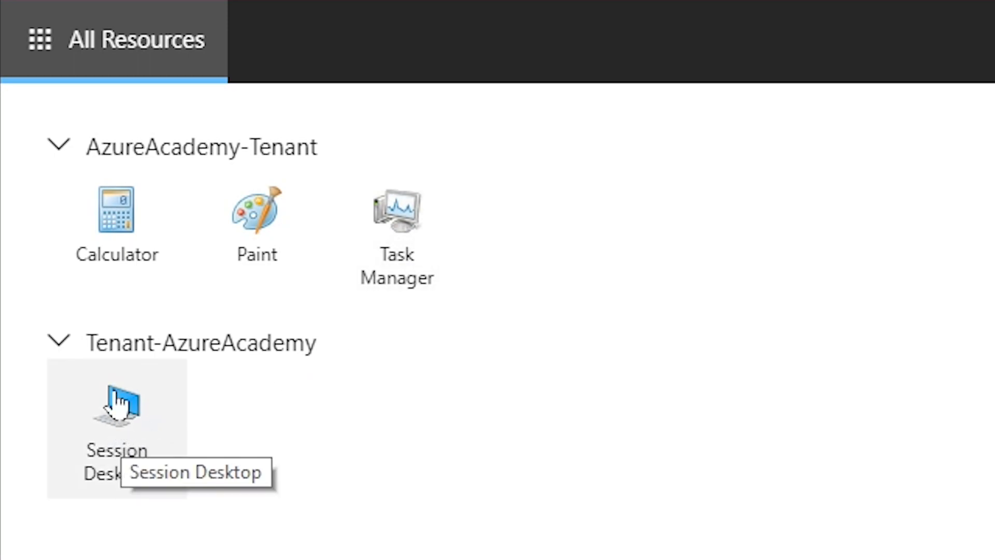
mouse_move(419, 228)
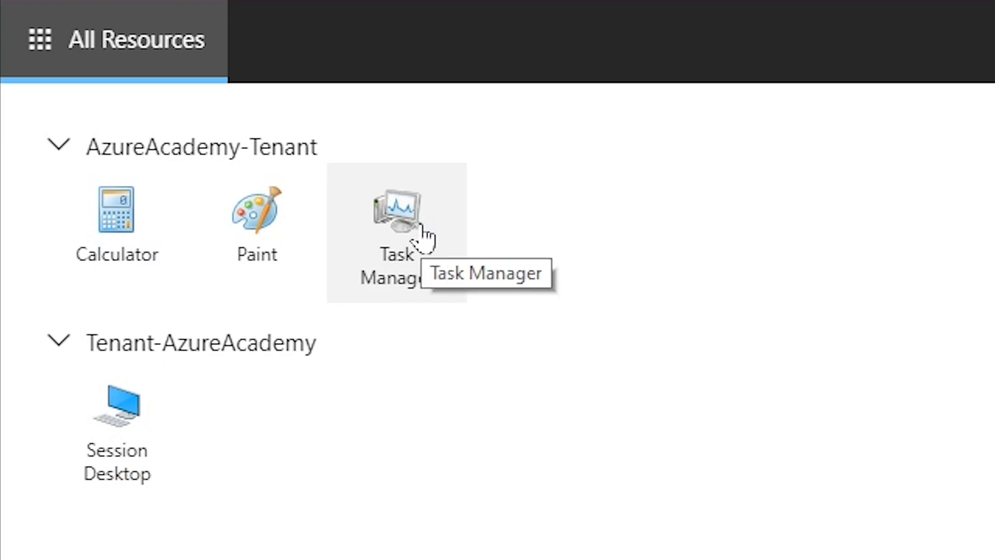
mouse_move(478, 229)
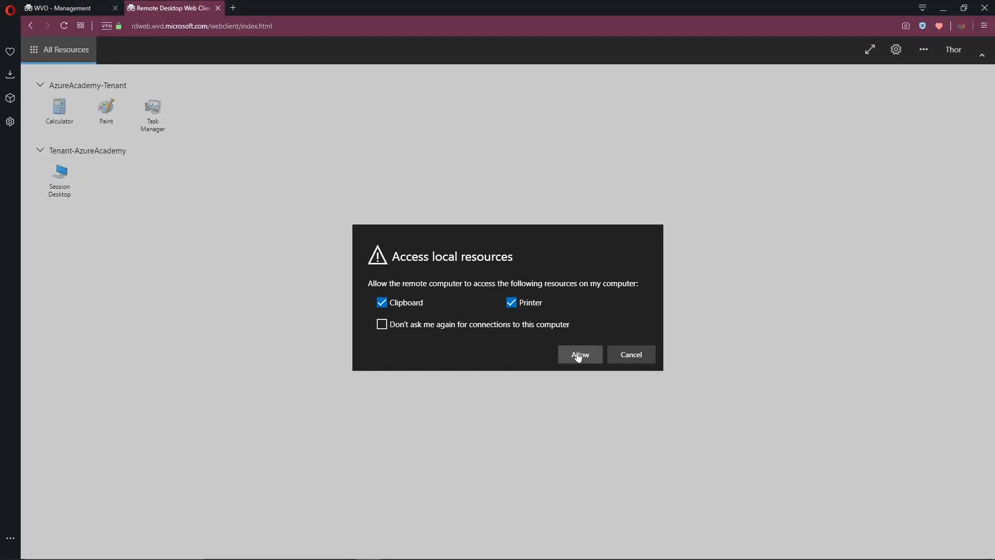
left_click(578, 354)
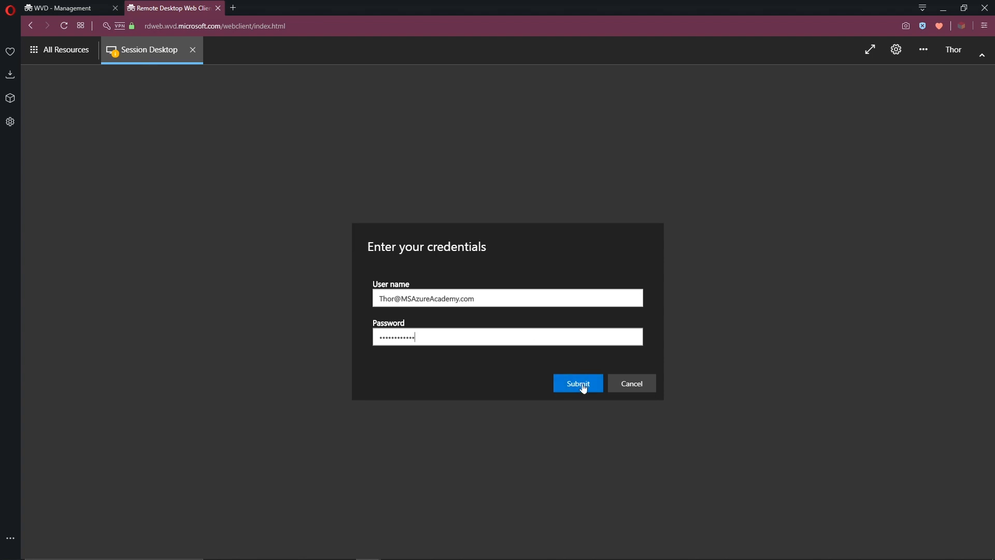
left_click(577, 384)
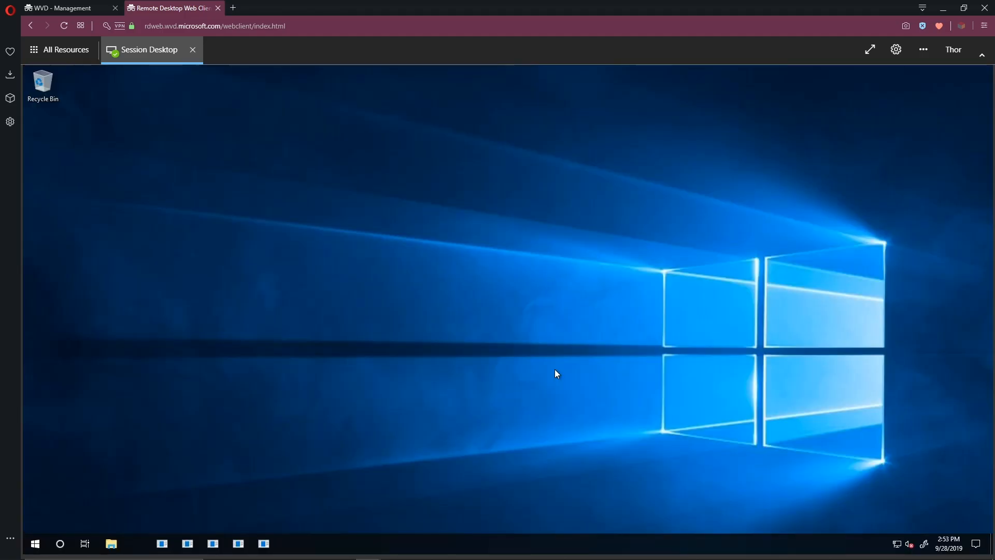
mouse_move(457, 322)
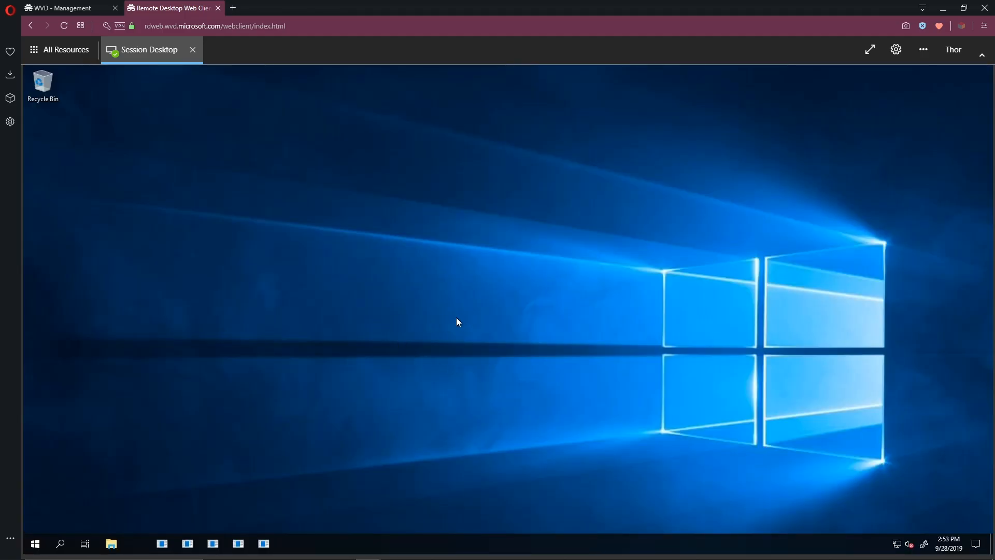
mouse_move(464, 320)
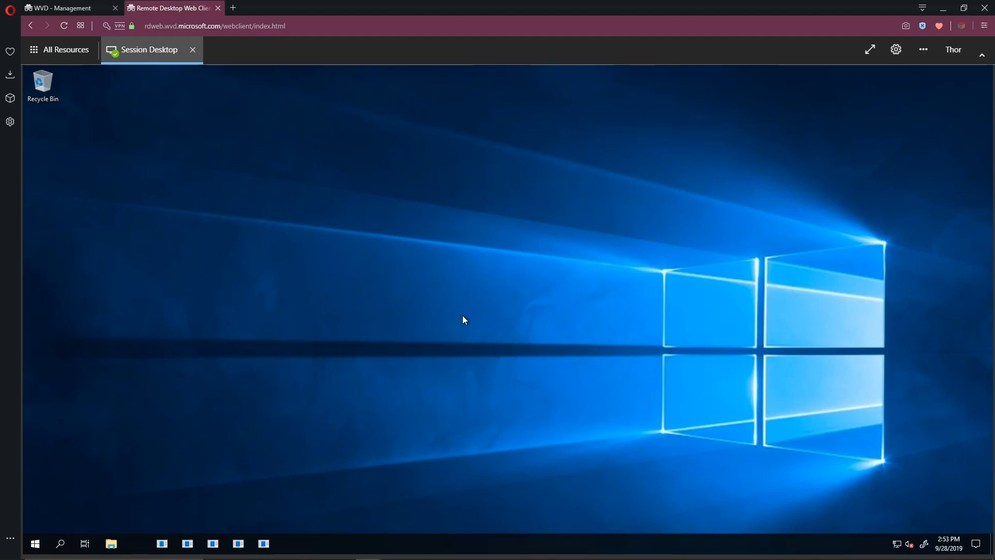
mouse_move(156, 436)
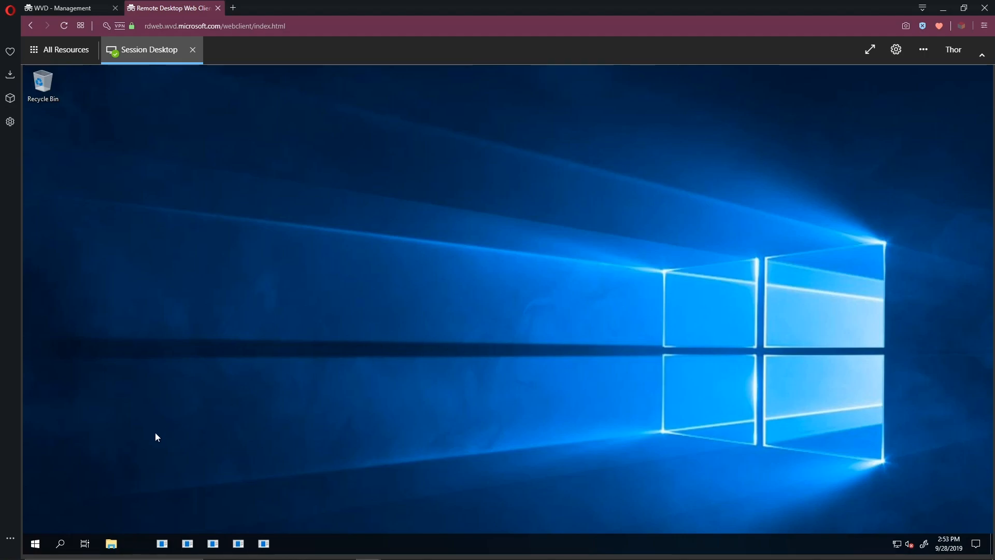
Scroll Apps & features to find Microsoft FSLogix Apps and the Remote Desktop agents
right_click(35, 543)
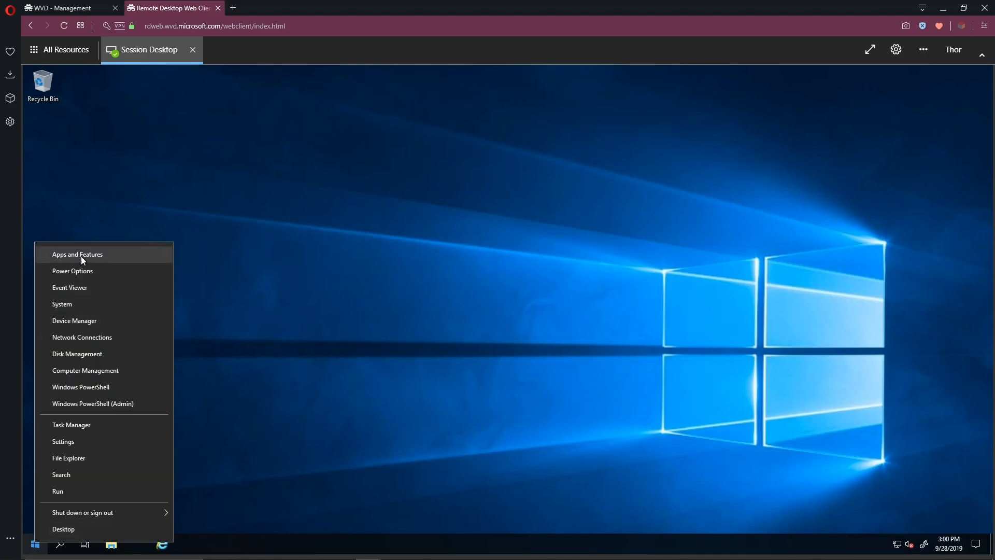
left_click(63, 441)
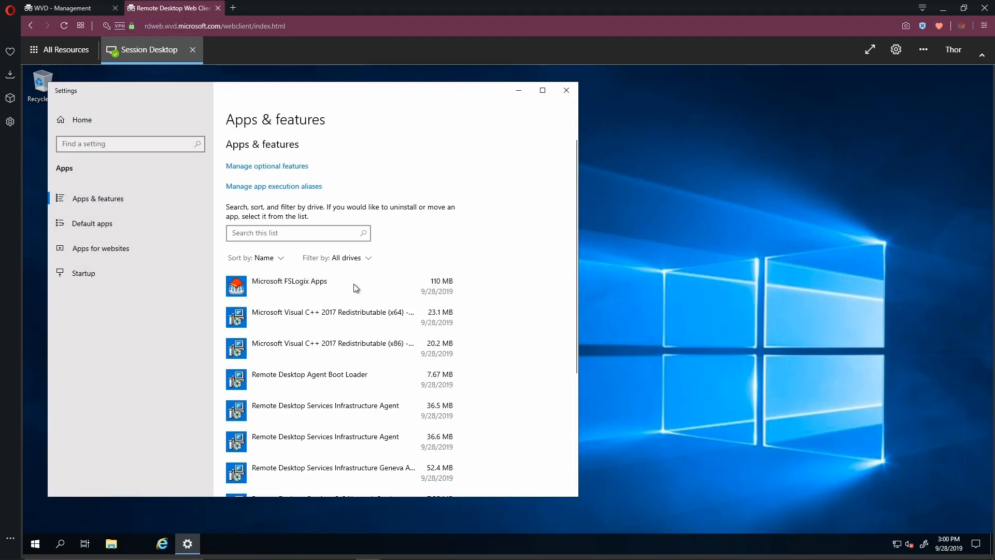
scroll("down", 3)
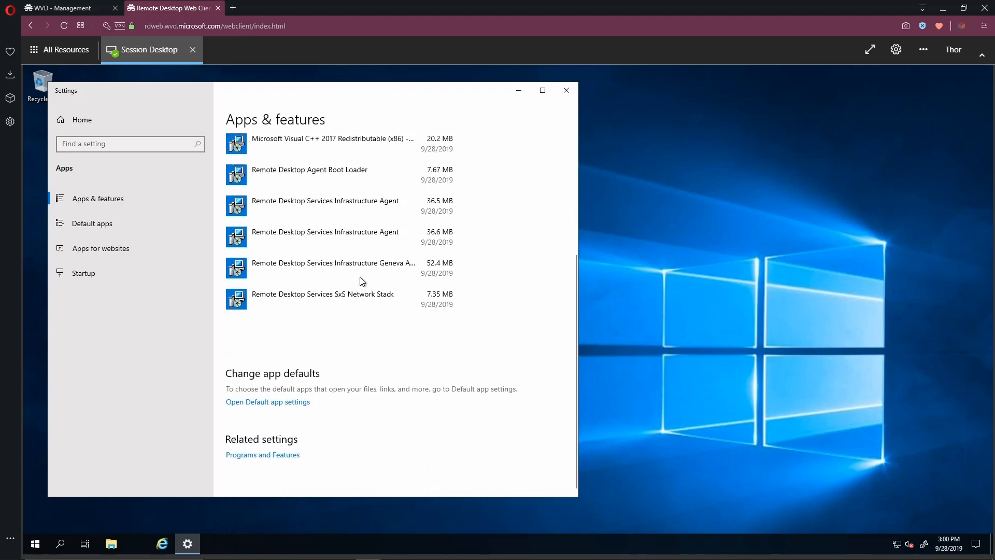
mouse_move(365, 188)
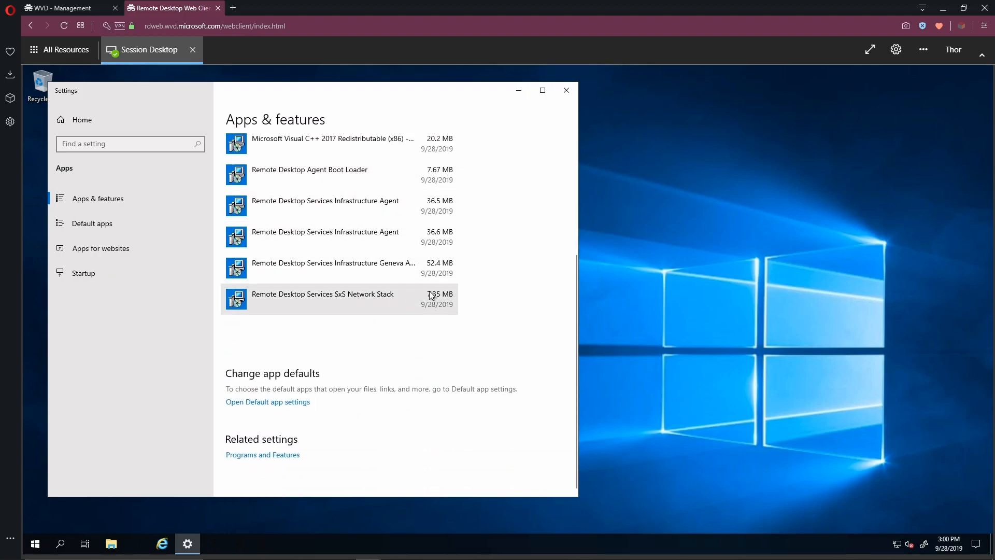
mouse_move(526, 339)
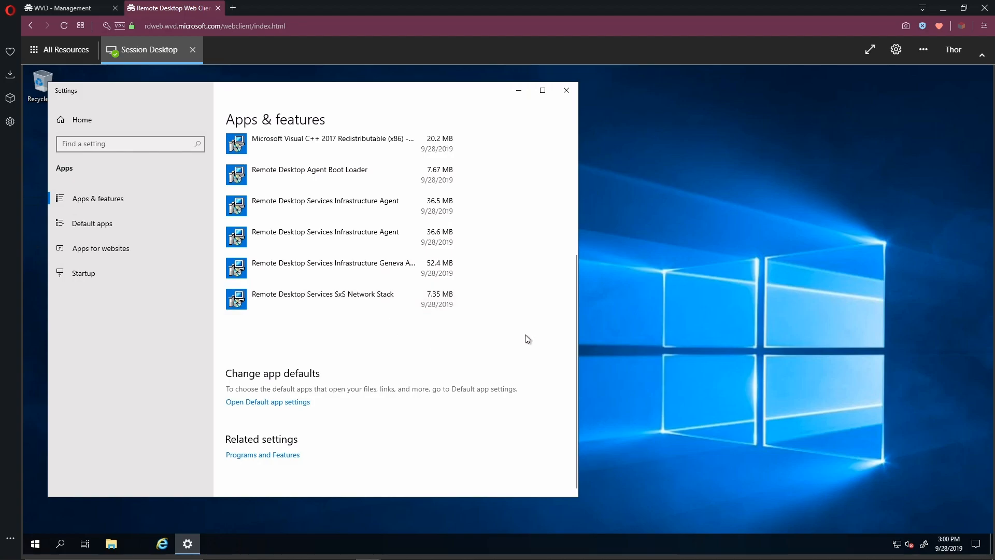